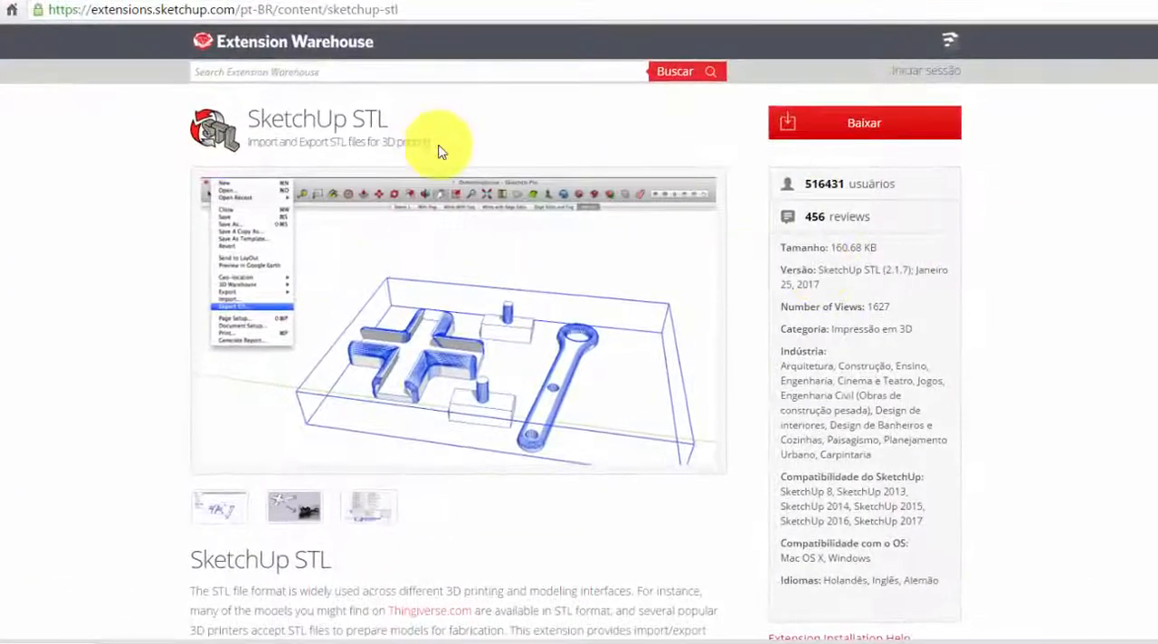
{"action": "mouse_move", "coordinate": [493, 186]}
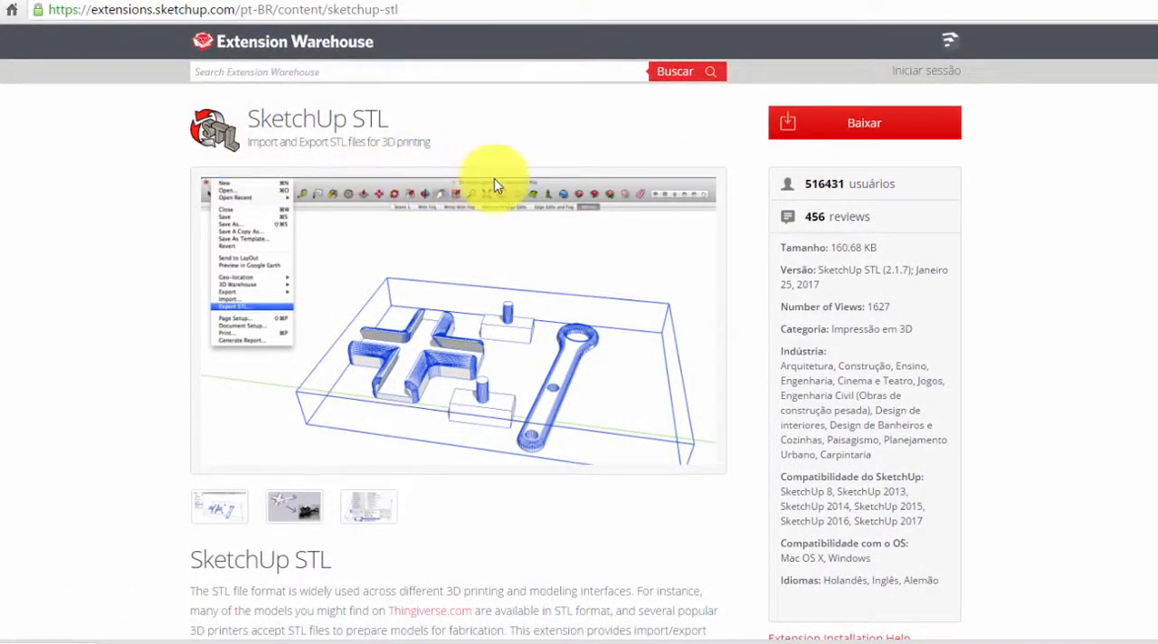
{"action": "mouse_move", "coordinate": [516, 151]}
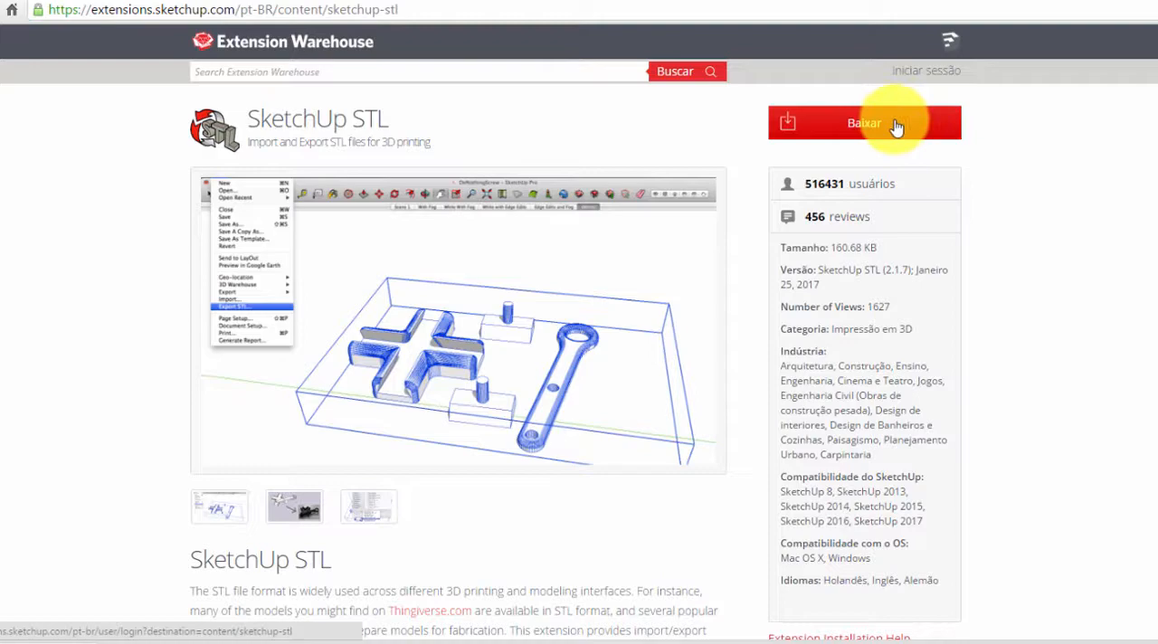
{"action": "mouse_move", "coordinate": [981, 208]}
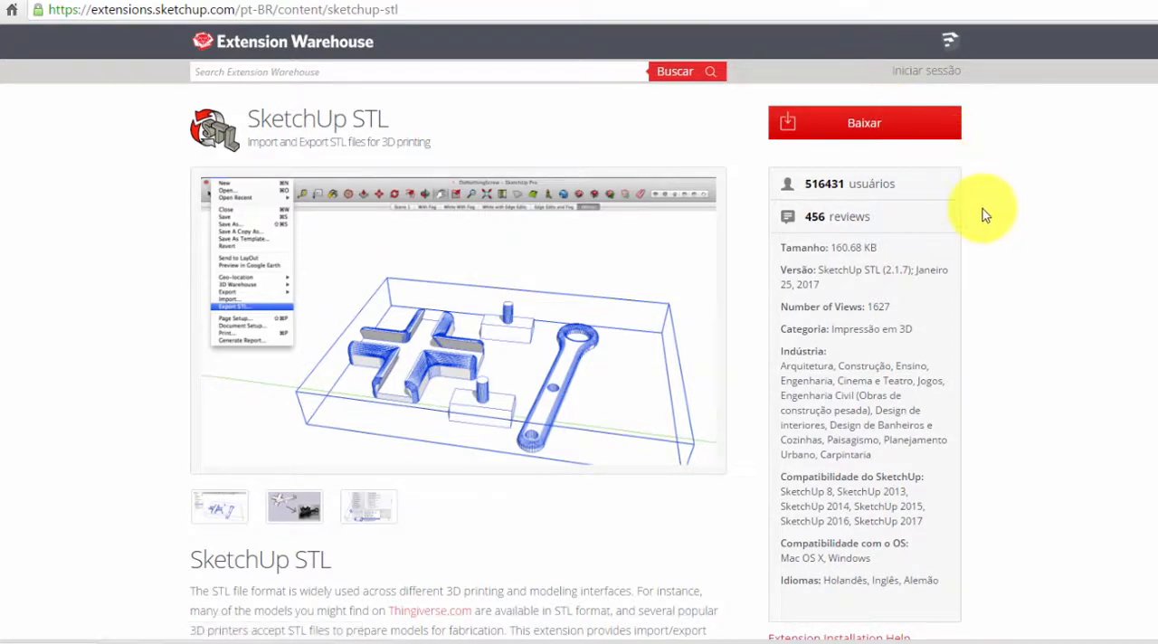
Install the sketchup-stl-2.1.7.rbz extension via Preferences > Extensions and check the new Export STL option.
{"action": "left_click", "coordinate": [211, 38]}
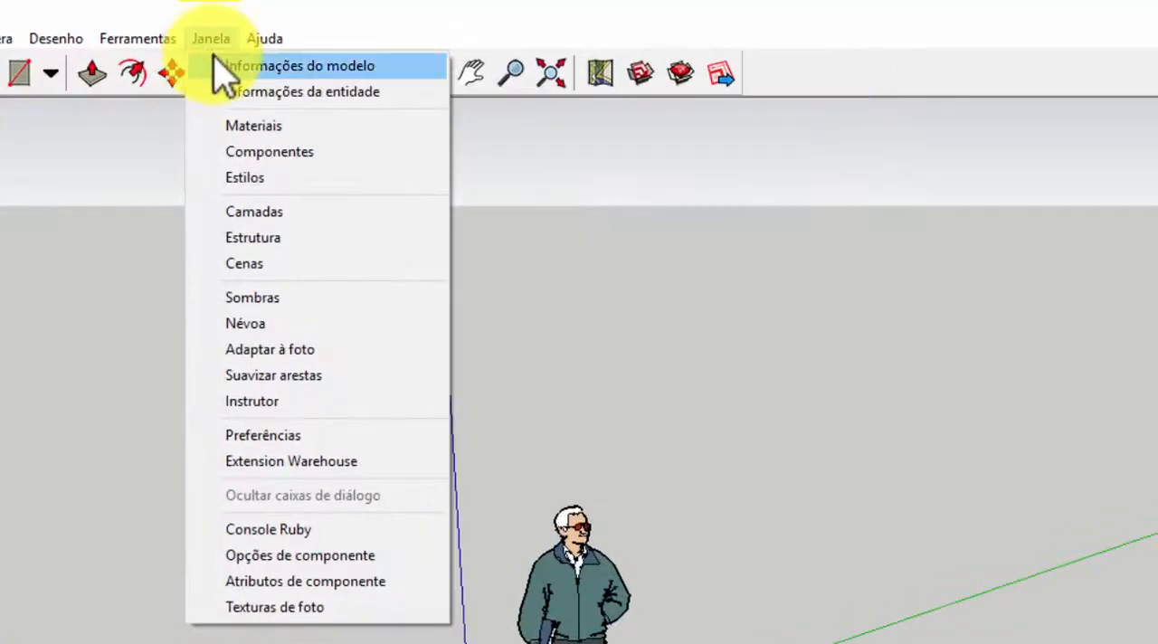
{"action": "mouse_move", "coordinate": [262, 177]}
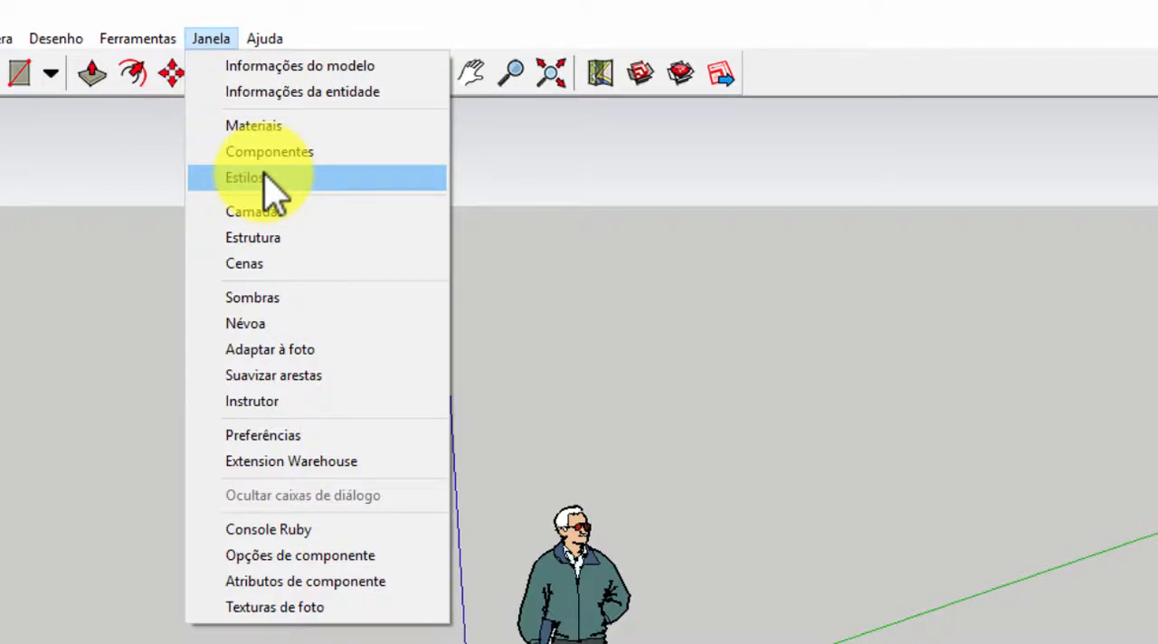
{"action": "mouse_move", "coordinate": [307, 461]}
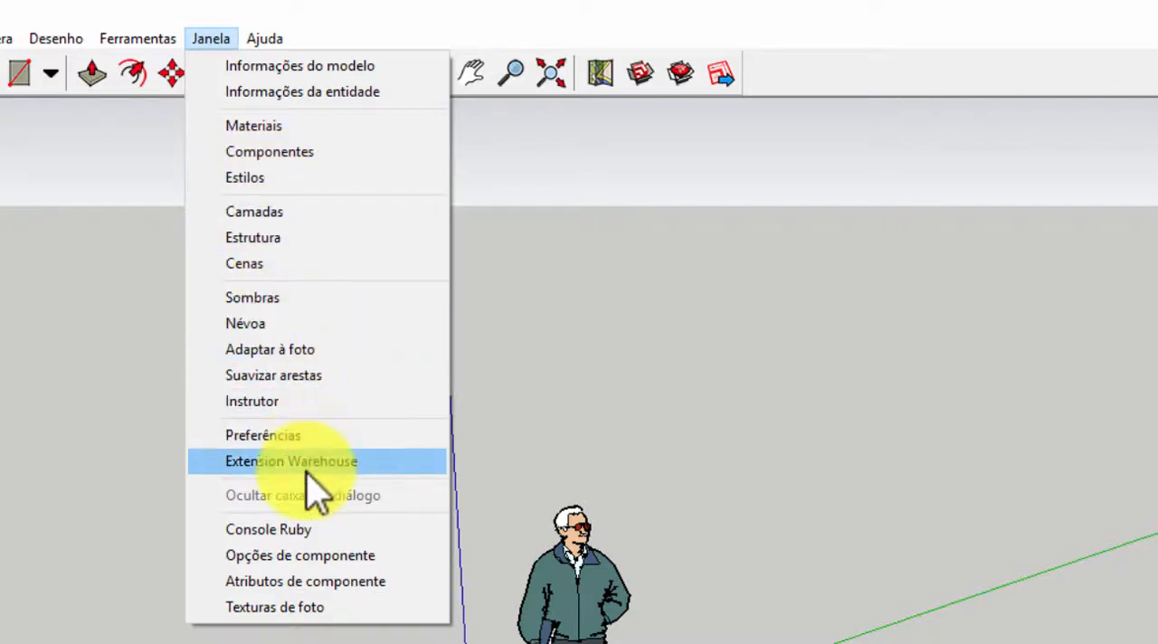
{"action": "mouse_move", "coordinate": [317, 495]}
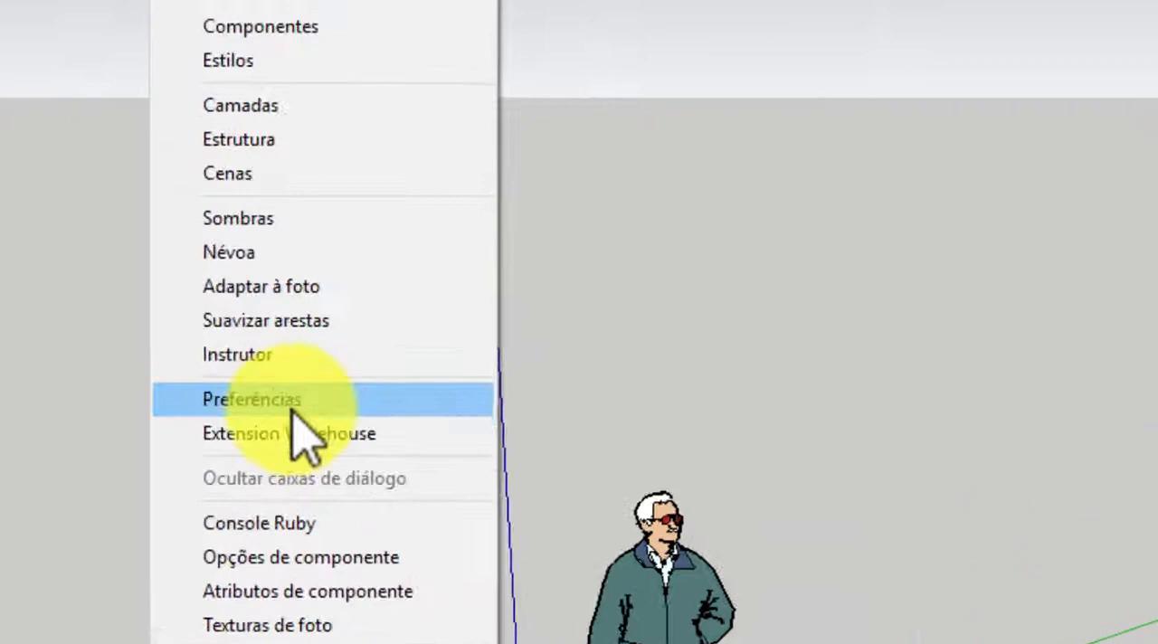
{"action": "left_click", "coordinate": [252, 399]}
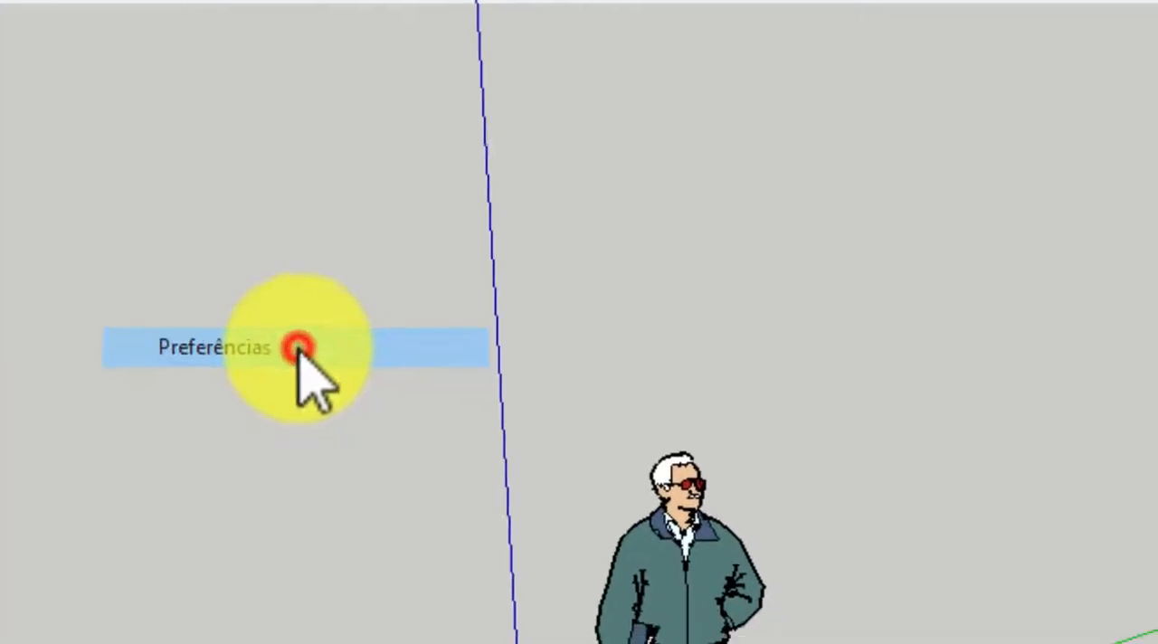
{"action": "left_click", "coordinate": [214, 346]}
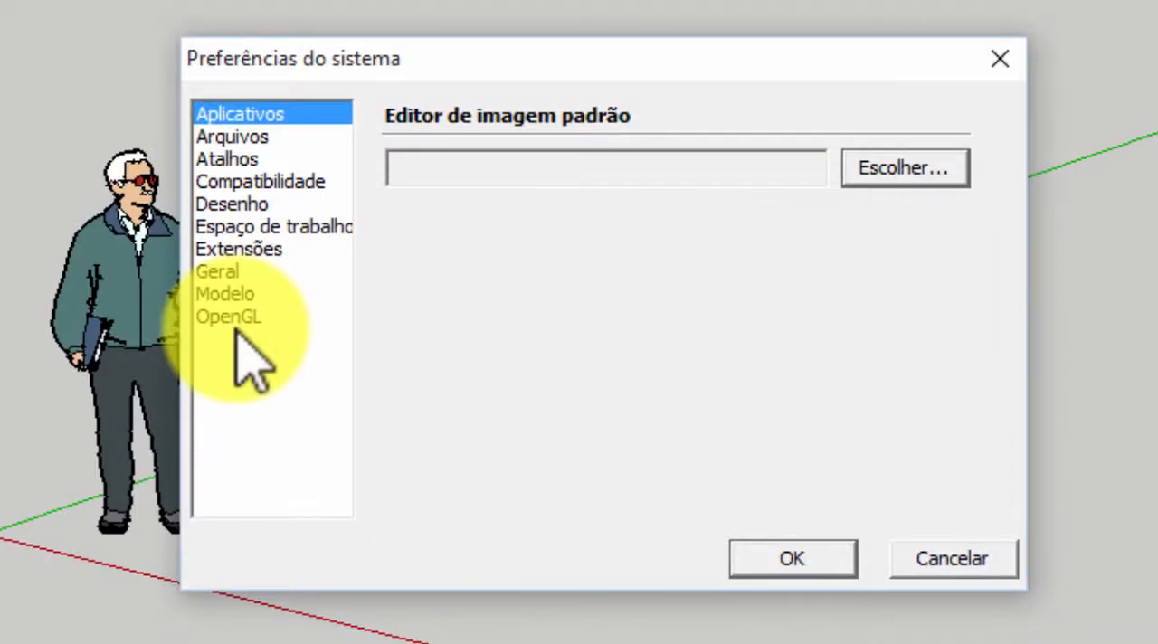
{"action": "left_click", "coordinate": [238, 249]}
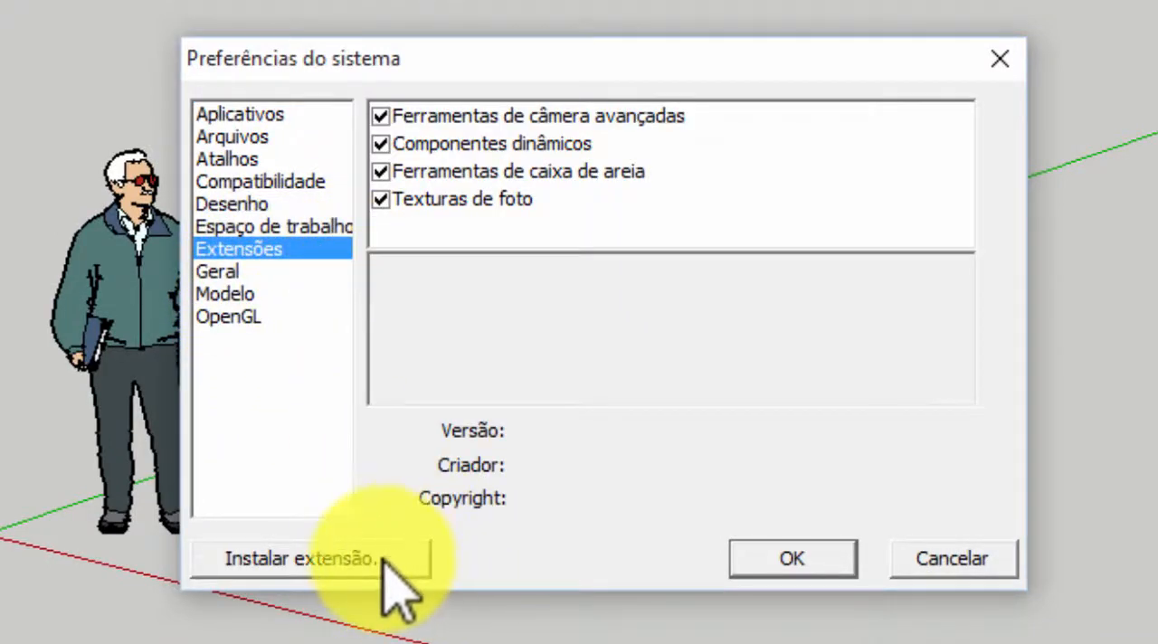
{"action": "left_click", "coordinate": [298, 558]}
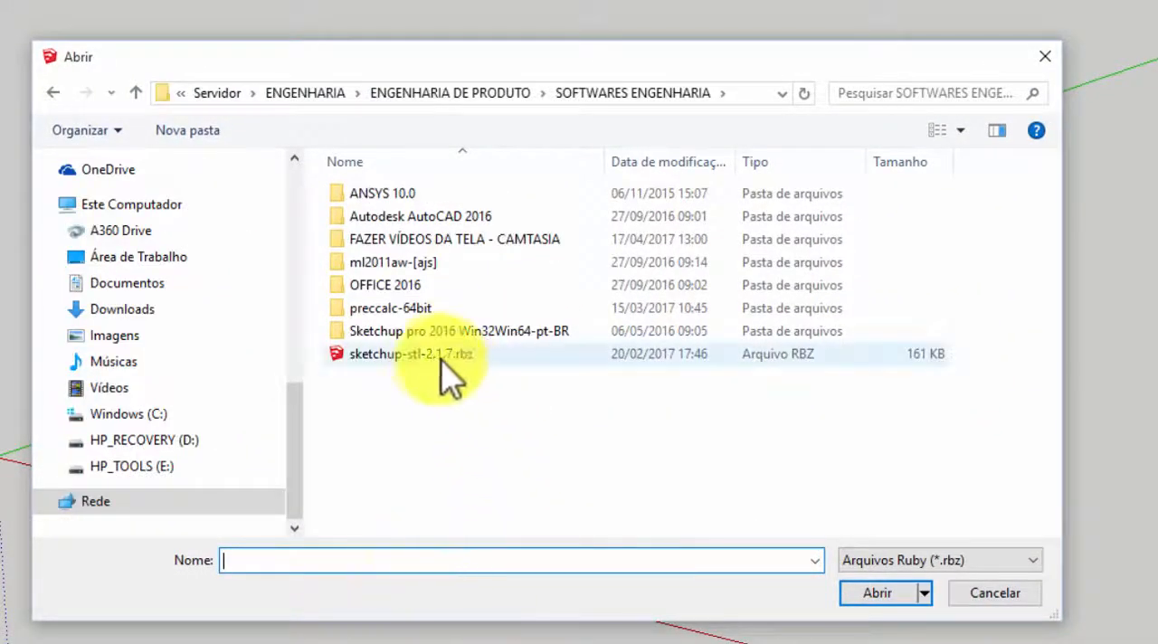
{"action": "left_click", "coordinate": [875, 593]}
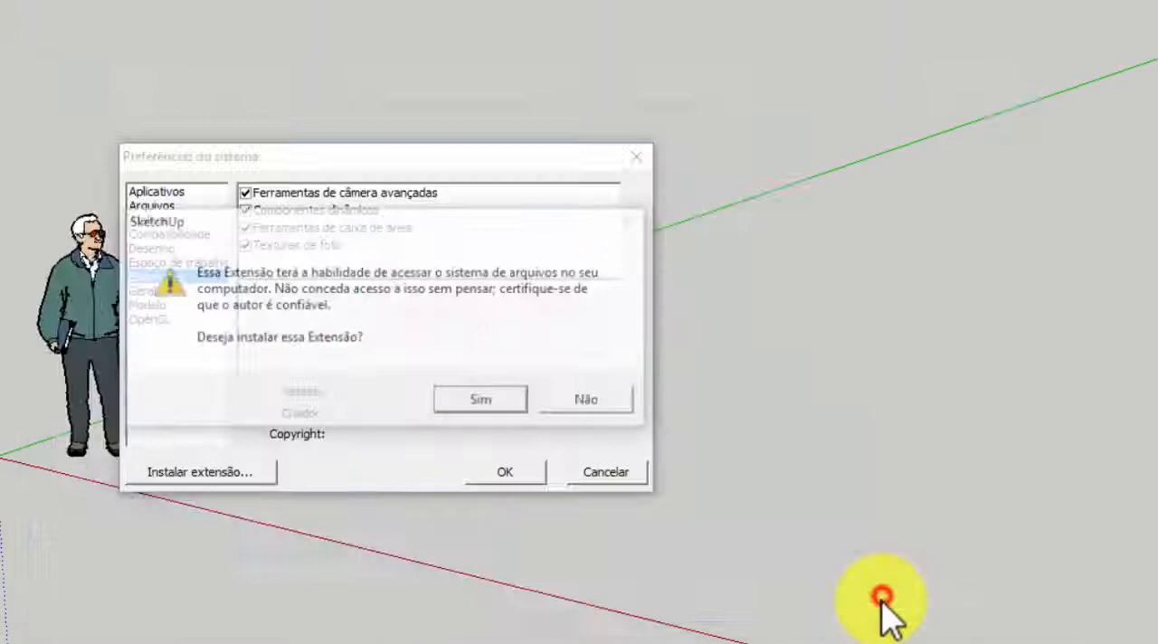
{"action": "left_click", "coordinate": [479, 399]}
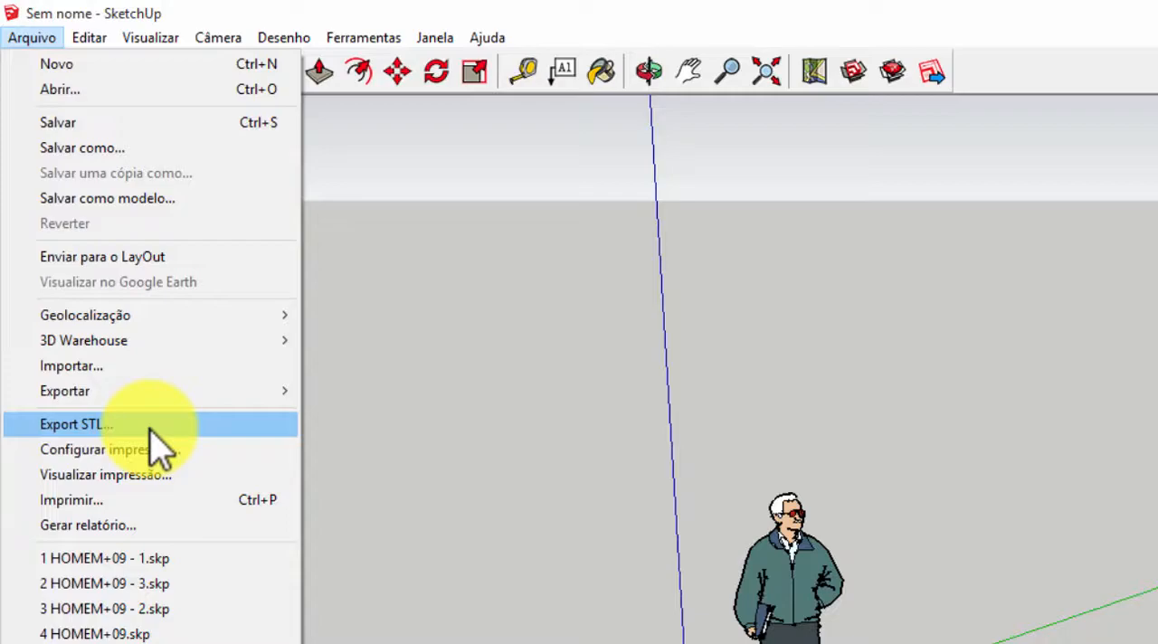
{"action": "left_click", "coordinate": [75, 424]}
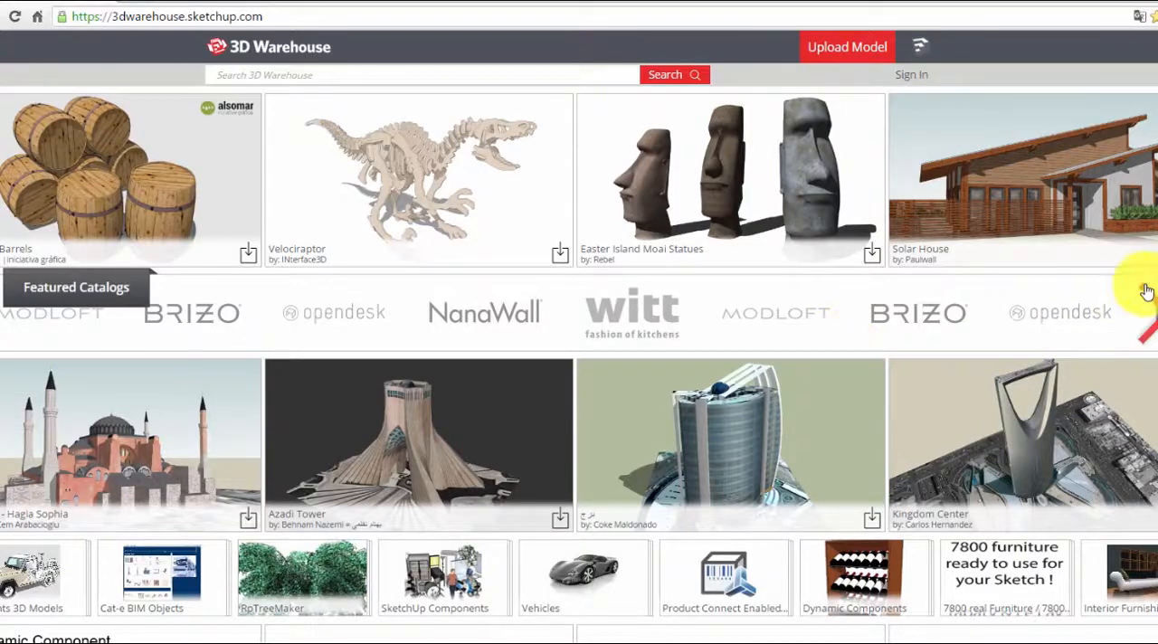
Search 3D Warehouse for PIKACHU models.
{"action": "scroll", "scroll_direction": "down", "scroll_amount": 3}
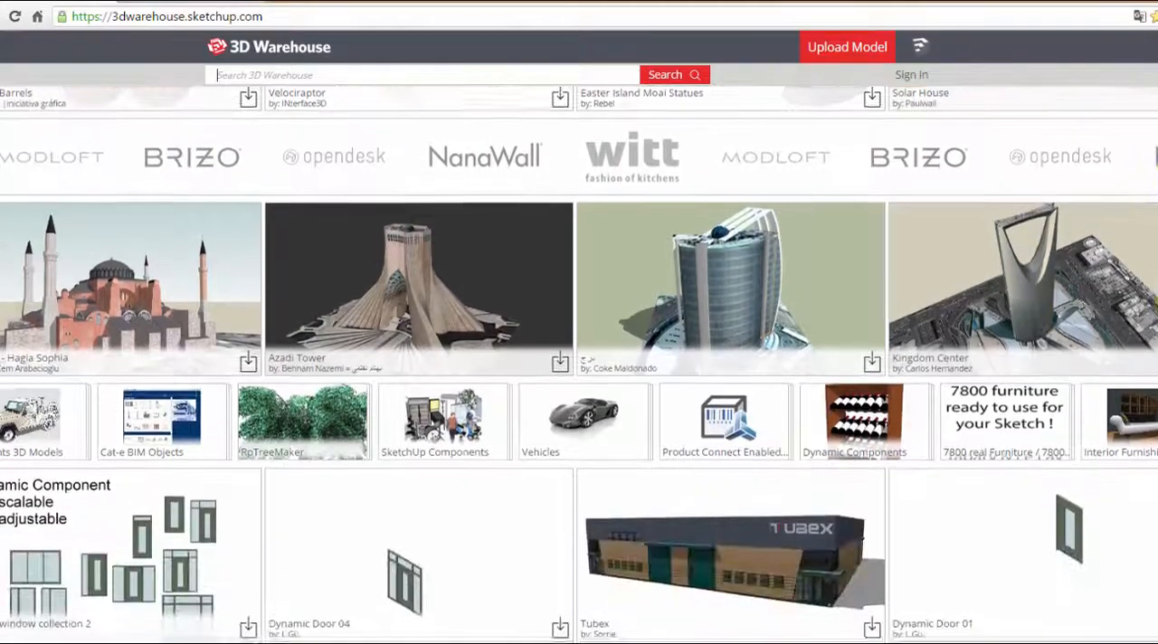
{"action": "scroll", "scroll_direction": "down", "scroll_amount": 3}
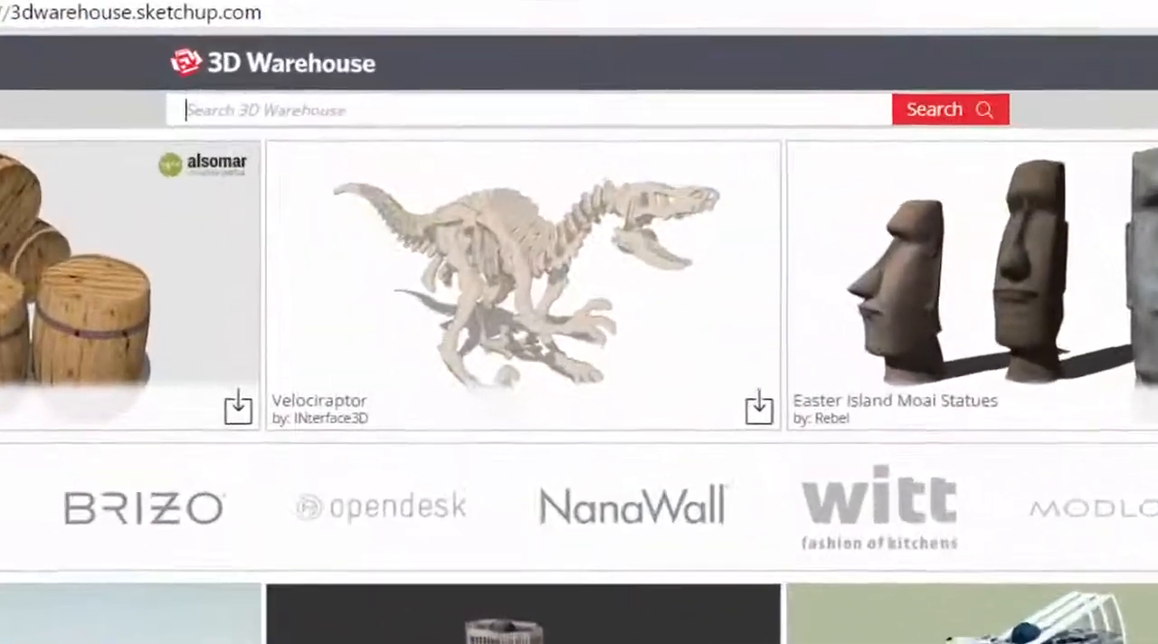
{"action": "type", "text": "Pl"}
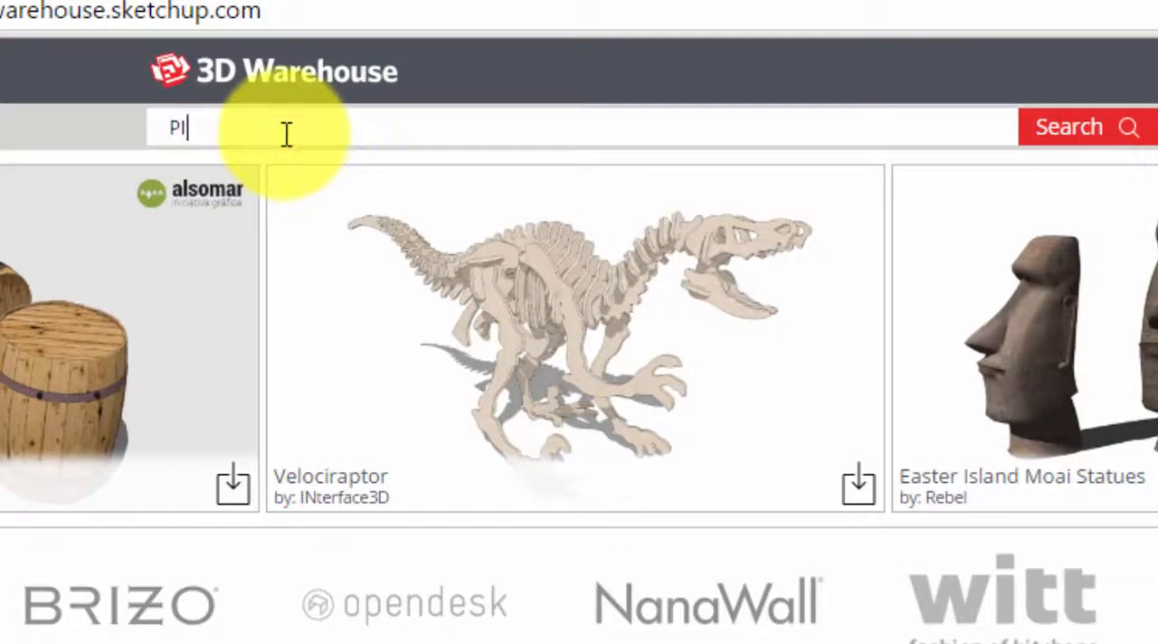
{"action": "type", "text": "IKACHU"}
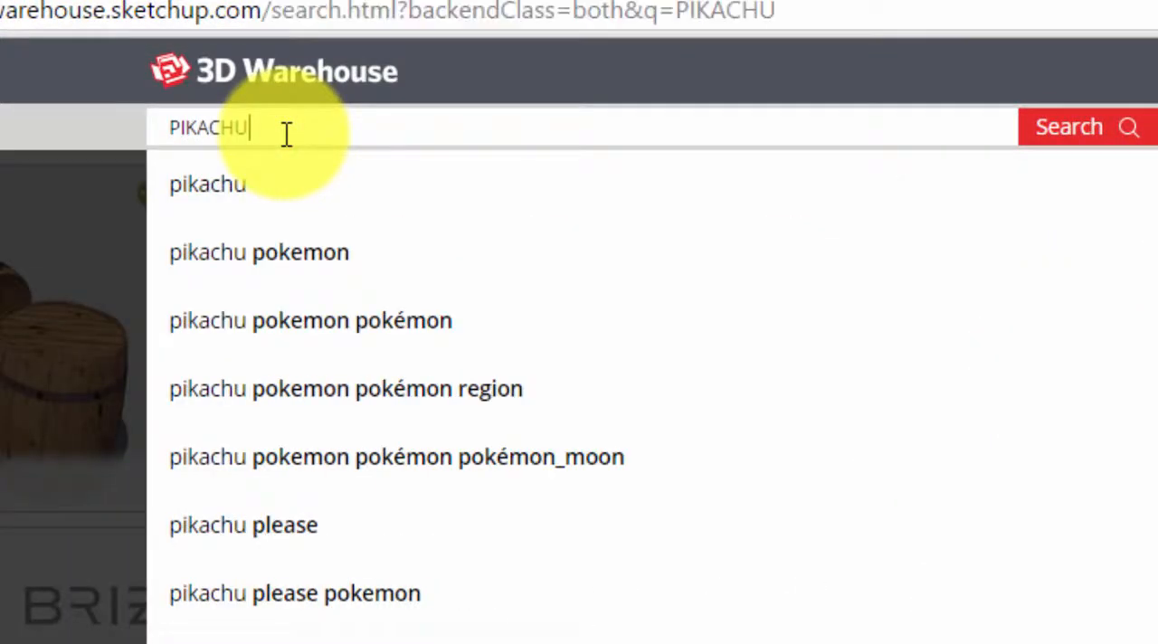
{"action": "left_click", "coordinate": [1068, 127]}
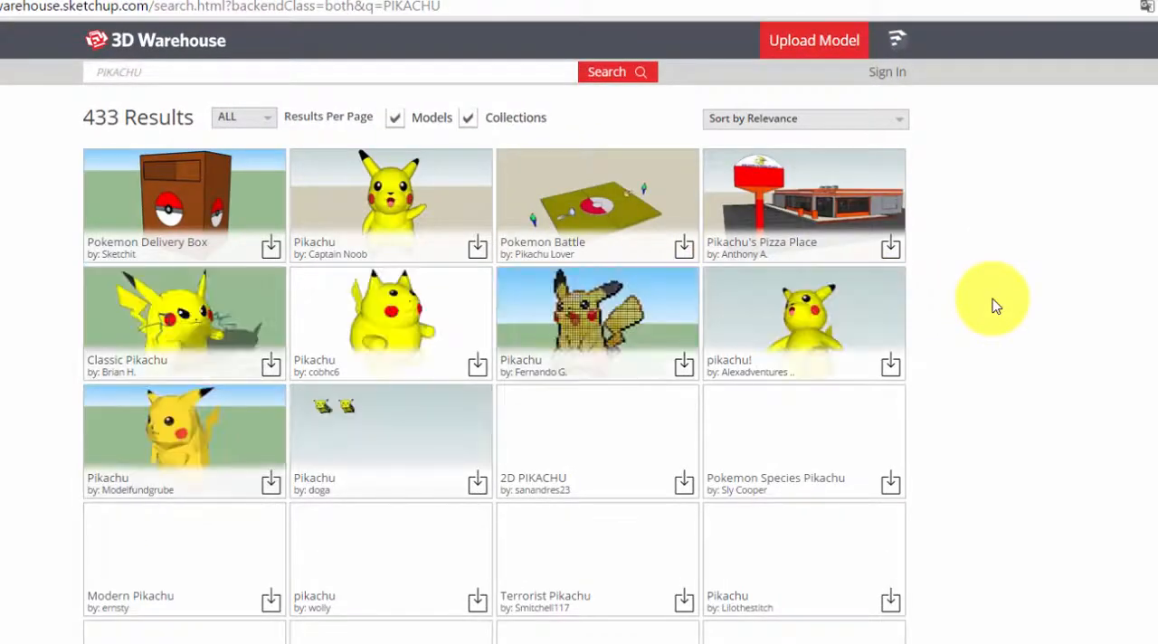
Open a Pikachu model from the results and download it as Pikachu.skp.
{"action": "scroll", "scroll_direction": "down", "scroll_amount": 3}
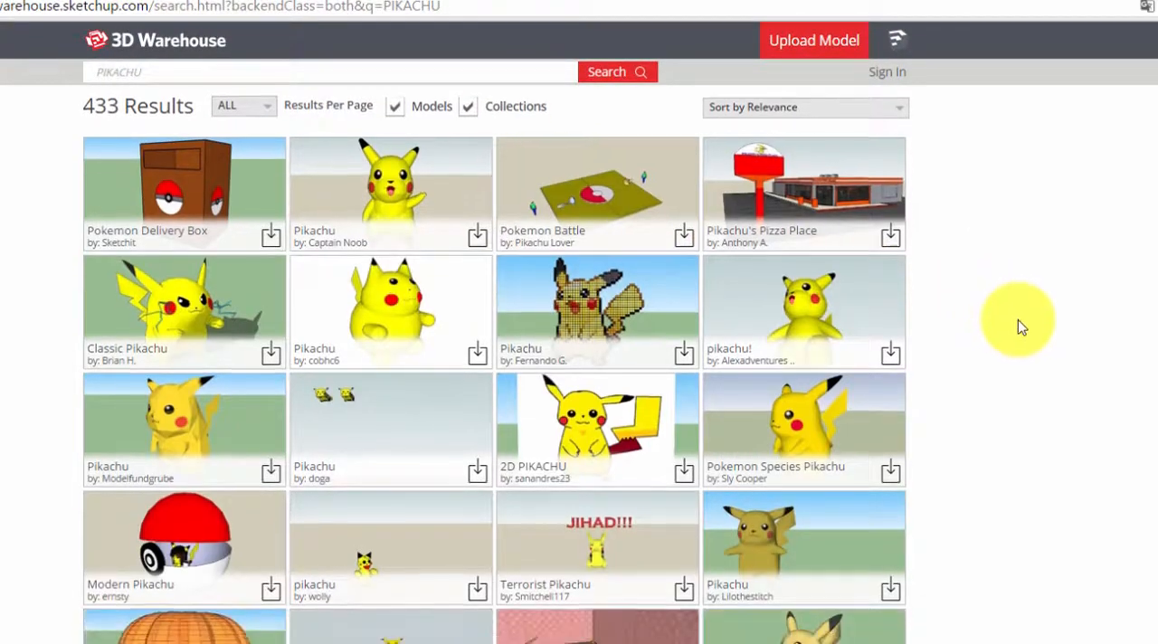
{"action": "scroll", "scroll_direction": "down", "scroll_amount": 3}
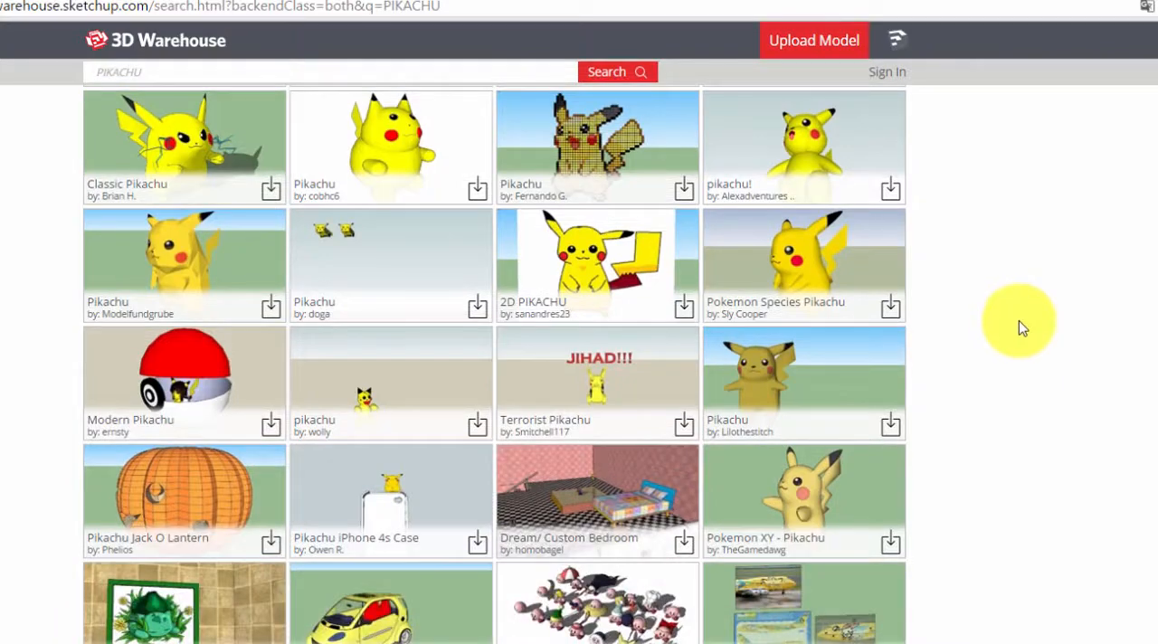
{"action": "mouse_move", "coordinate": [1027, 330]}
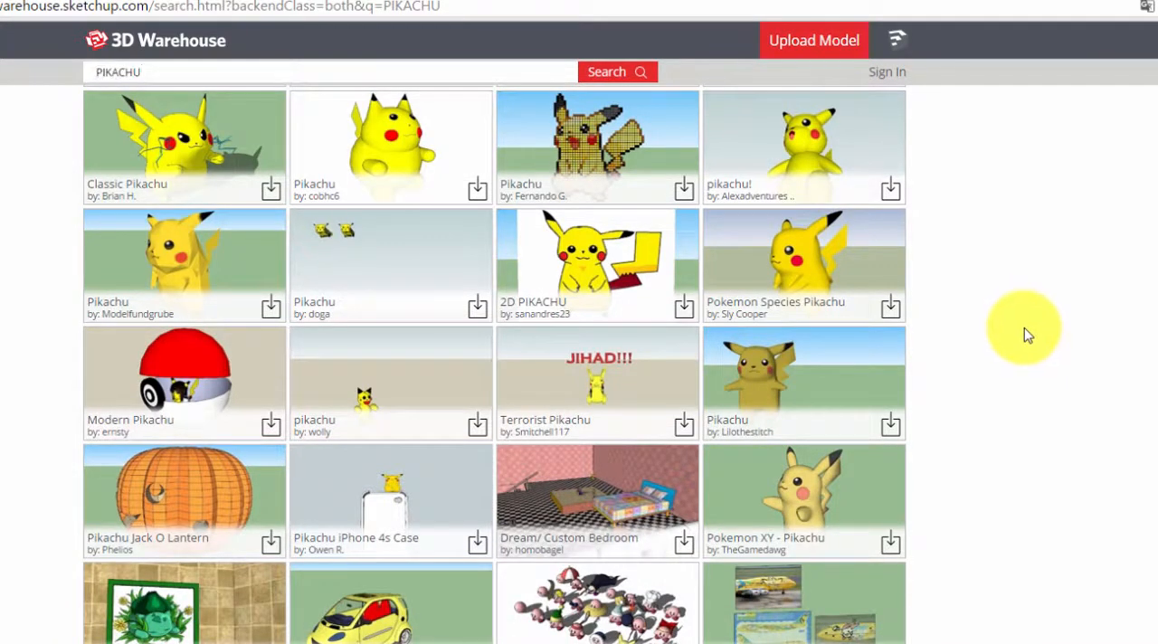
{"action": "scroll", "scroll_direction": "down", "scroll_amount": 3}
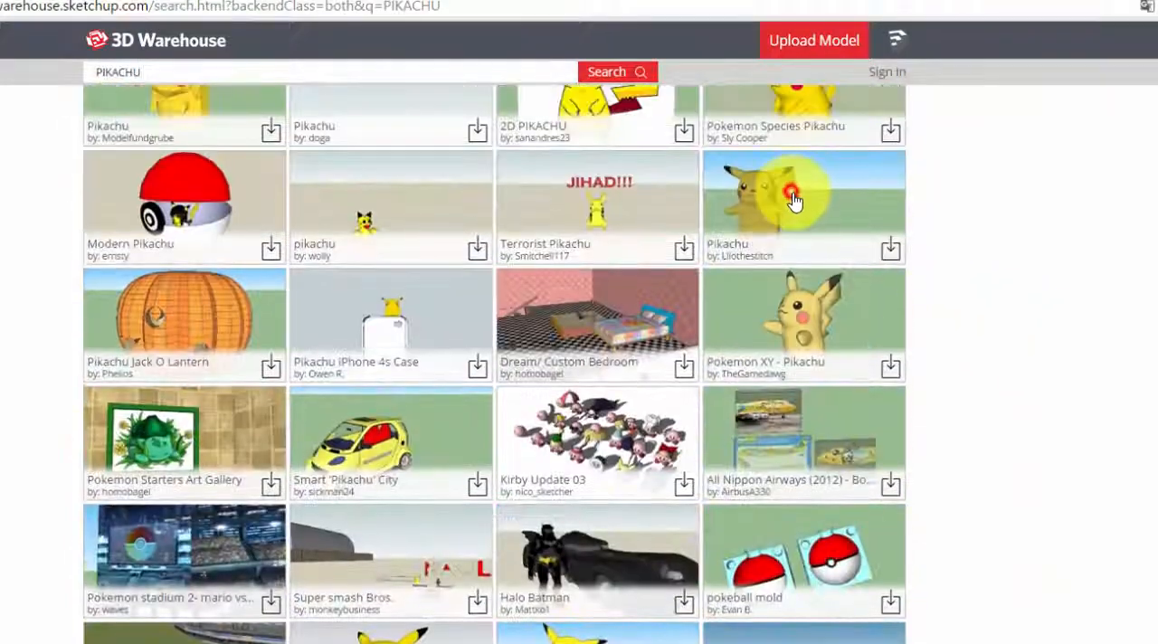
{"action": "left_click", "coordinate": [803, 198]}
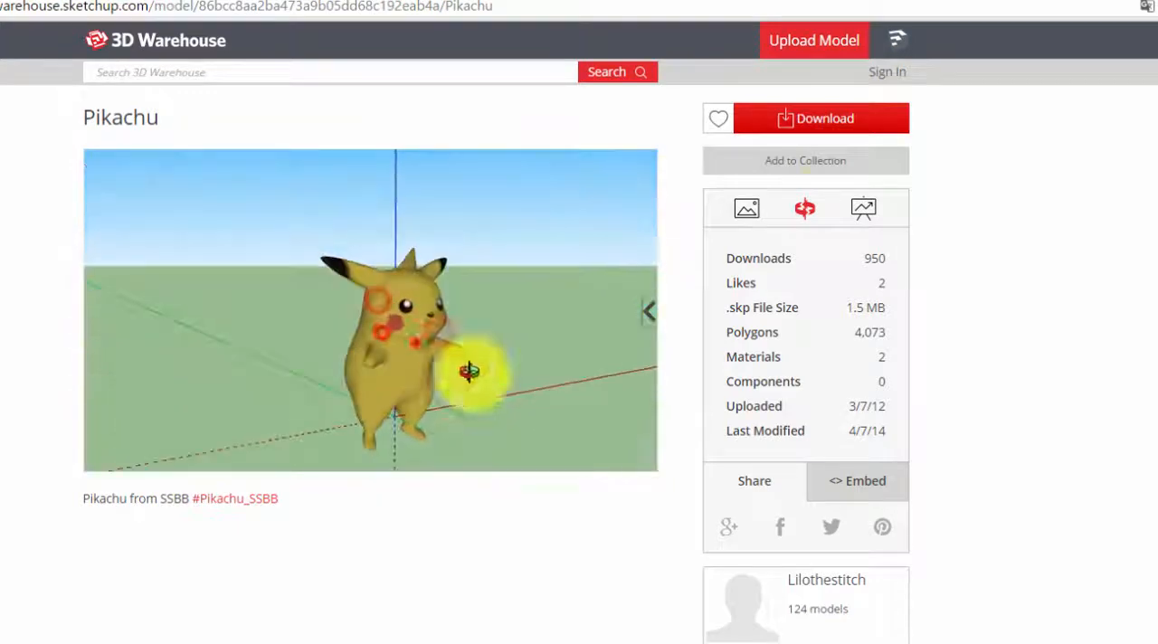
{"action": "left_click", "coordinate": [818, 118]}
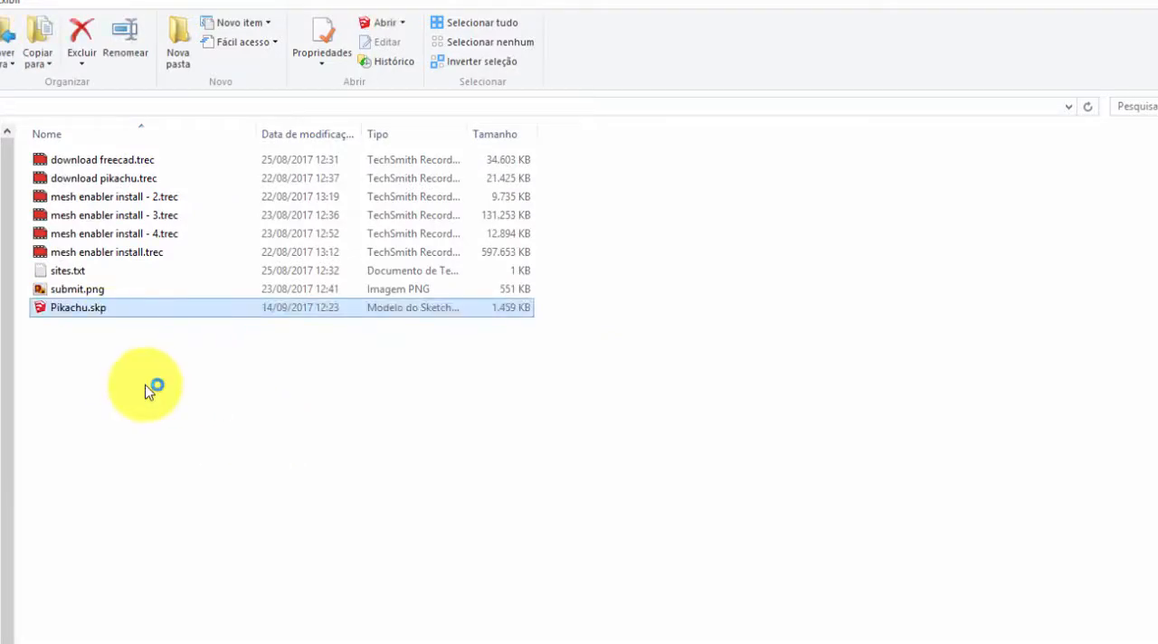
Open Pikachu.skp and export it as an ASCII, millimetre Pikachu.stl into PIKACHU 6.
{"action": "double_click", "coordinate": [77, 307]}
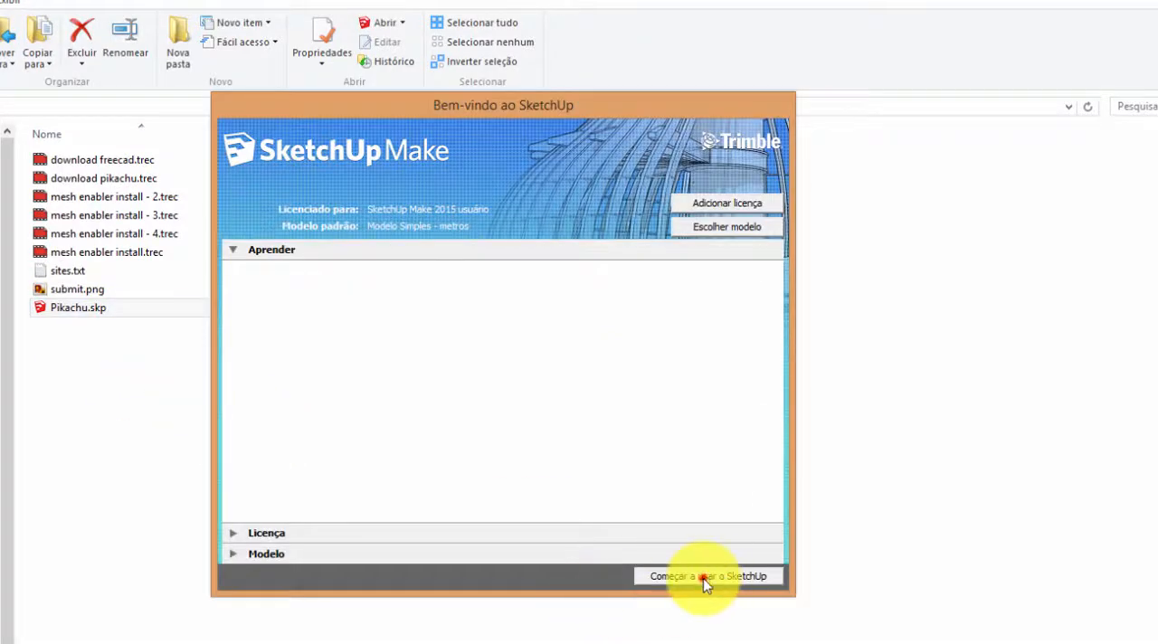
{"action": "left_click", "coordinate": [708, 576]}
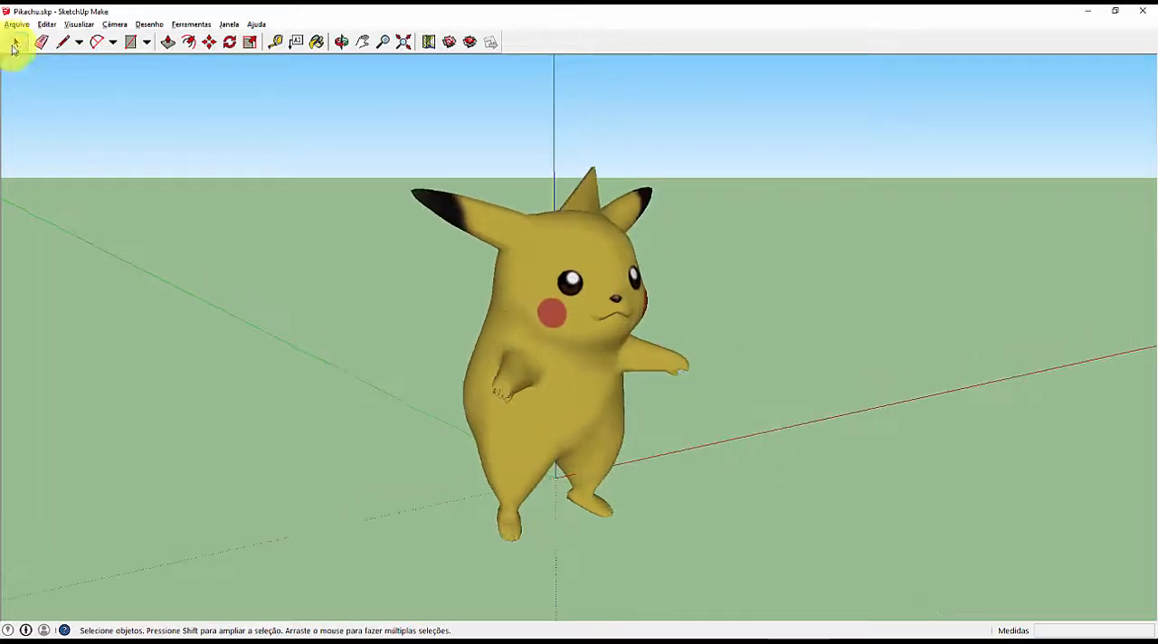
{"action": "left_click", "coordinate": [17, 24]}
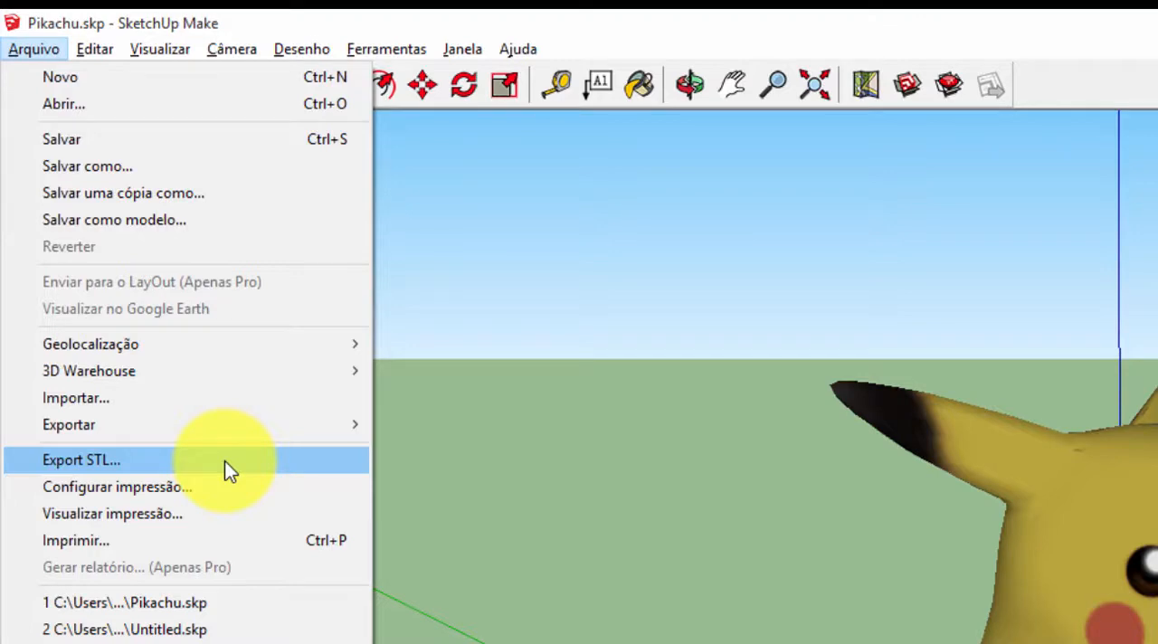
{"action": "left_click", "coordinate": [80, 460]}
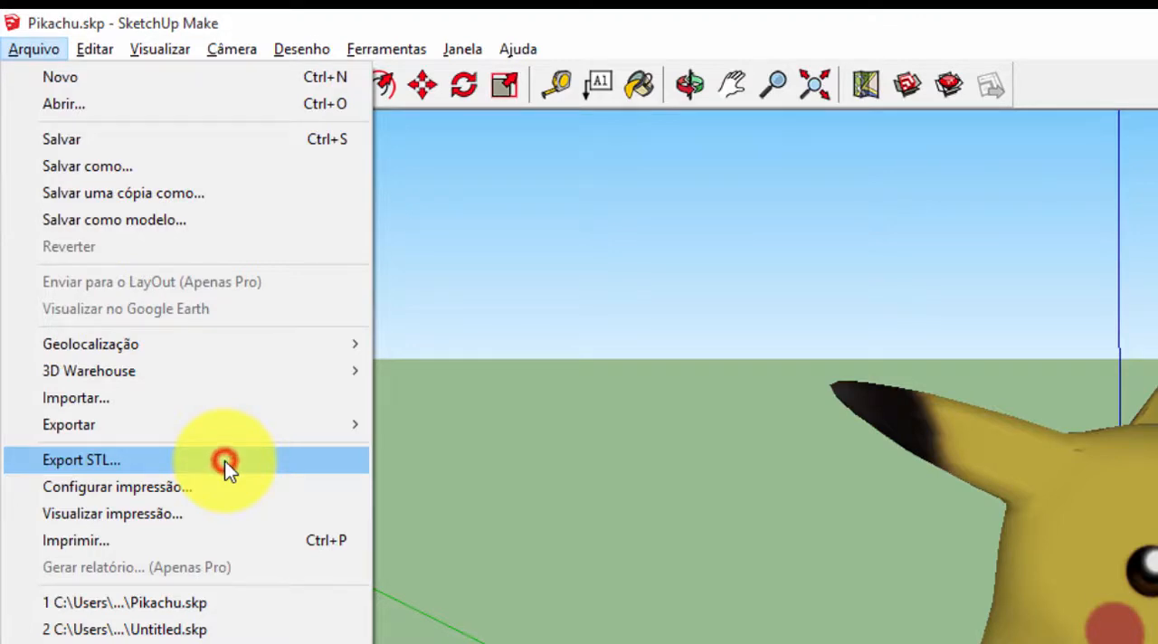
{"action": "left_click", "coordinate": [80, 459]}
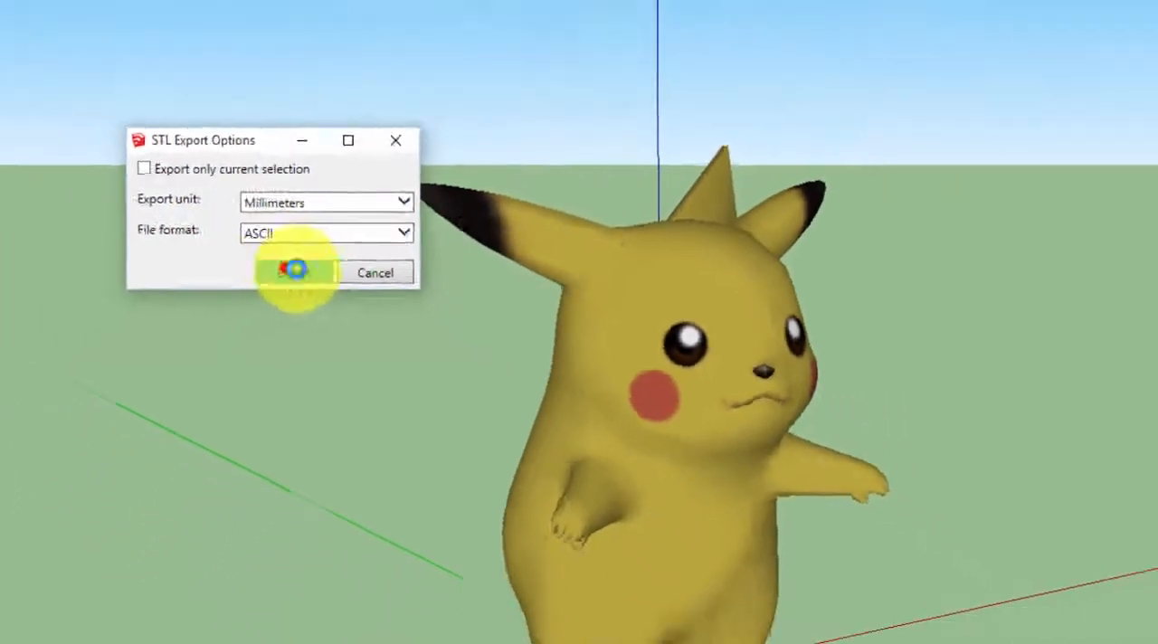
{"action": "left_click", "coordinate": [294, 273]}
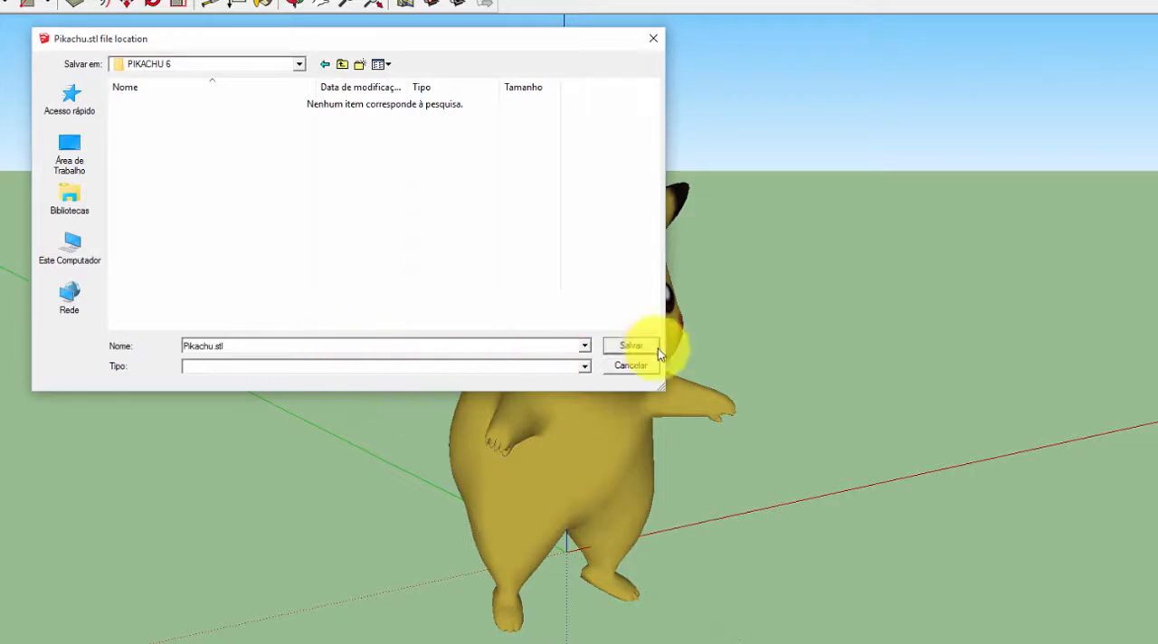
{"action": "left_click", "coordinate": [631, 346]}
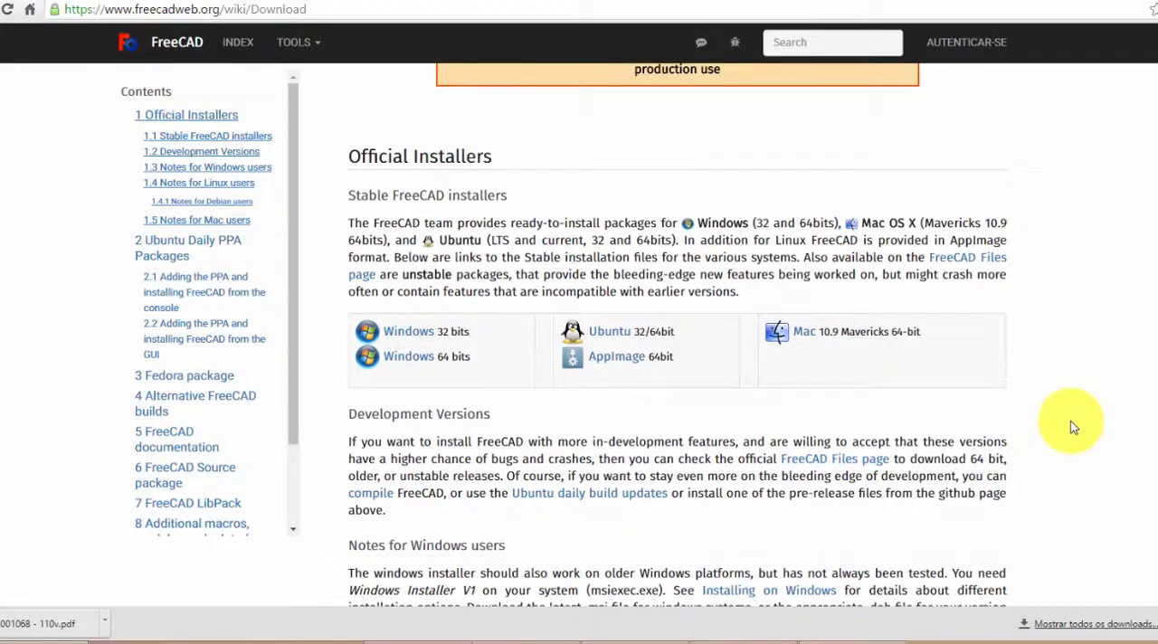
Download the stable Windows 64-bit installer FreeCAD-0.16.6712_x64_setup.exe from the download page.
{"action": "scroll", "scroll_direction": "down", "scroll_amount": 3}
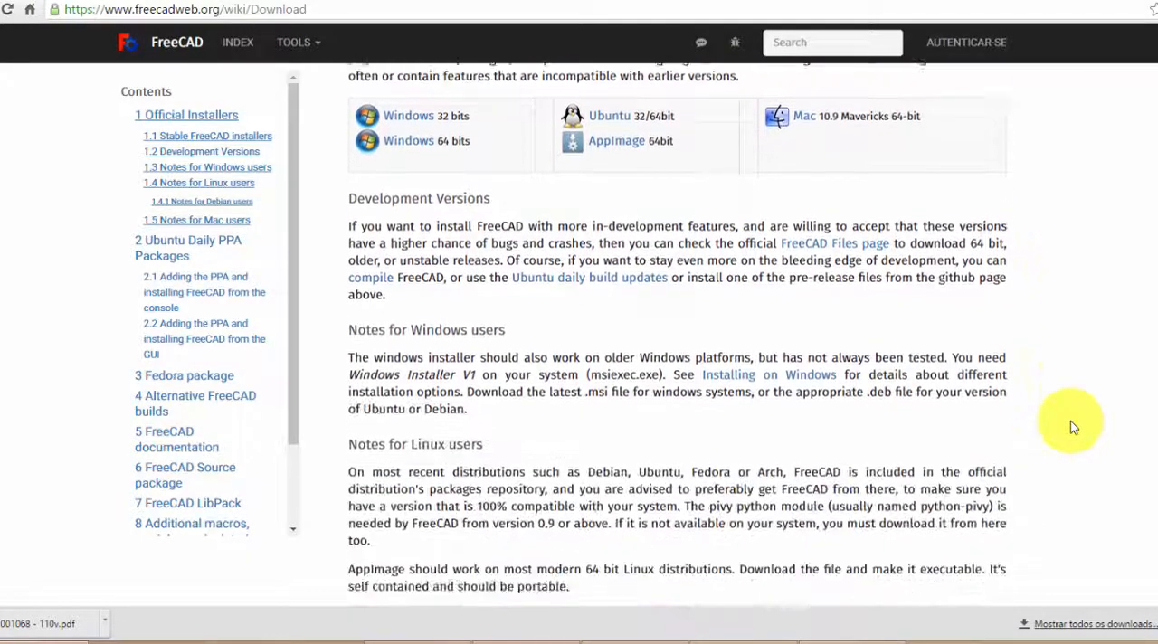
{"action": "scroll", "scroll_direction": "down", "scroll_amount": 3}
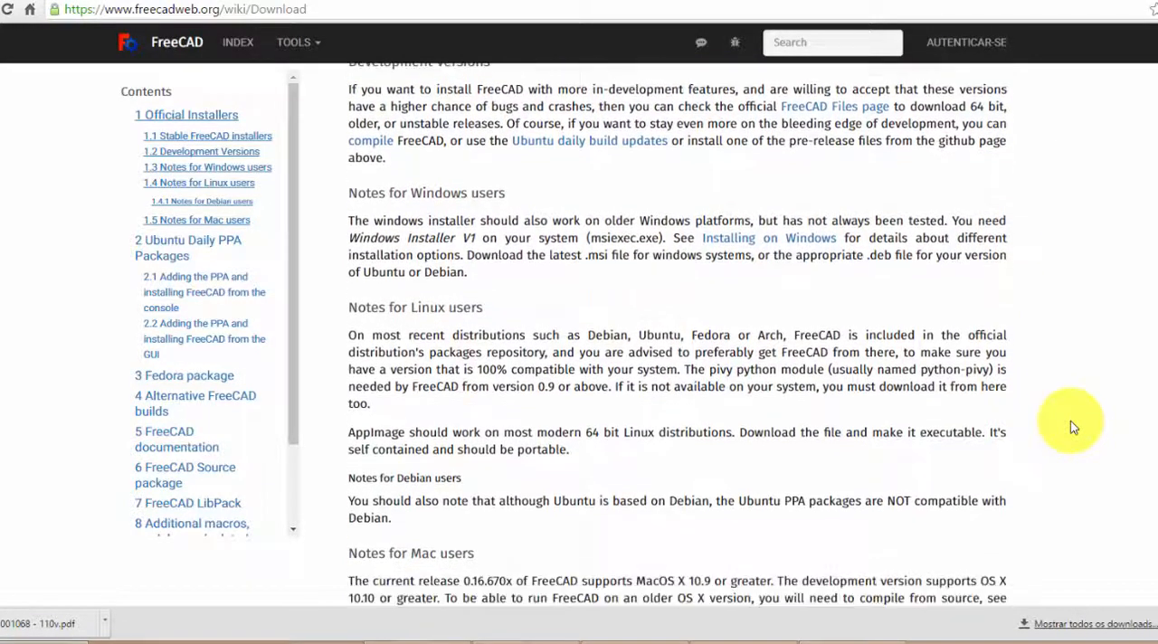
{"action": "scroll", "scroll_direction": "down", "scroll_amount": 3}
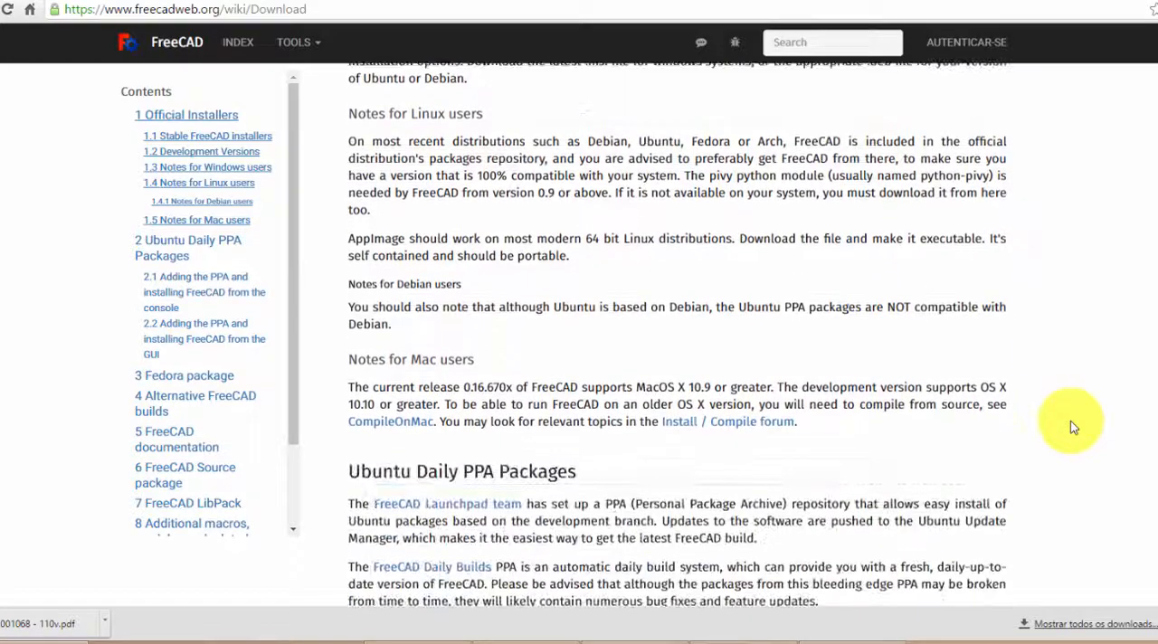
{"action": "scroll", "scroll_direction": "down", "scroll_amount": 3}
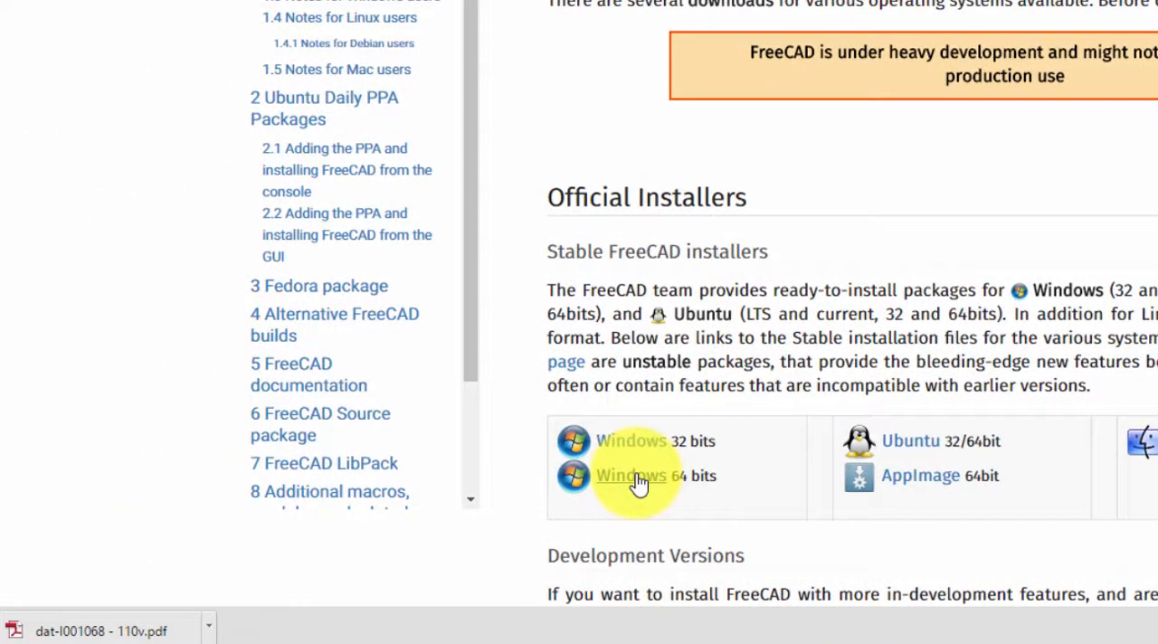
{"action": "left_click", "coordinate": [631, 476]}
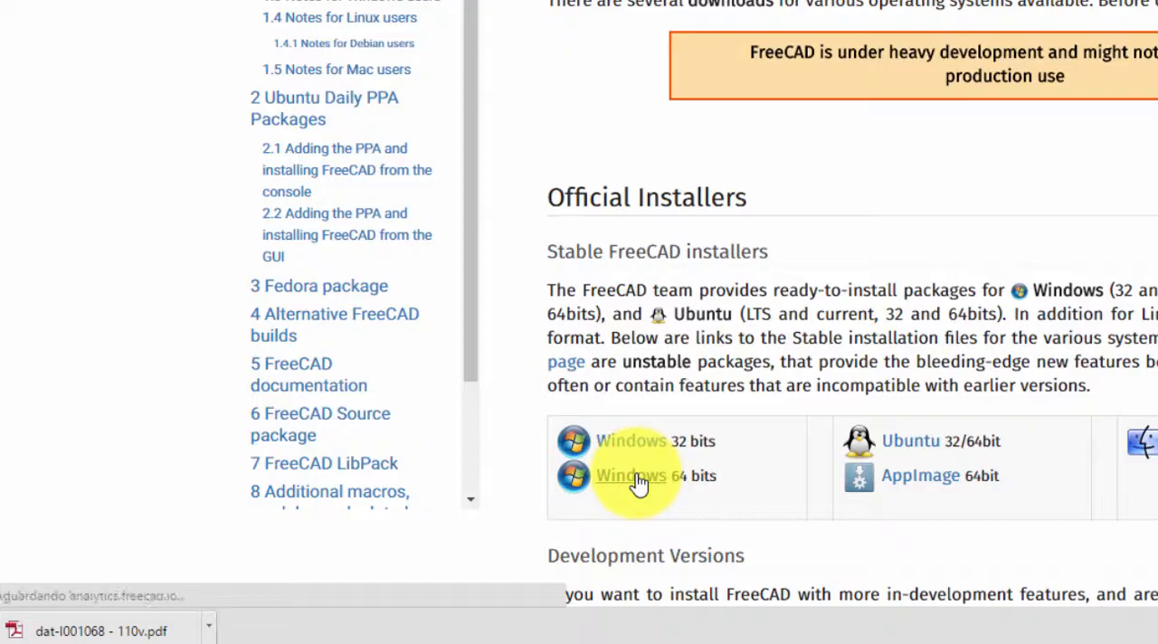
{"action": "left_click", "coordinate": [631, 474]}
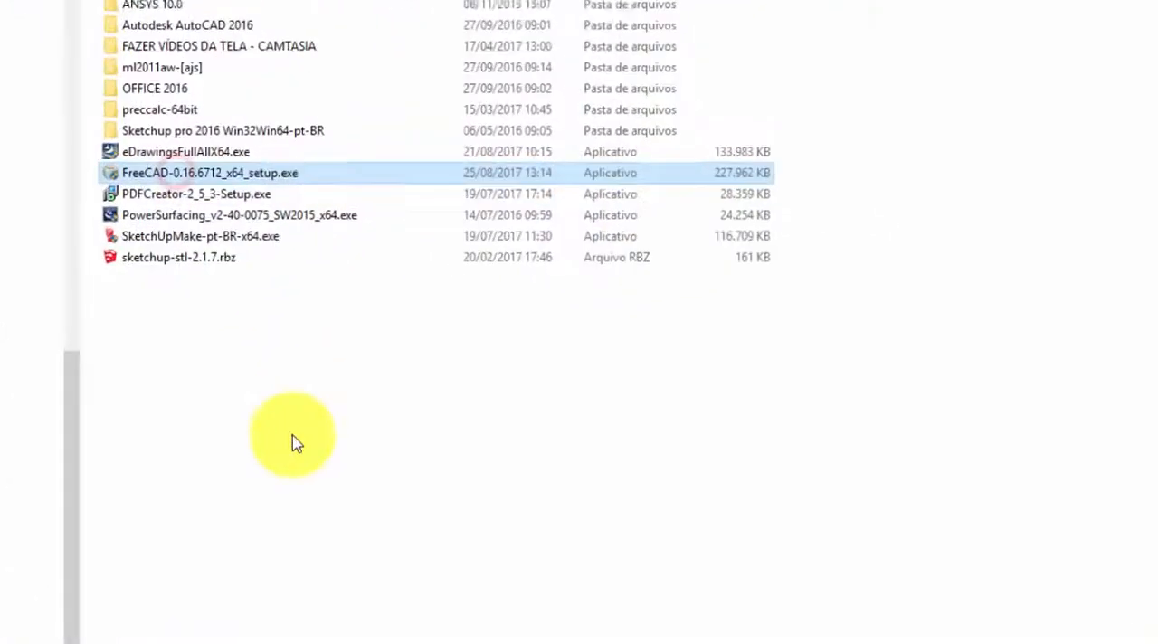
Run FreeCAD-0.16.6712_x64_setup.exe, installing to the default folder with Add to PYTHONPATH enabled.
{"action": "double_click", "coordinate": [210, 173]}
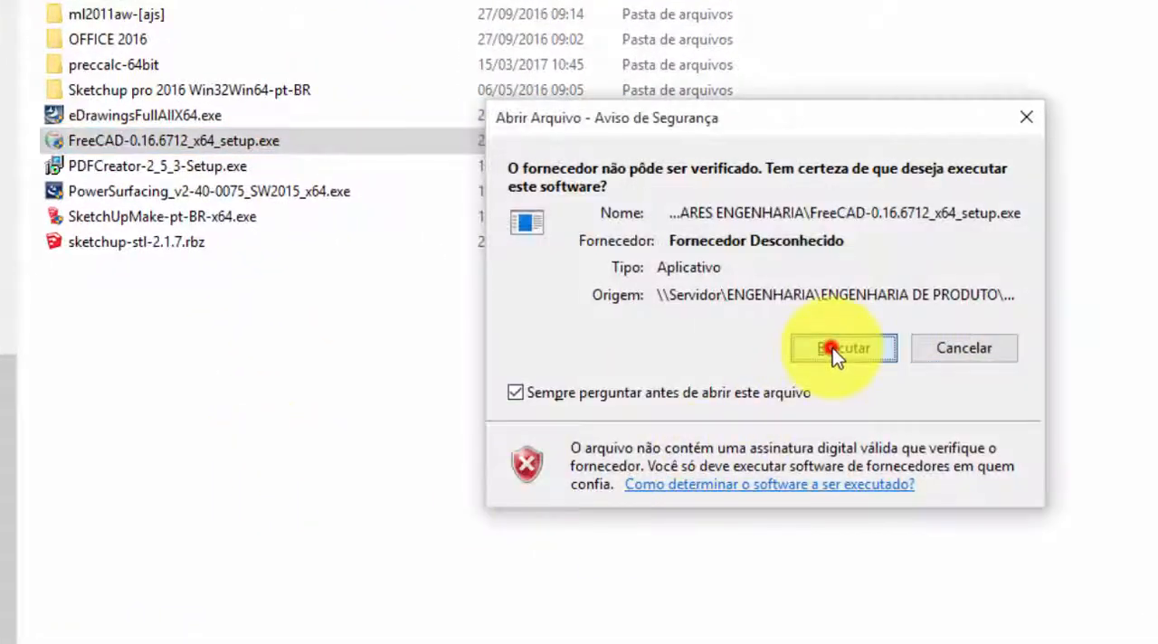
{"action": "left_click", "coordinate": [841, 349]}
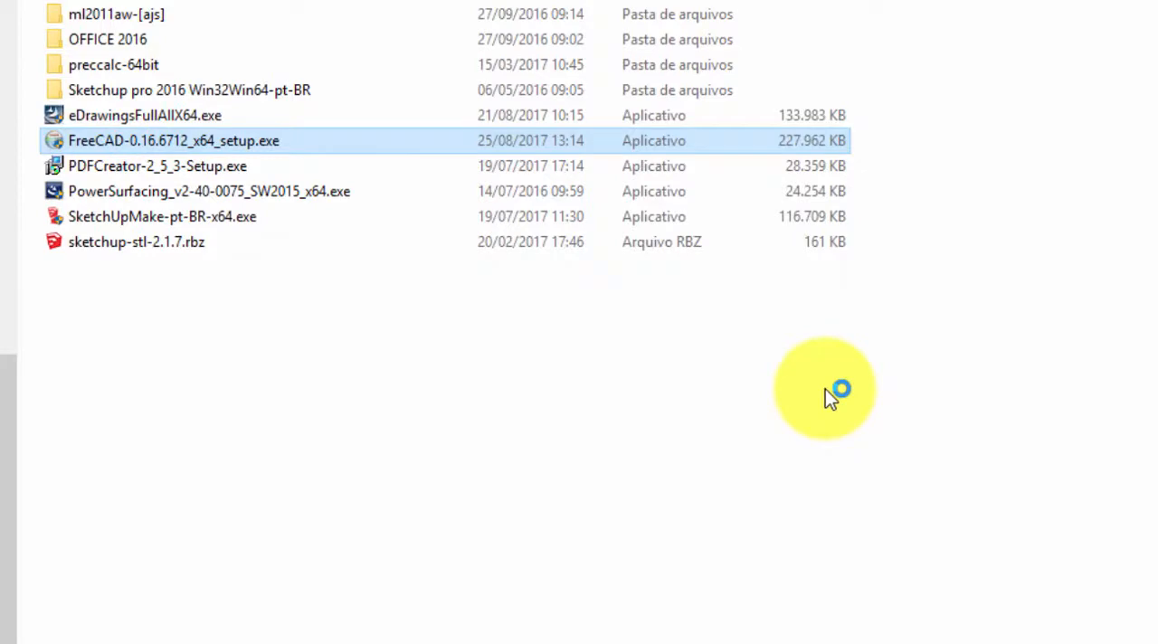
{"action": "double_click", "coordinate": [174, 141]}
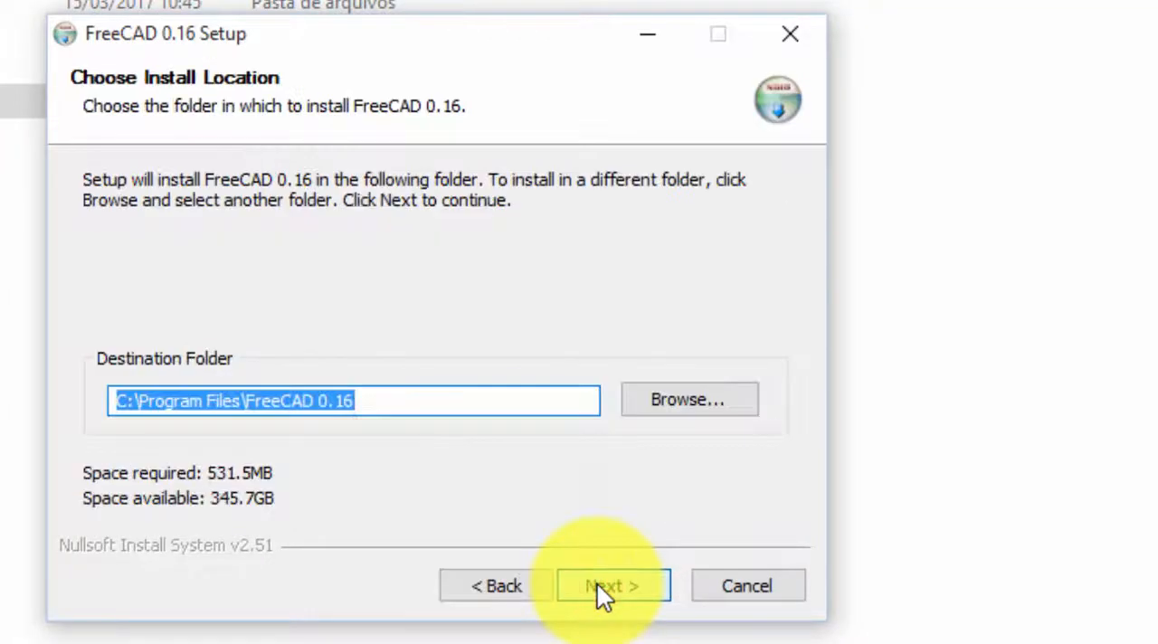
{"action": "left_click", "coordinate": [612, 585]}
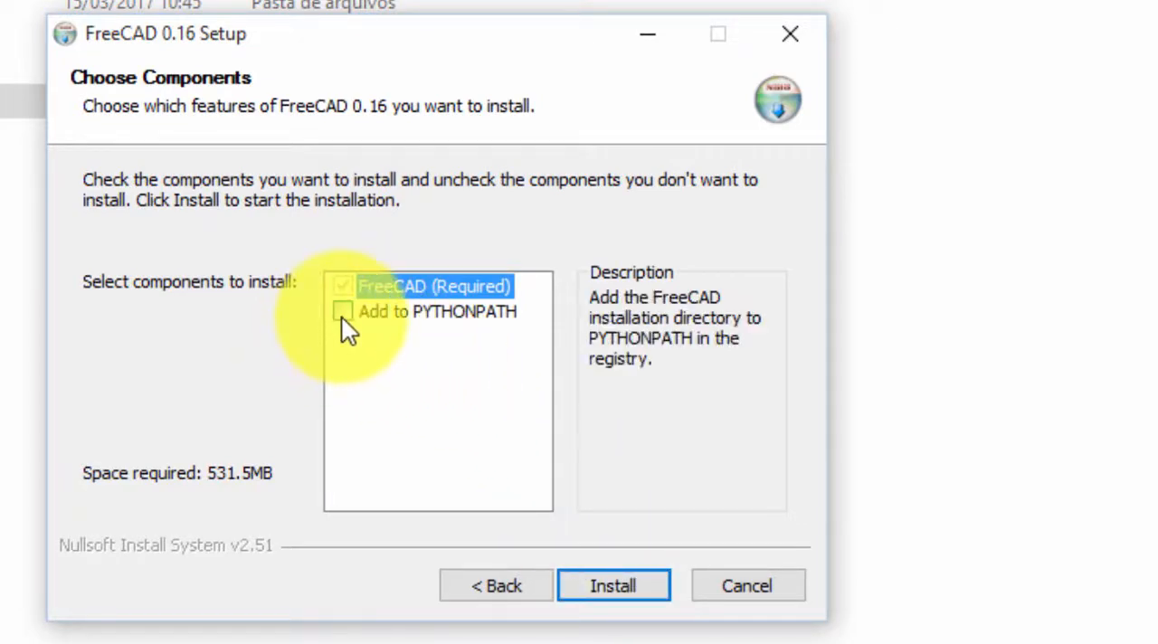
{"action": "left_click", "coordinate": [342, 311]}
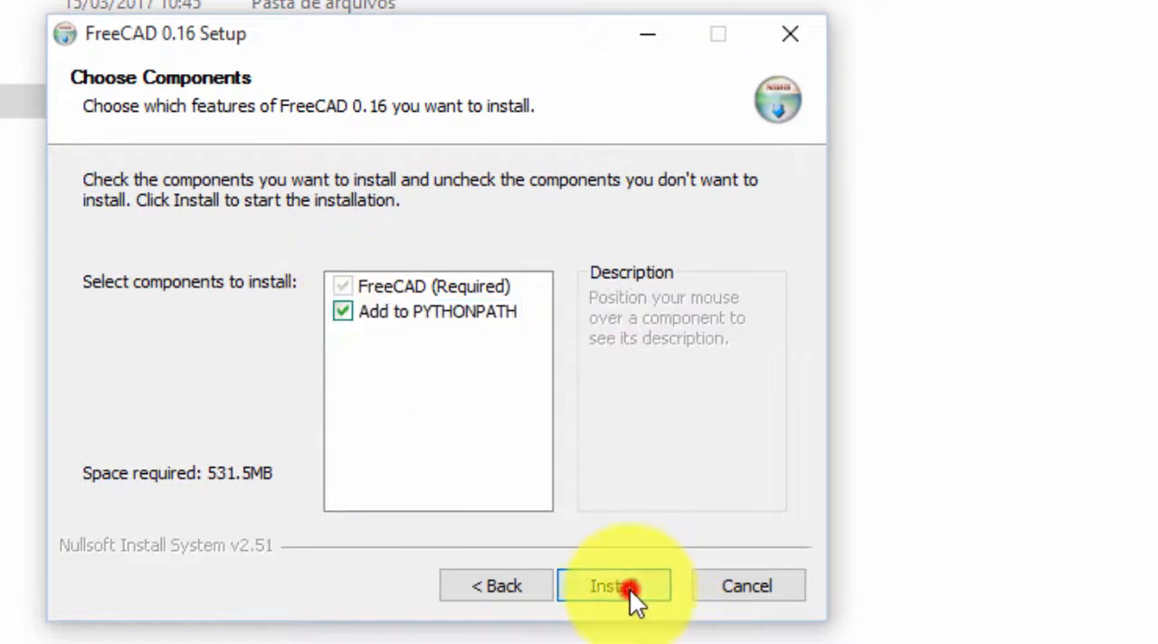
{"action": "left_click", "coordinate": [613, 585]}
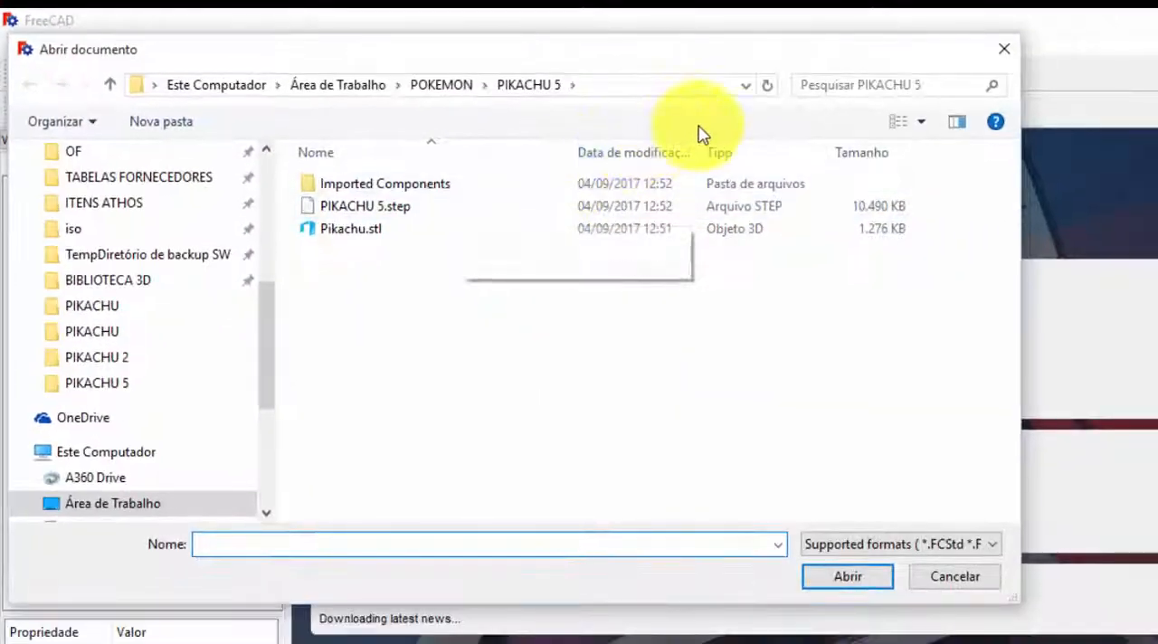
Open Pikachu.stl from the PIKACHU 6 folder and view it from the front.
{"action": "left_click", "coordinate": [440, 84]}
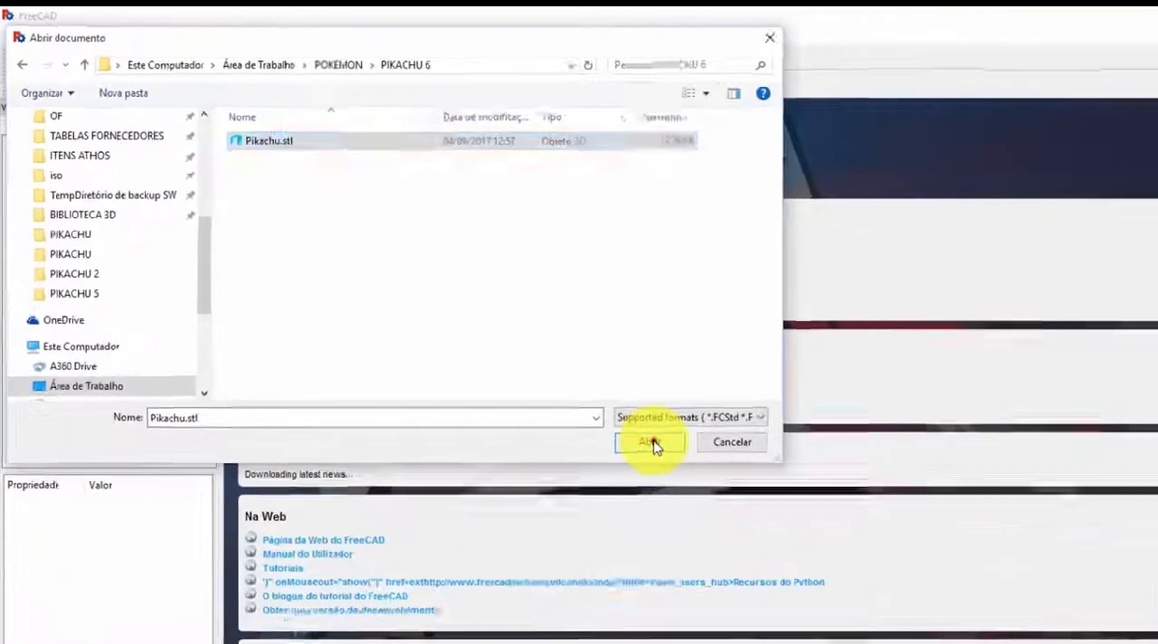
{"action": "left_click", "coordinate": [650, 441]}
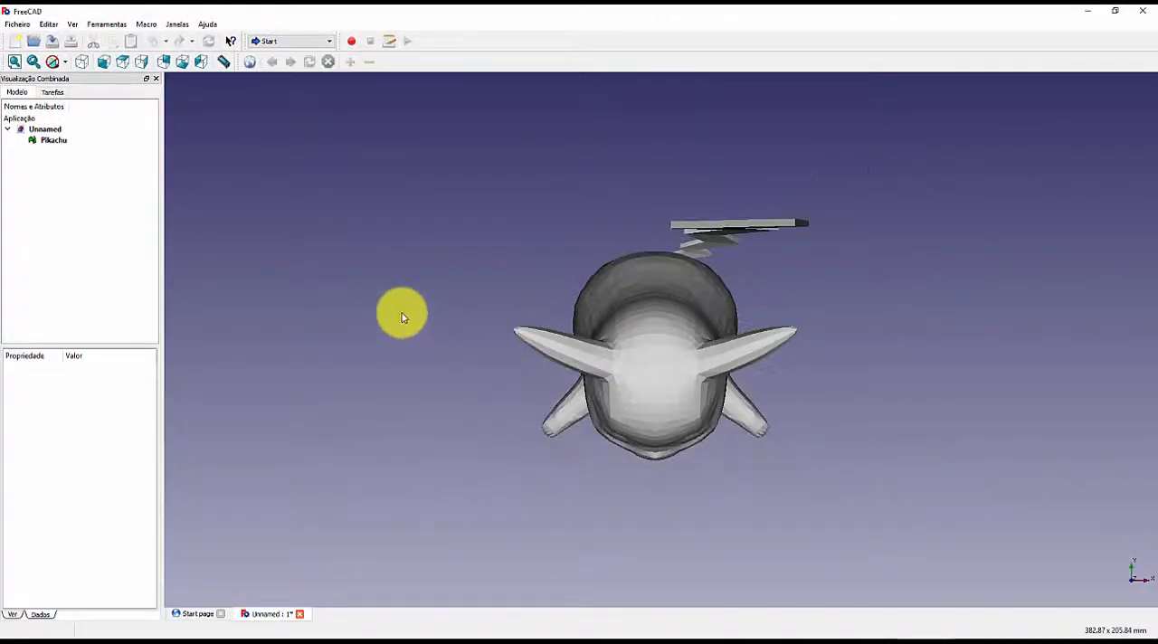
{"action": "left_click", "coordinate": [108, 62]}
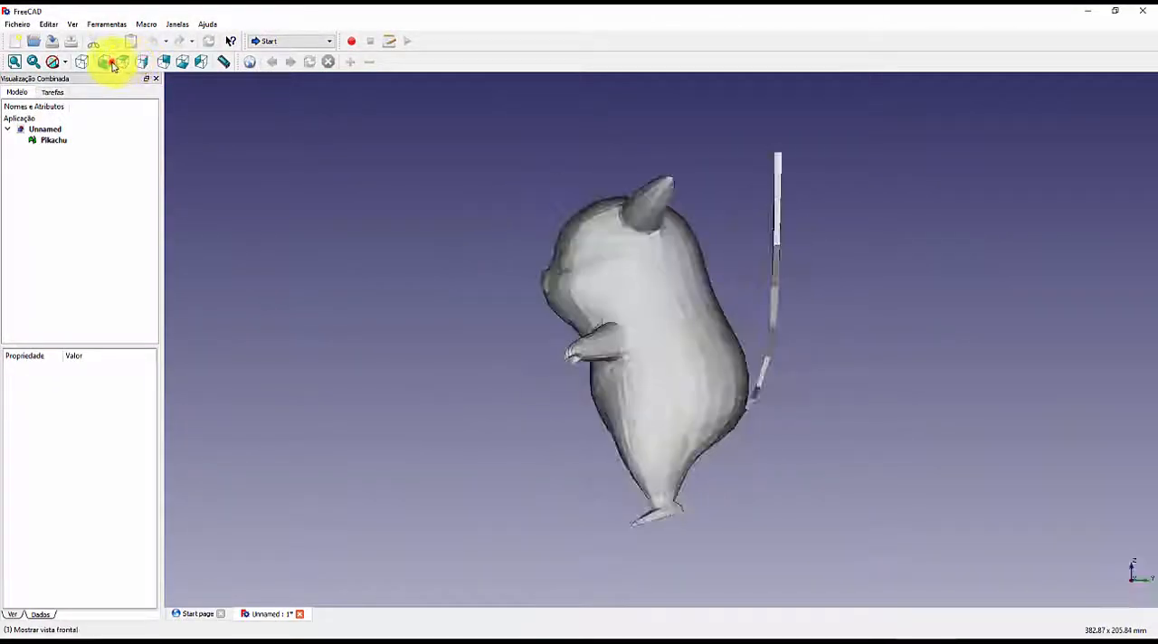
{"action": "left_click", "coordinate": [164, 62]}
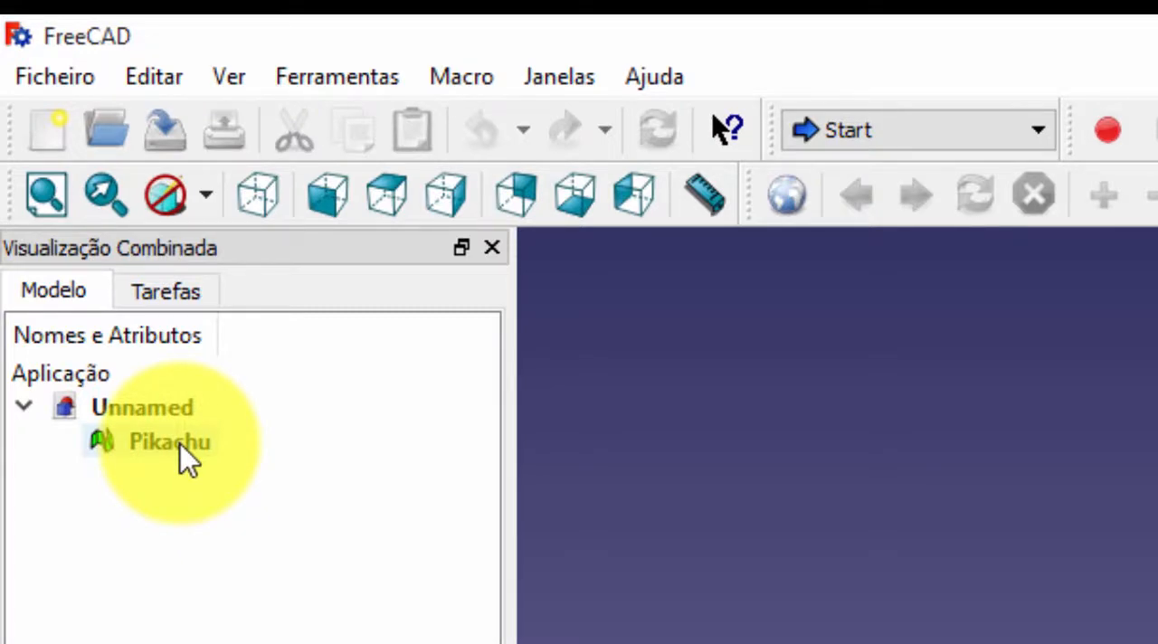
In the Part workbench, create a shape from the Pikachu mesh with 0,10 sewing tolerance.
{"action": "left_click", "coordinate": [169, 442]}
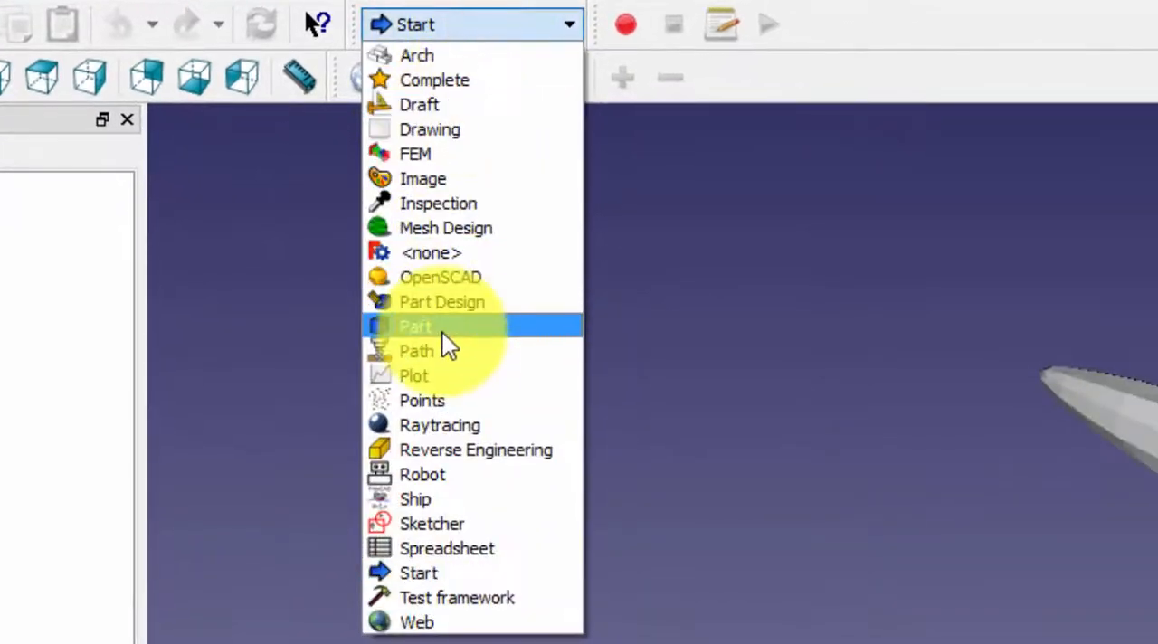
{"action": "left_click", "coordinate": [415, 326]}
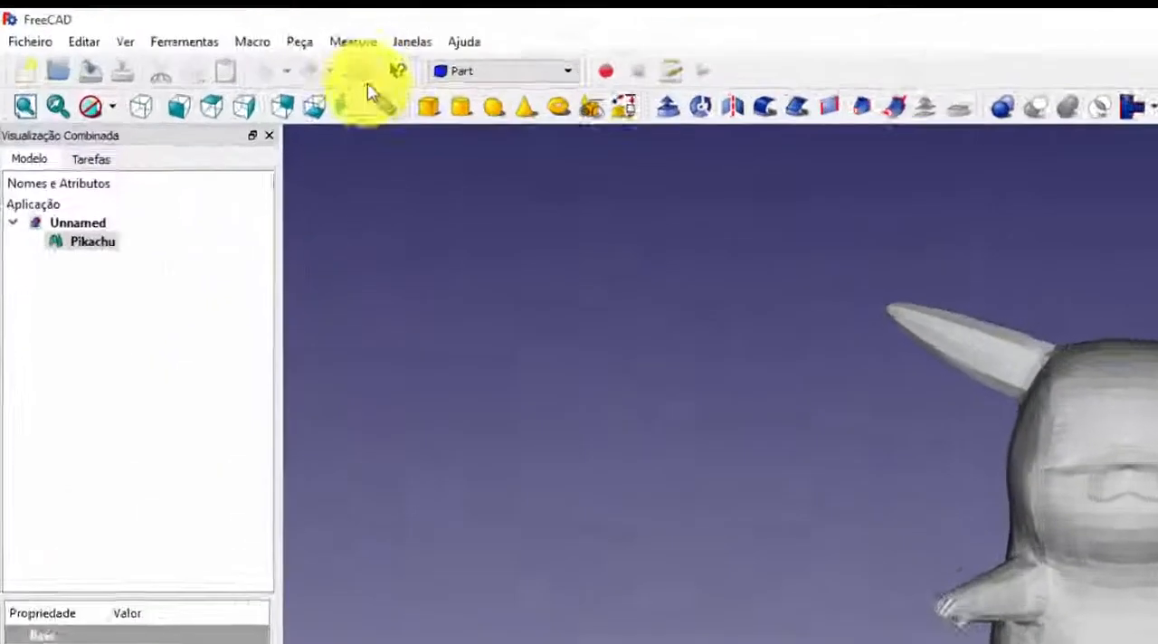
{"action": "left_click", "coordinate": [299, 42]}
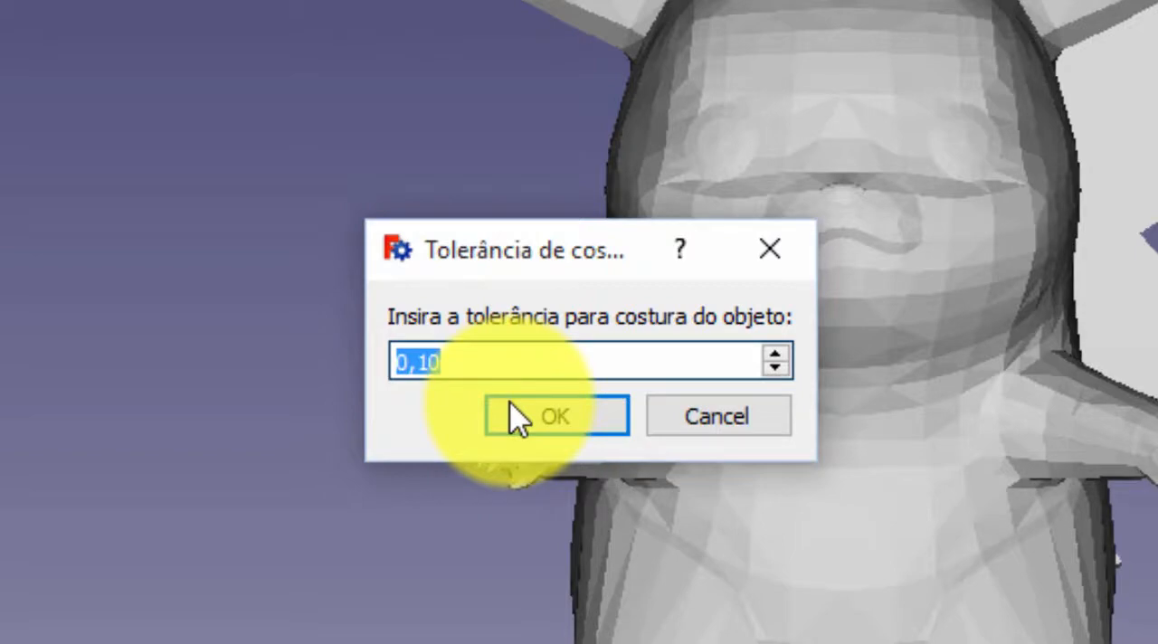
{"action": "left_click", "coordinate": [555, 416]}
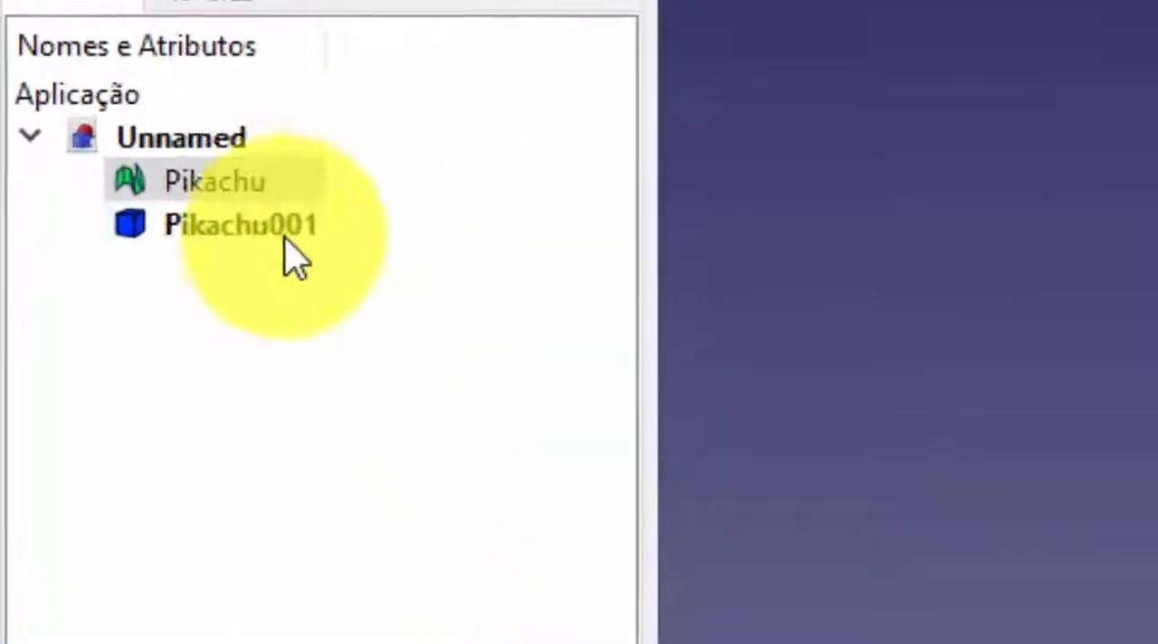
Delete the Pikachu mesh, select Pikachu001 and export it as PIKACHU.step with colours.
{"action": "right_click", "coordinate": [214, 181]}
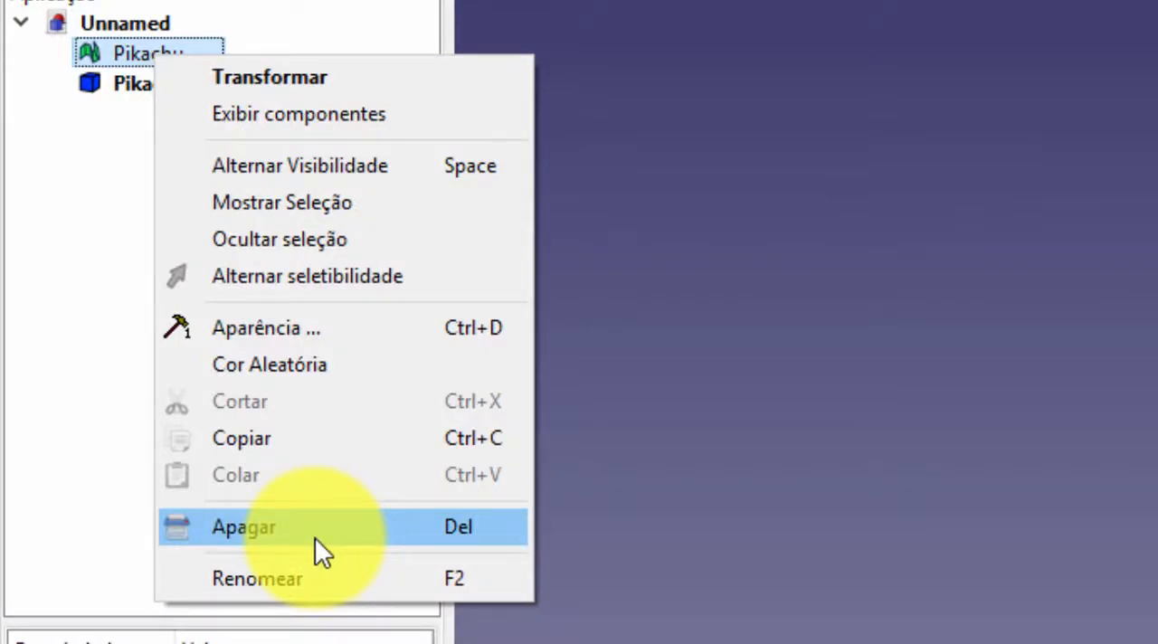
{"action": "left_click", "coordinate": [243, 526]}
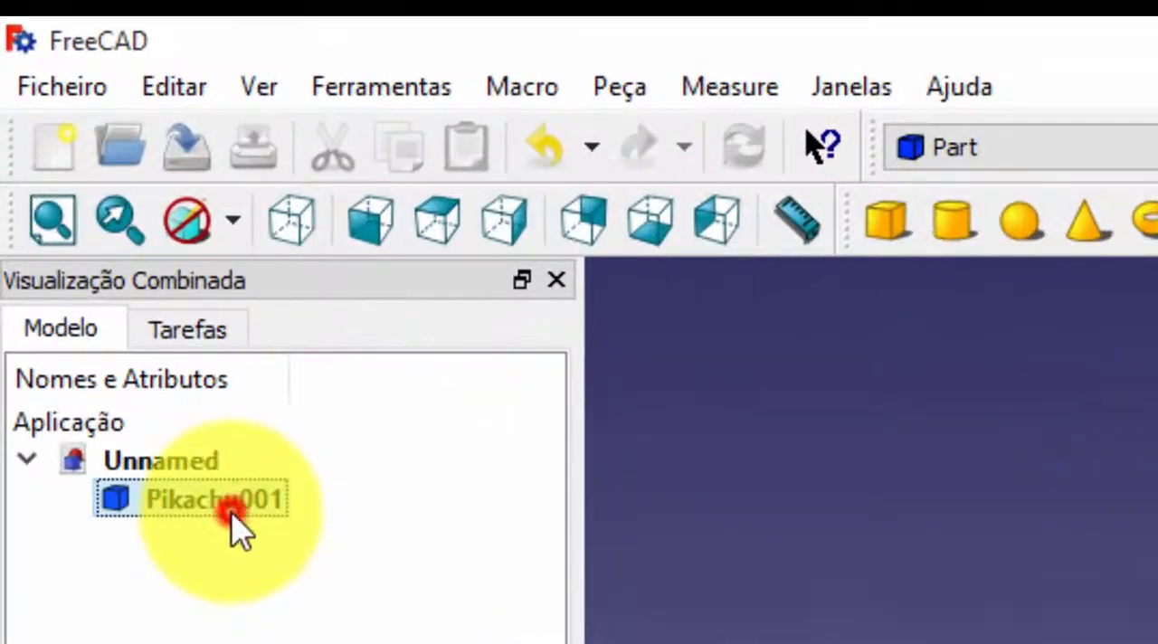
{"action": "left_click", "coordinate": [61, 86]}
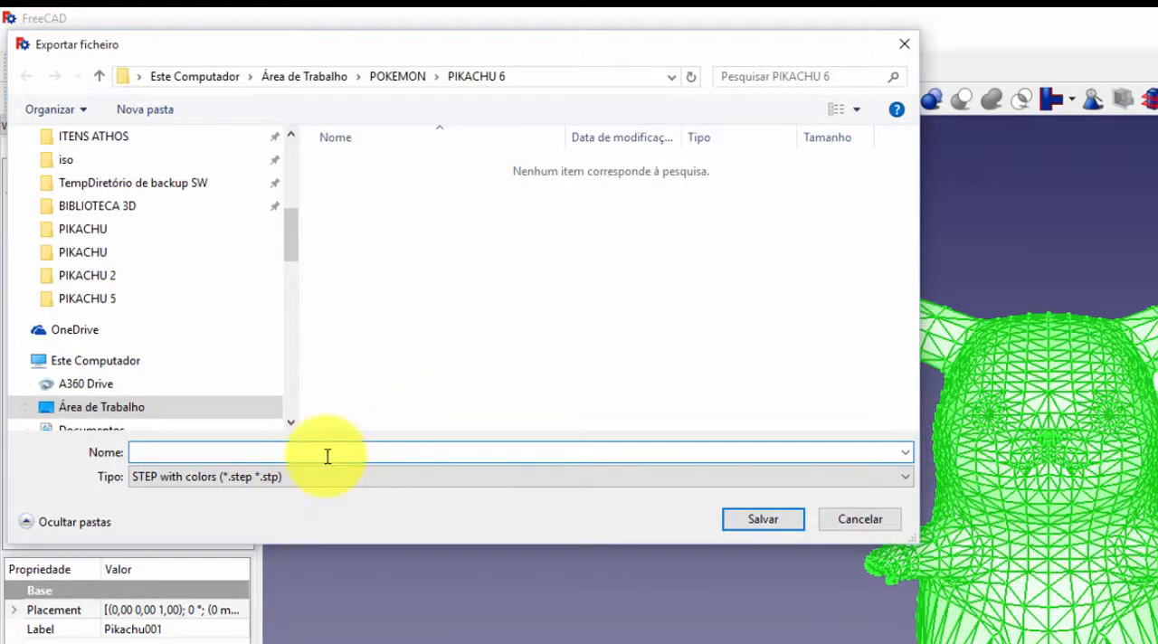
{"action": "type", "text": "PIKAC"}
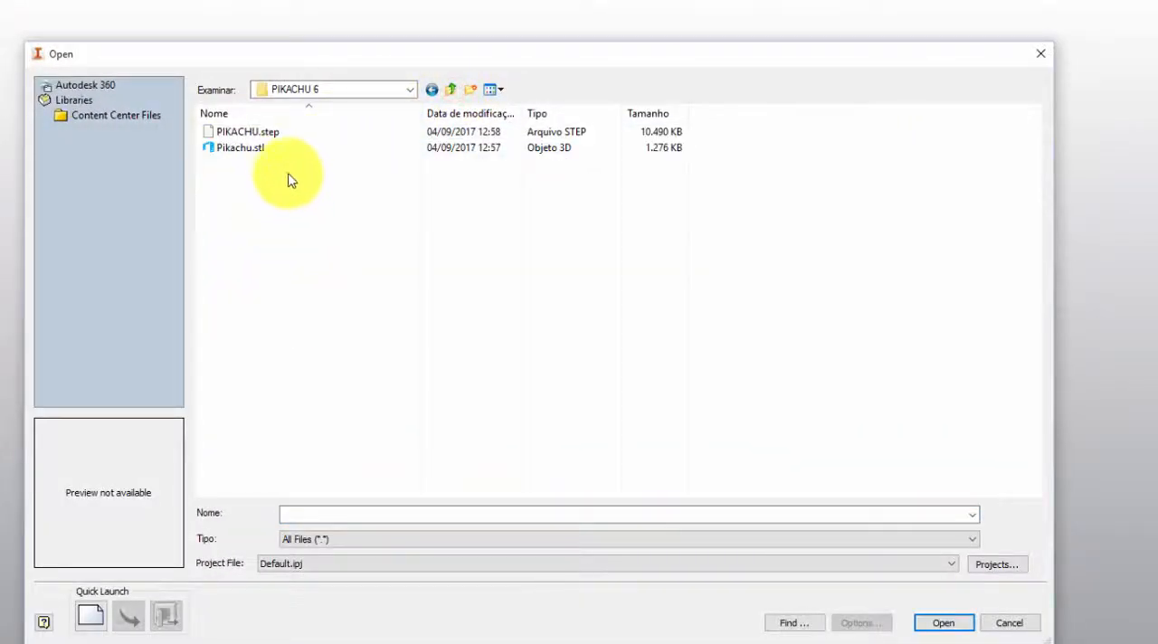
Open PIKACHU.step in Inventor, accepting the default STEP import options.
{"action": "left_click", "coordinate": [248, 131]}
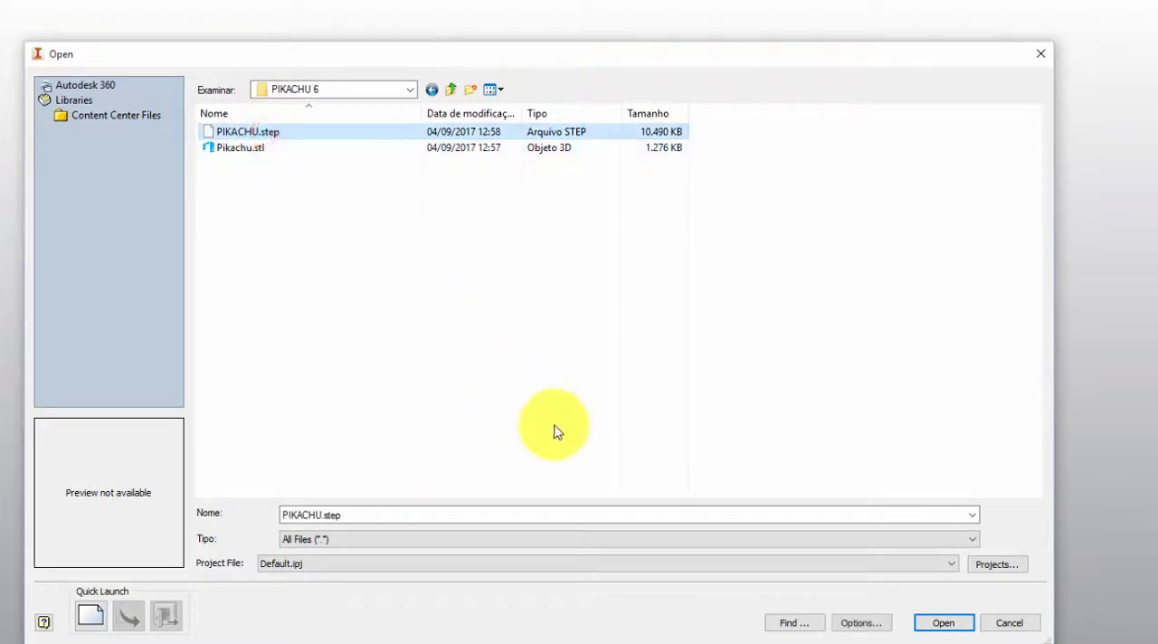
{"action": "left_click", "coordinate": [942, 622]}
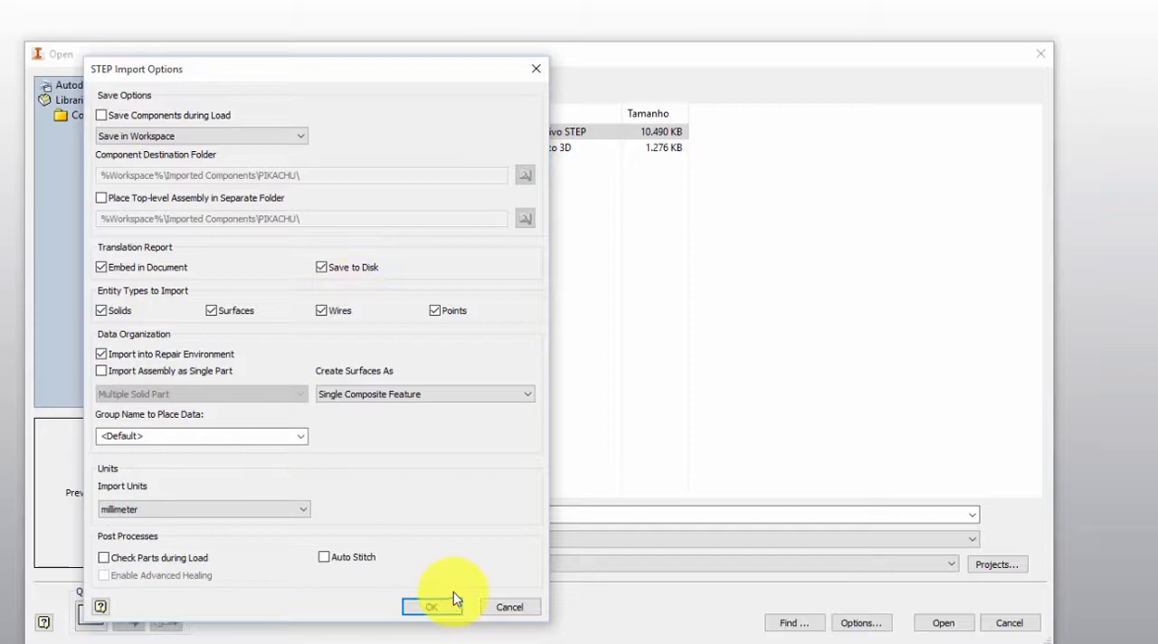
{"action": "mouse_move", "coordinate": [511, 592]}
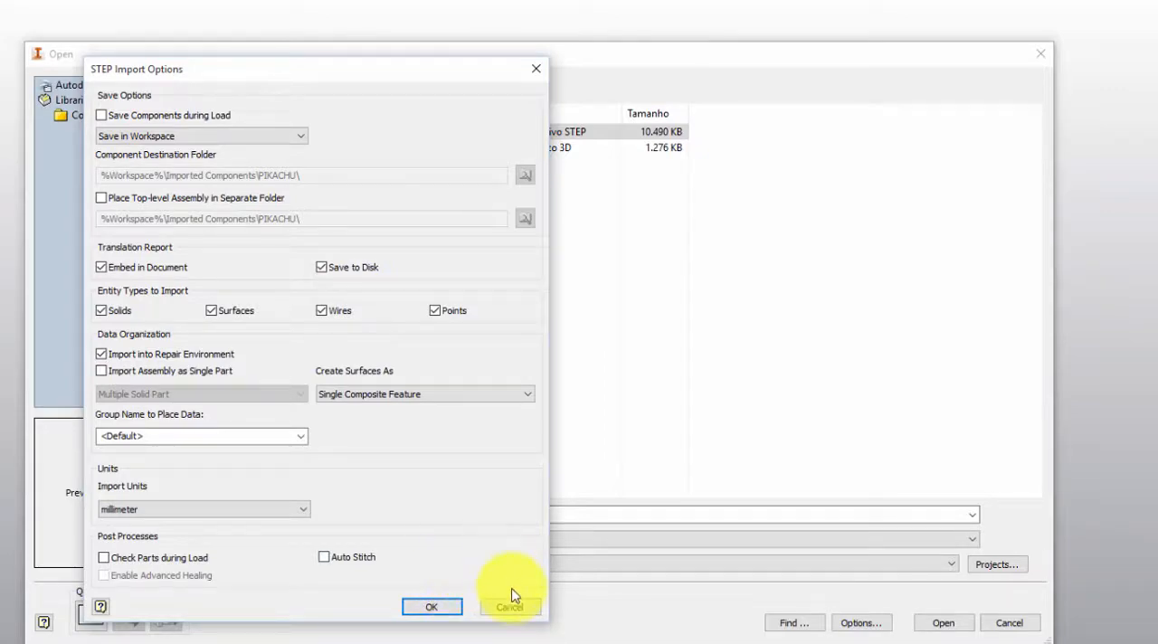
{"action": "left_click", "coordinate": [509, 606]}
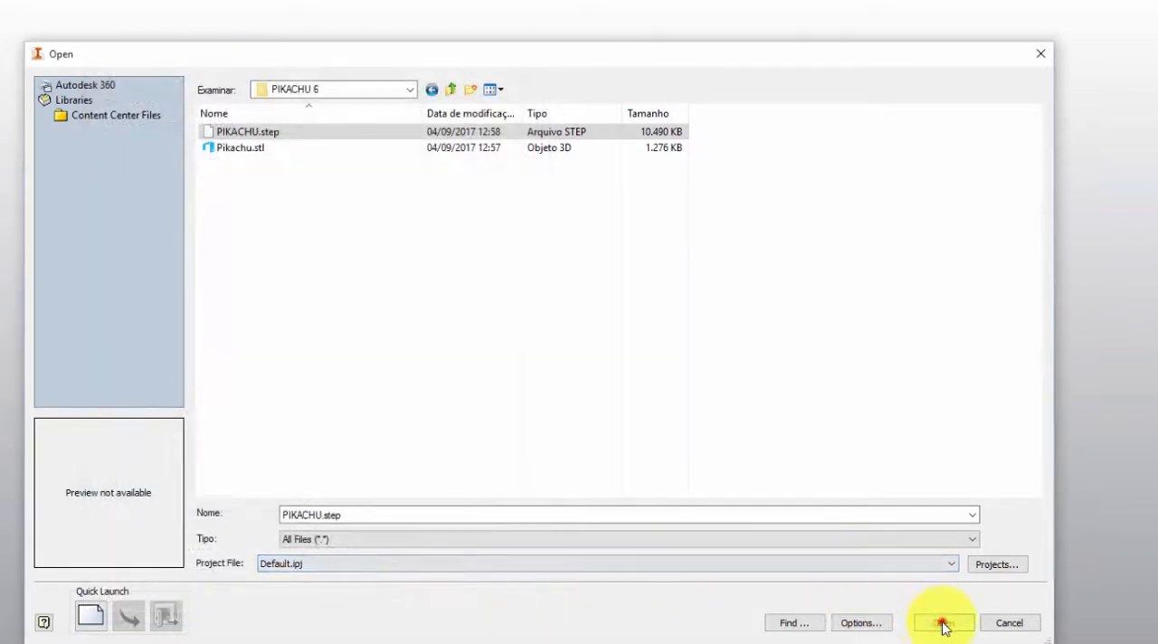
{"action": "left_click", "coordinate": [942, 623]}
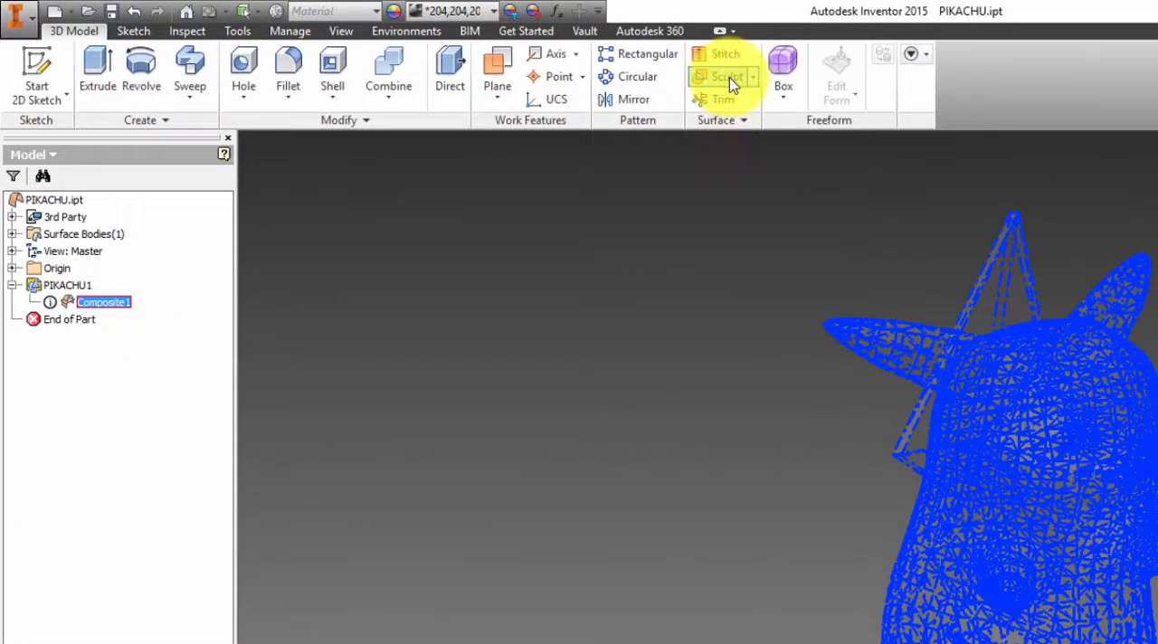
Sculpt the imported Pikachu surfaces into the solid Sculpt1 and orbit to inspect it.
{"action": "left_click", "coordinate": [726, 76]}
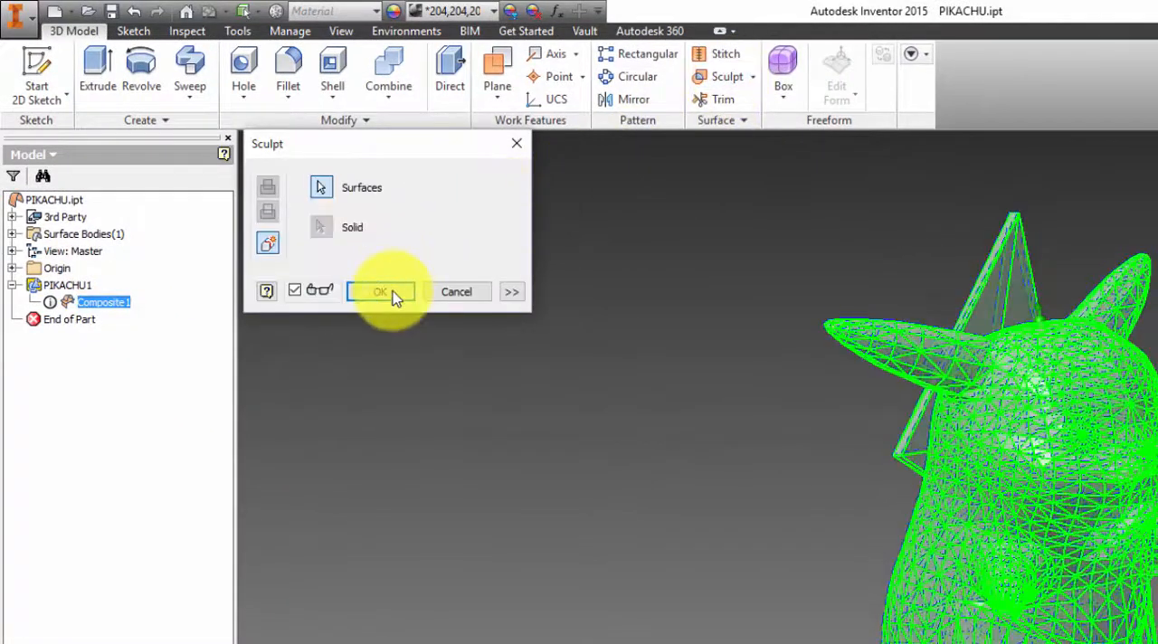
{"action": "left_click", "coordinate": [378, 292]}
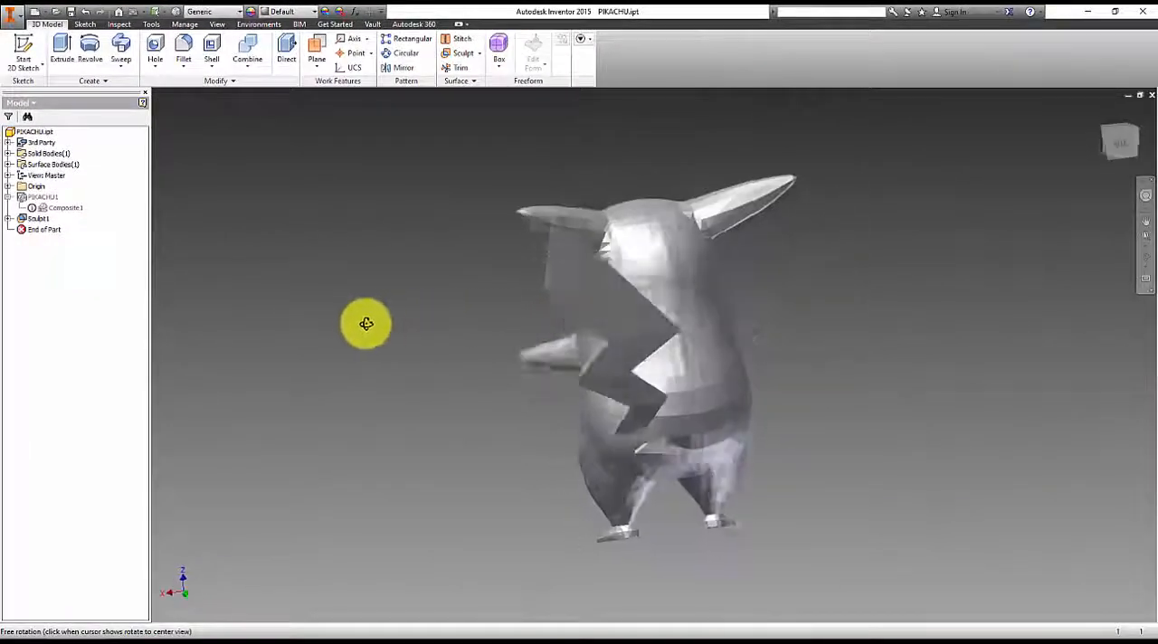
{"action": "left_click_drag", "start_coordinate": [366, 324], "coordinate": [199, 391]}
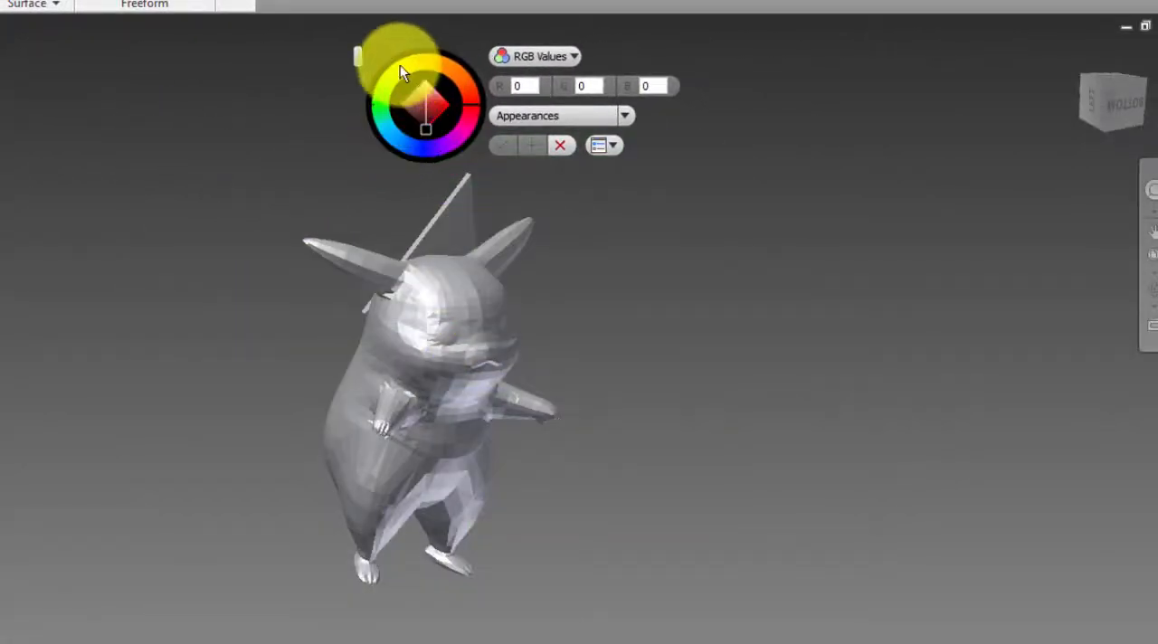
Browse to the PIKACHU folder holding the Pikachu STEP, IGES, STL and PNG files.
{"action": "left_click", "coordinate": [425, 99]}
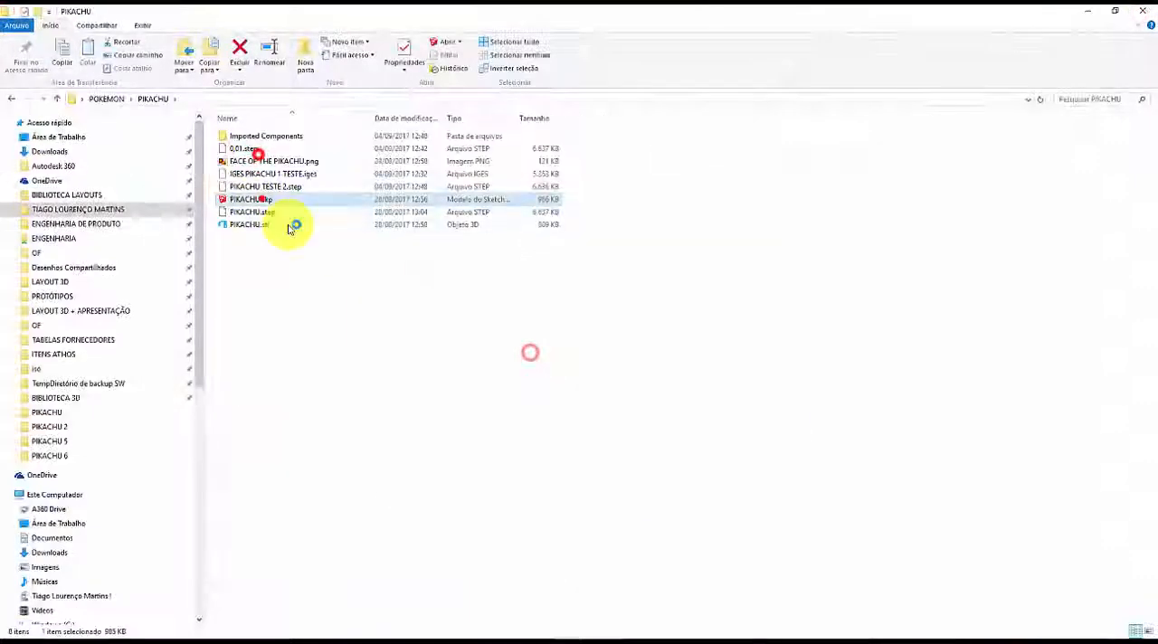
Open the Pikachu picture in Paint and read its yellow as RGB 252, 223, 0.
{"action": "double_click", "coordinate": [251, 199]}
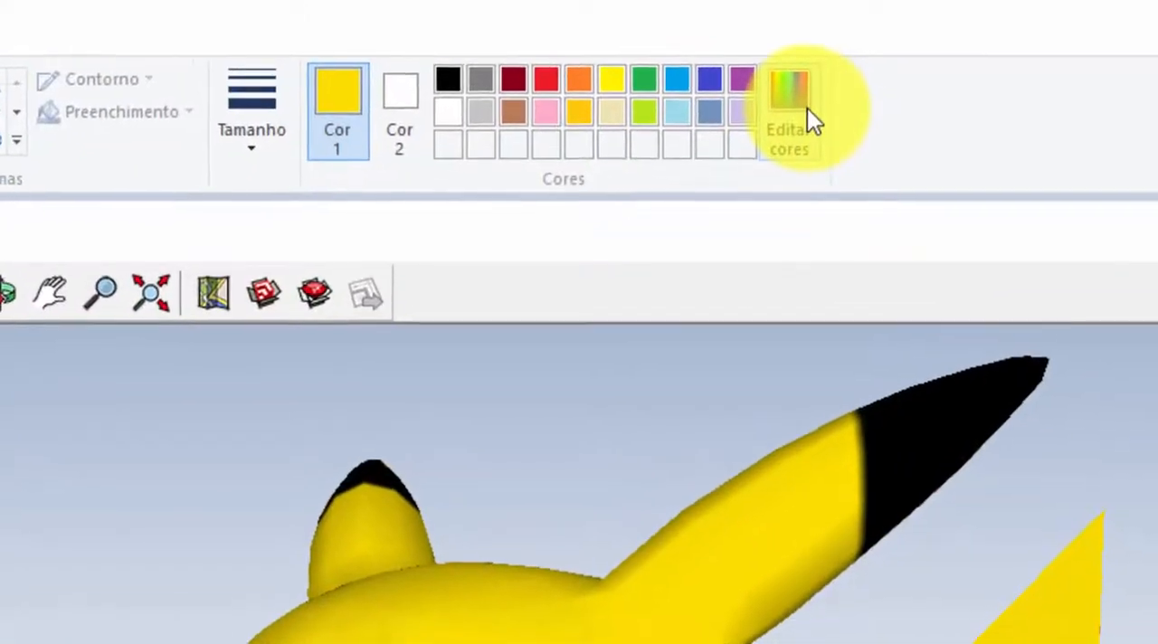
{"action": "left_click", "coordinate": [789, 109]}
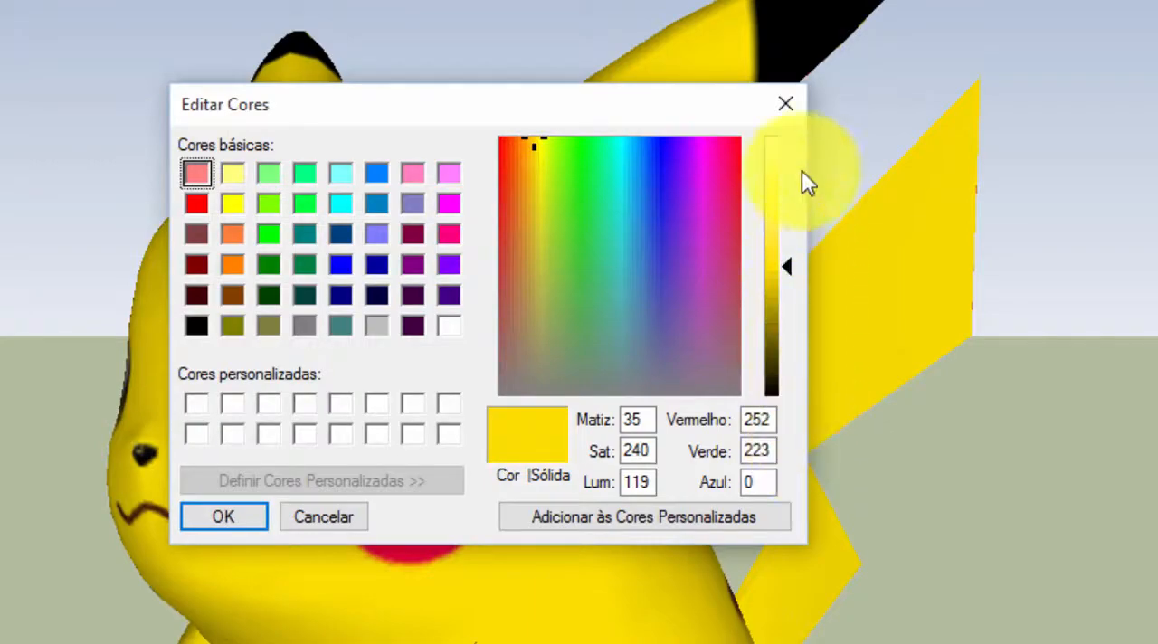
{"action": "key", "text": "alt+tab"}
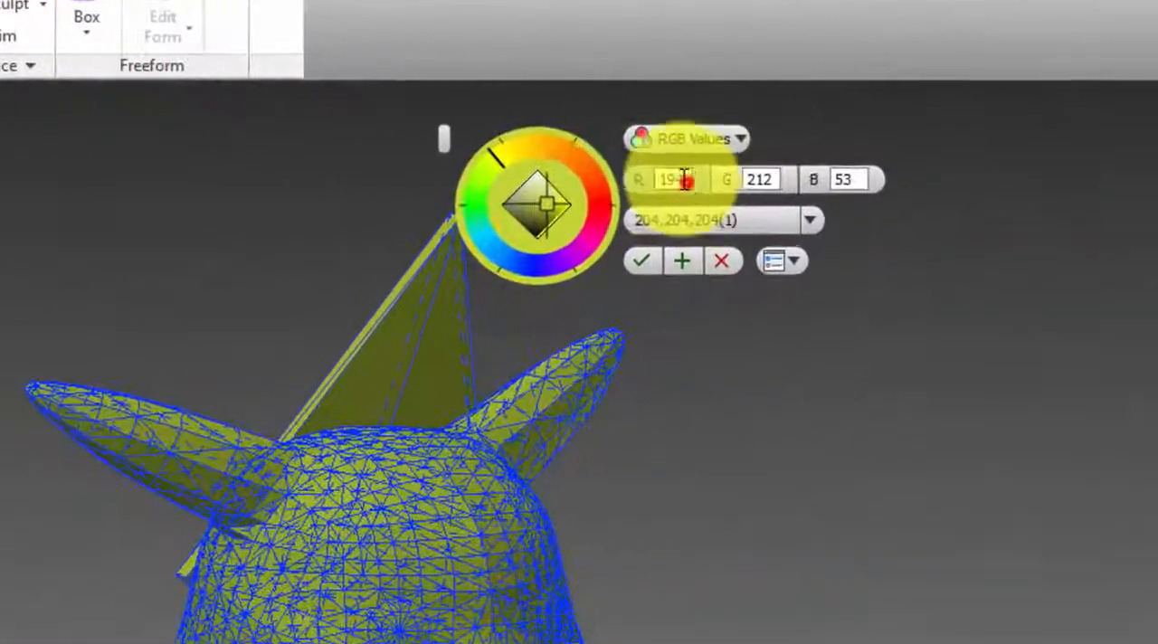
Apply RGB 252, 223, 0 yellow to the Pikachu body in the colour wheel.
{"action": "type", "text": "252"}
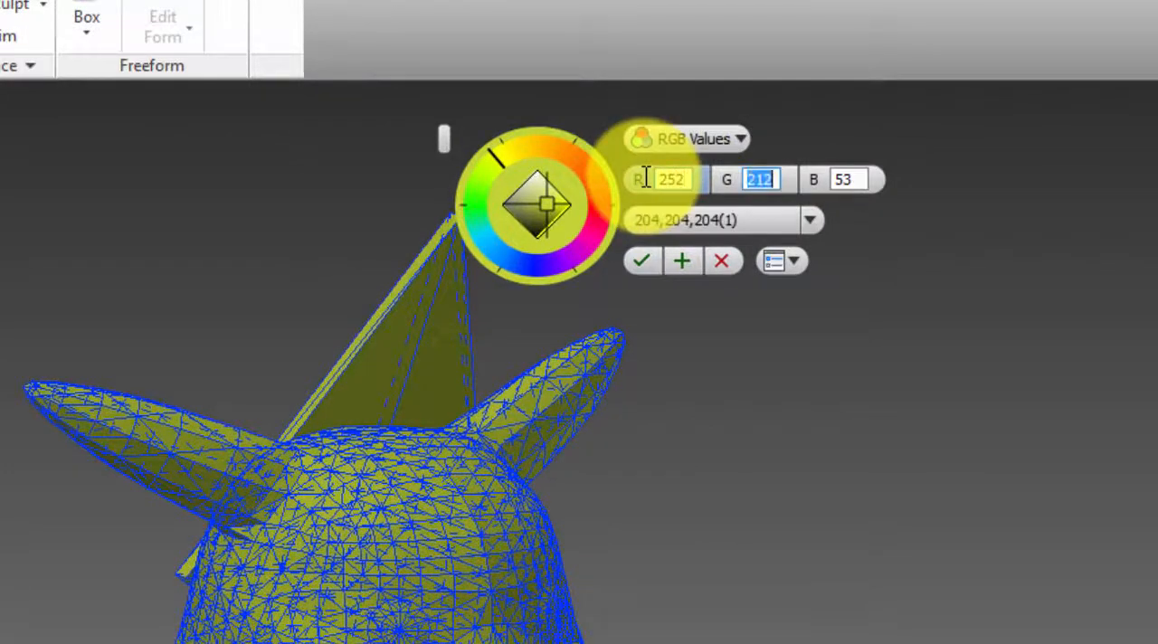
{"action": "type", "text": "22"}
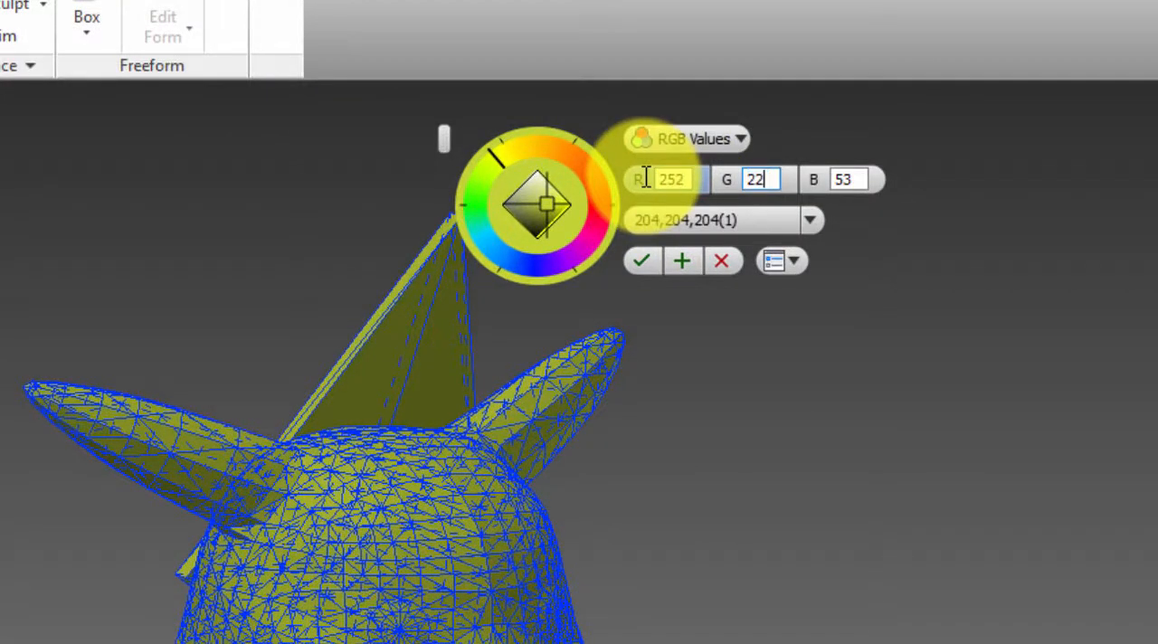
{"action": "type", "text": "223"}
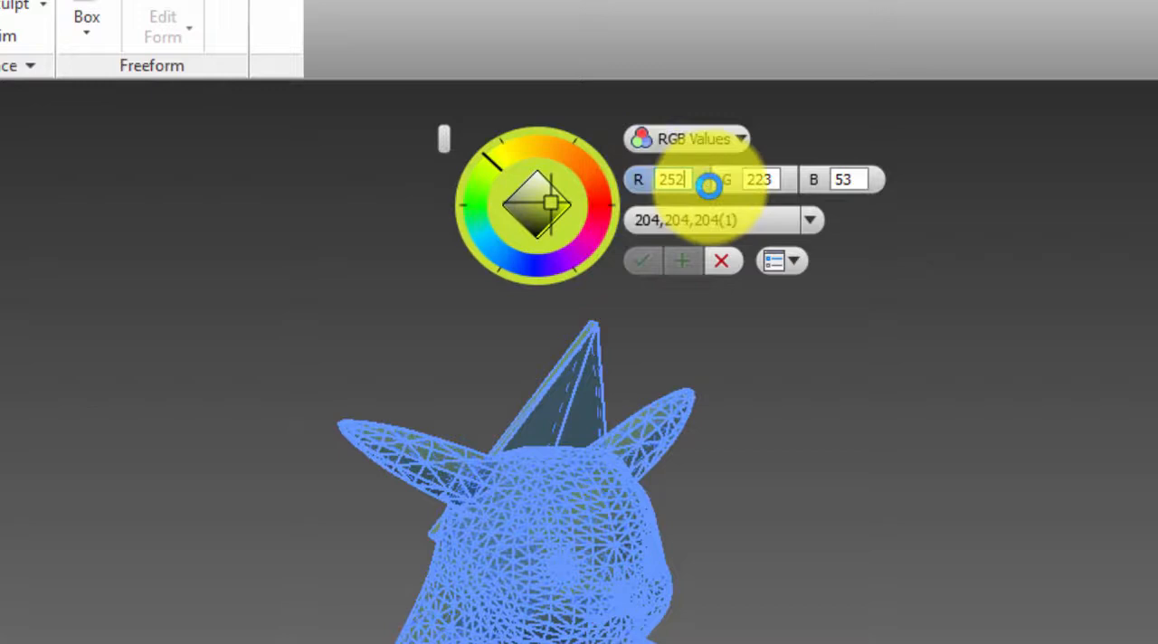
{"action": "left_click", "coordinate": [759, 178]}
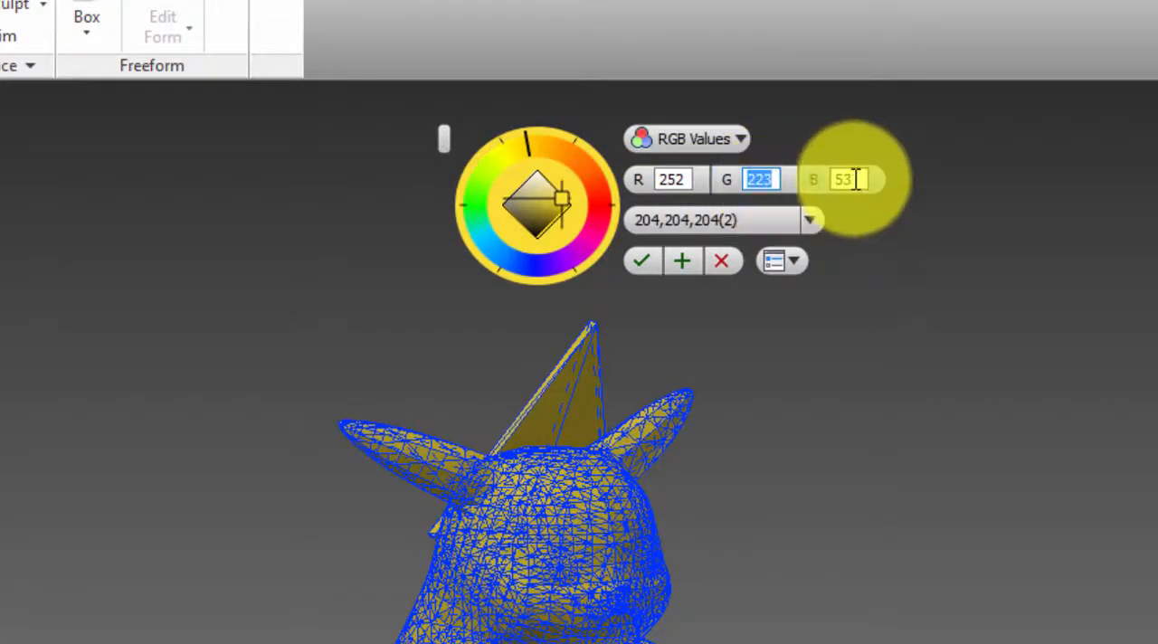
{"action": "left_click", "coordinate": [845, 178]}
{"action": "type", "text": "0"}
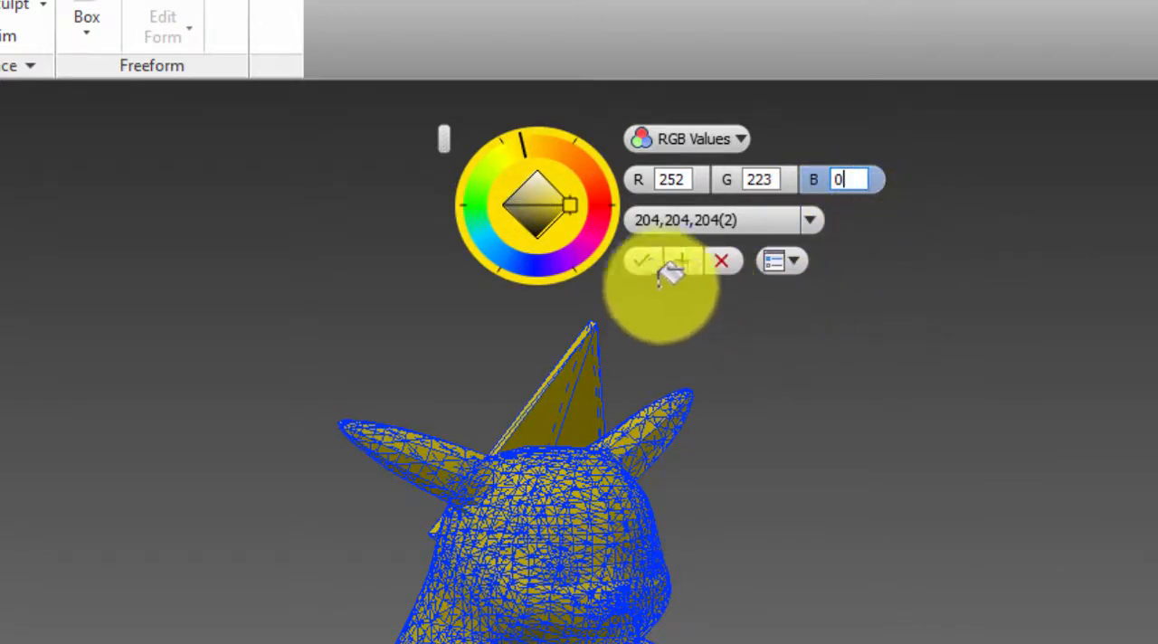
{"action": "left_click", "coordinate": [642, 260]}
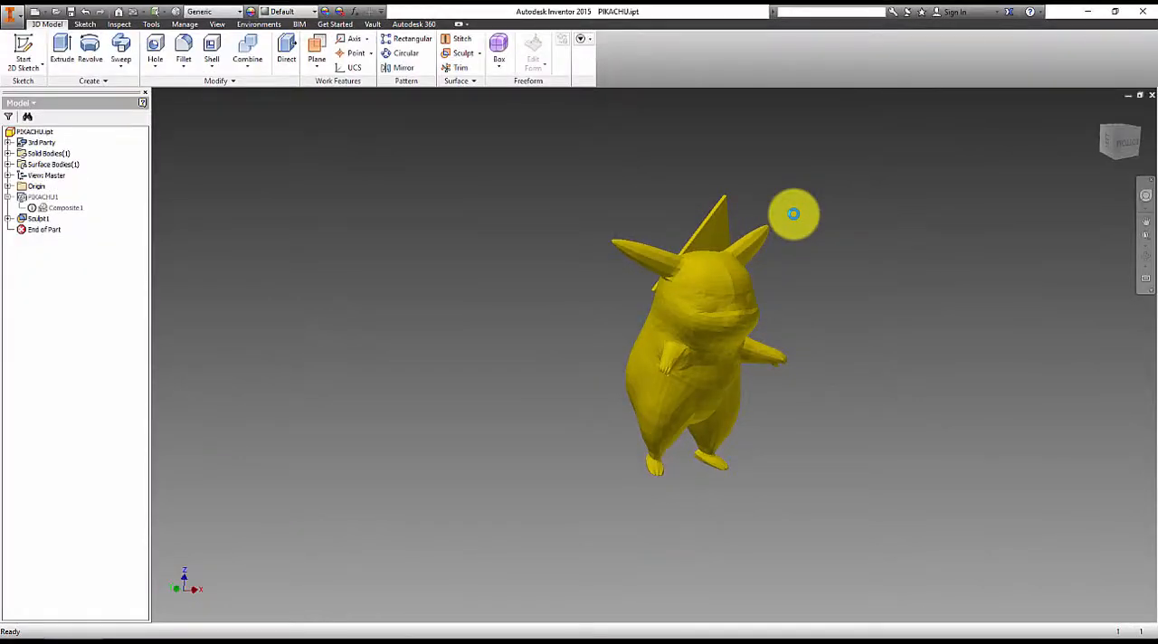
Select the eye faces and colour them near-black at RGB 20, 20, 20.
{"action": "left_click_drag", "start_coordinate": [793, 214], "coordinate": [786, 336]}
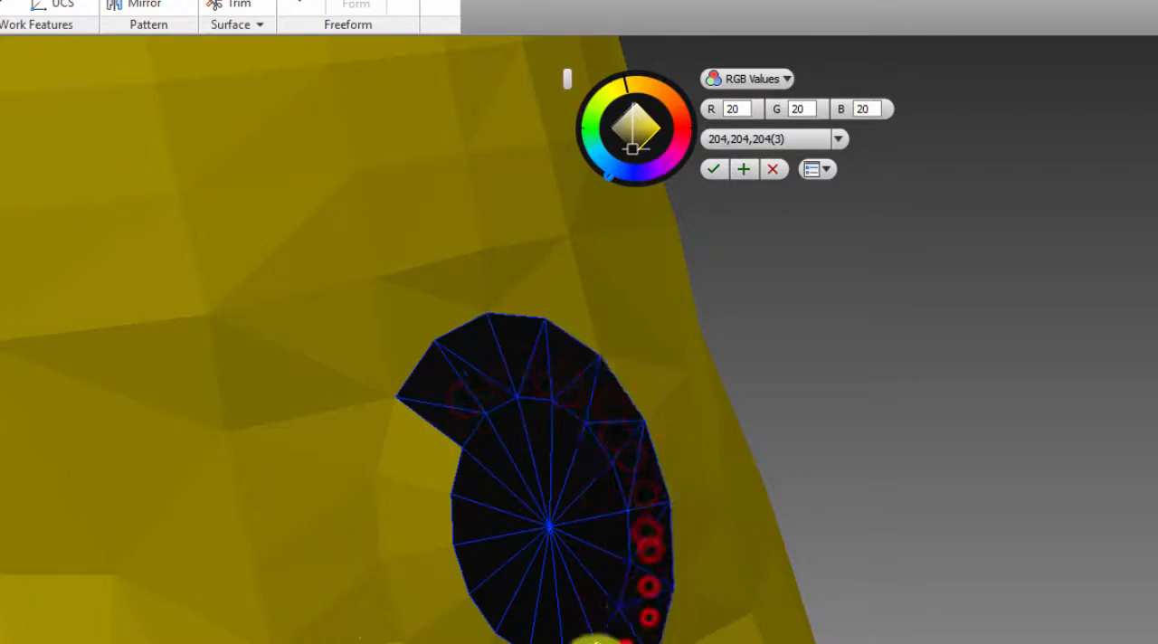
{"action": "left_click", "coordinate": [714, 169]}
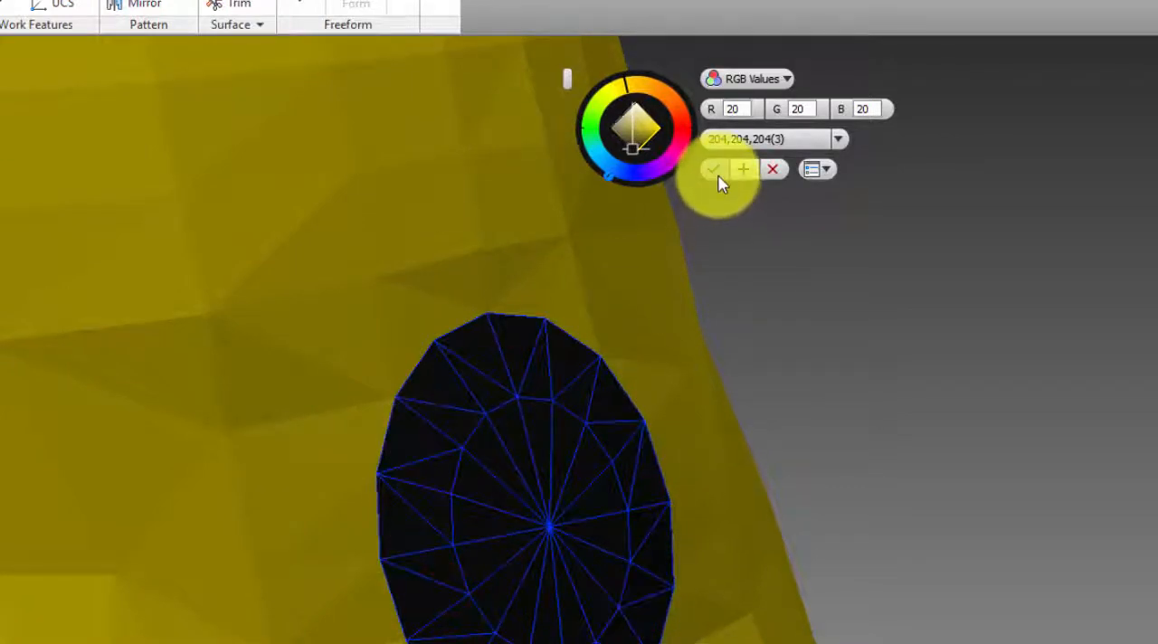
{"action": "left_click", "coordinate": [714, 169]}
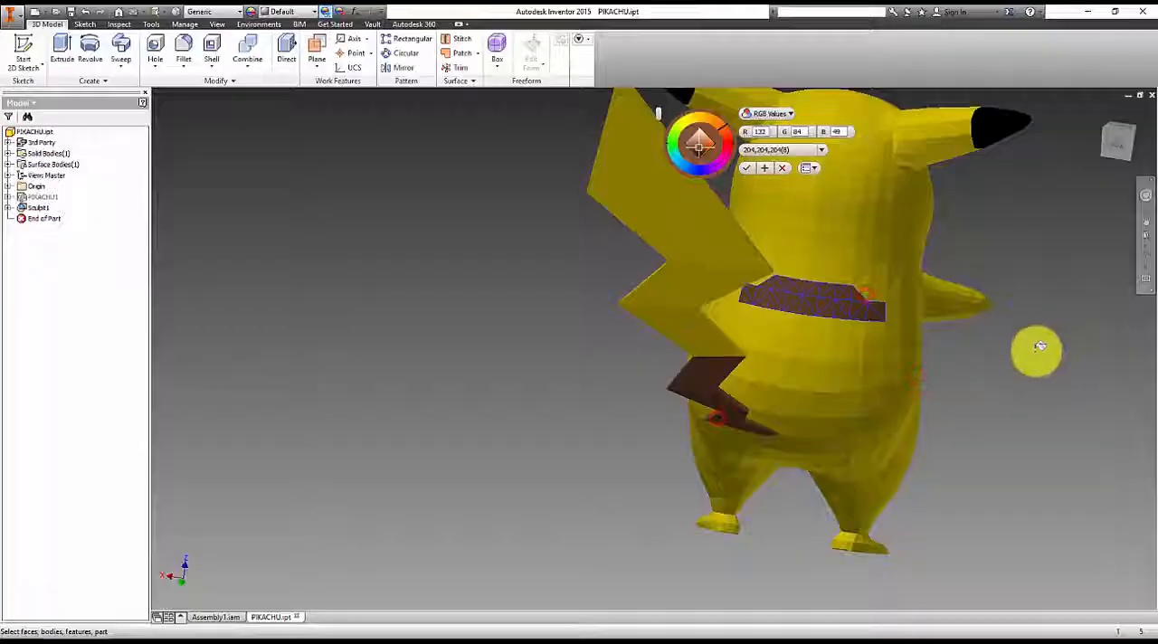
Orbit the model to bring the stripes on Pikachu's back into view.
{"action": "left_click_drag", "start_coordinate": [1035, 350], "coordinate": [895, 412]}
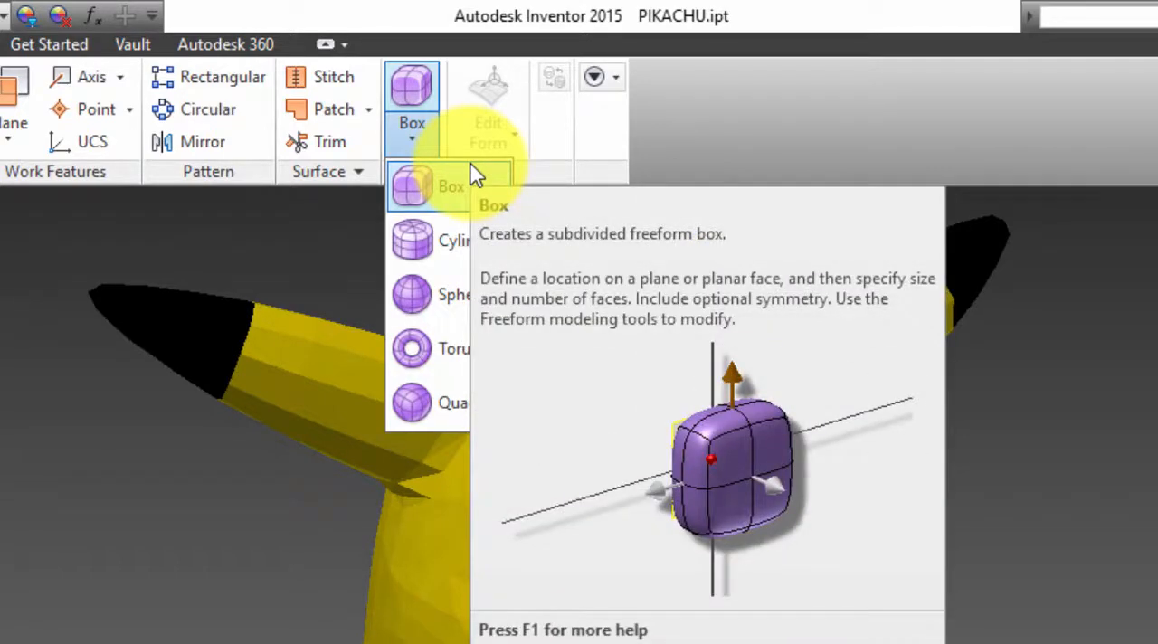
{"action": "mouse_move", "coordinate": [467, 240]}
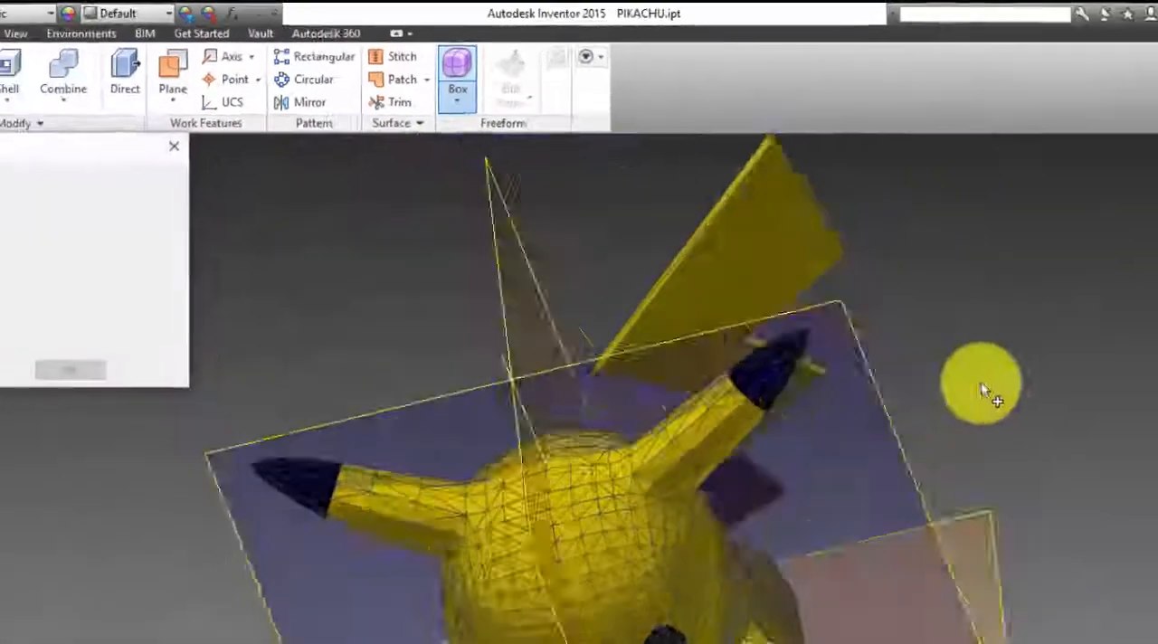
Place a small-radius freeform sphere on a plane near Pikachu's face.
{"action": "left_click", "coordinate": [456, 64]}
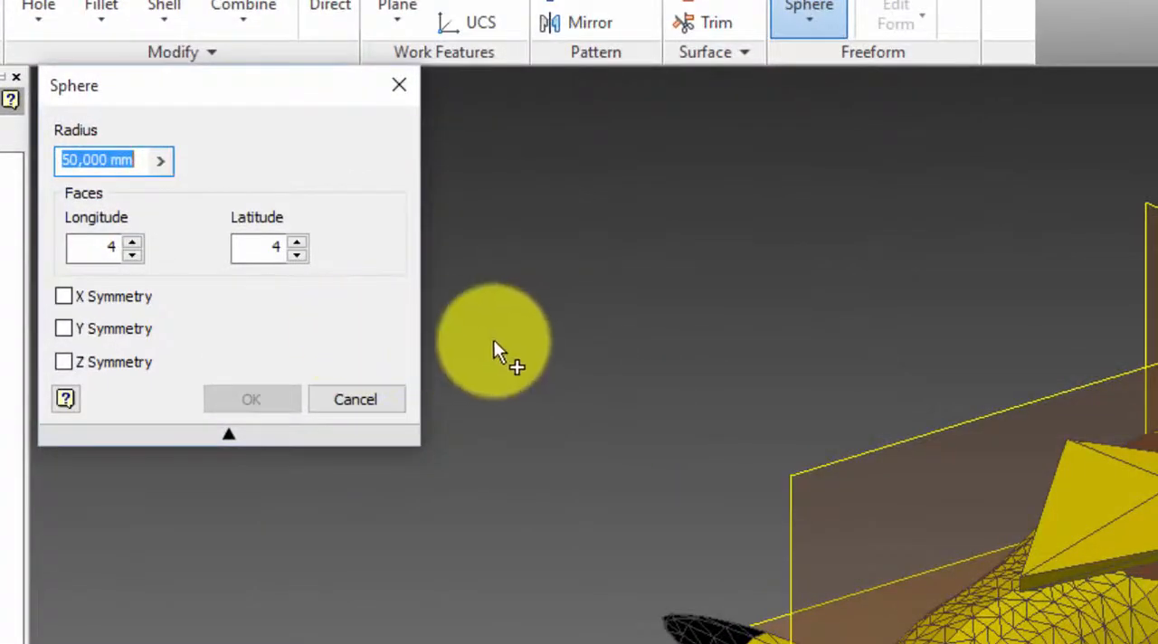
{"action": "left_click", "coordinate": [99, 248]}
{"action": "type", "text": "5"}
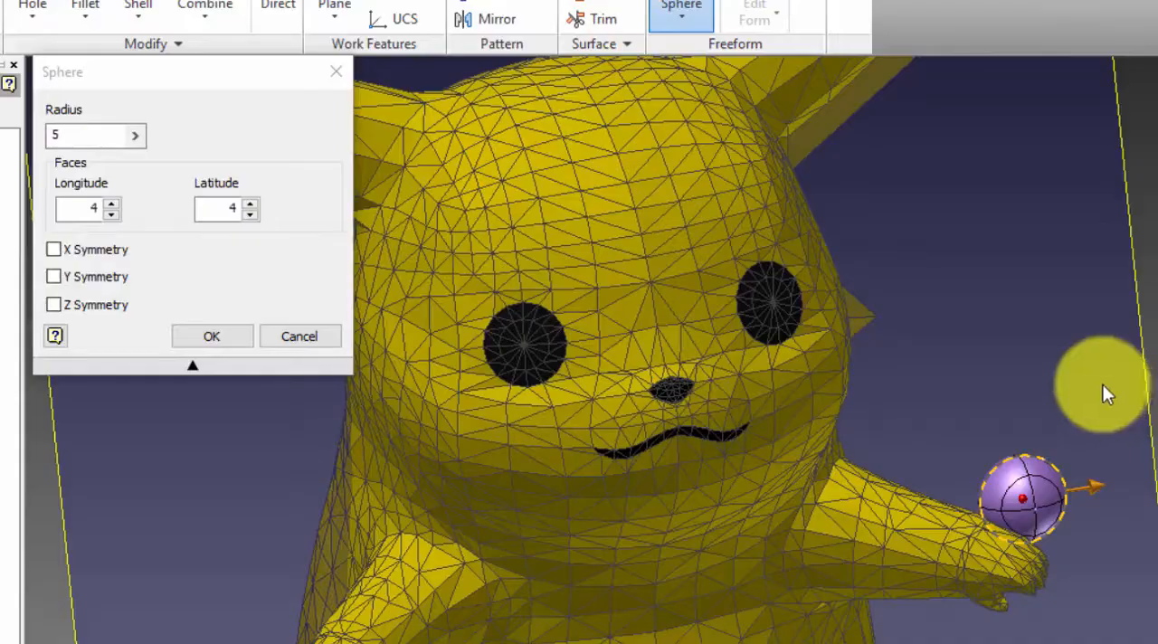
{"action": "type", "text": "6"}
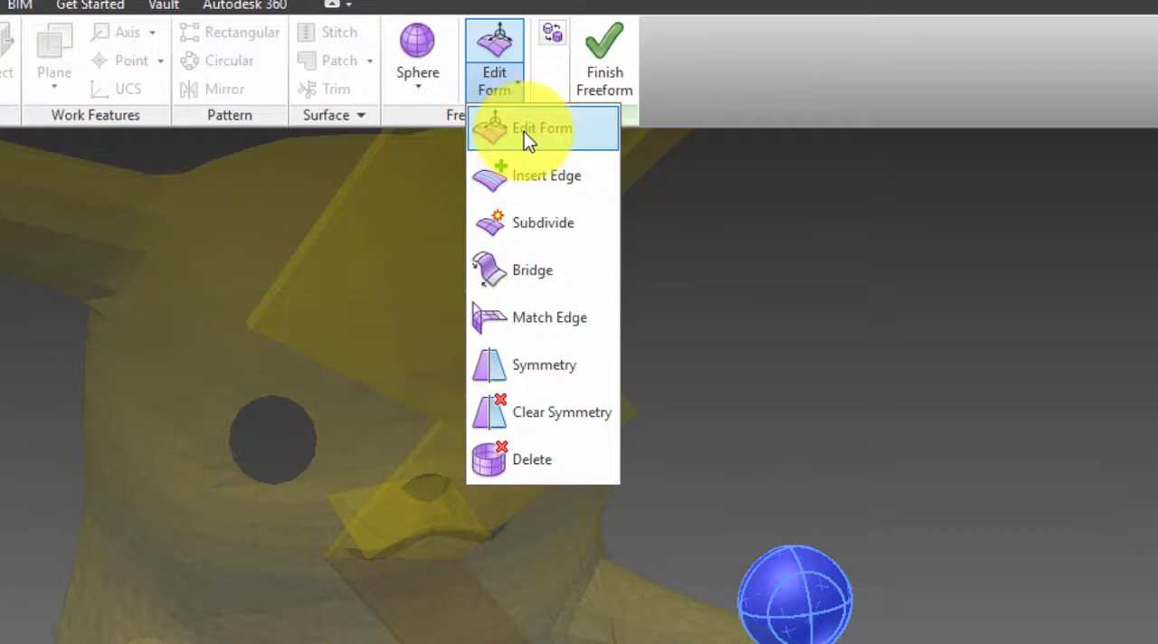
Drag the freeform sphere with Edit Form into position beside Pikachu's eye.
{"action": "left_click", "coordinate": [542, 128]}
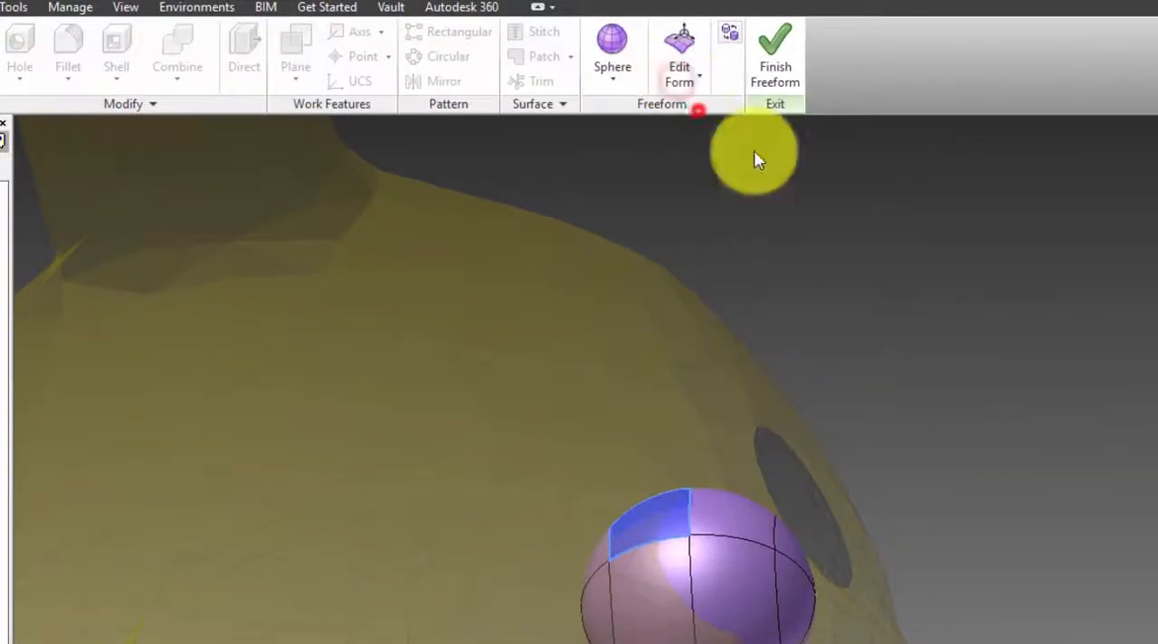
{"action": "left_click", "coordinate": [679, 59]}
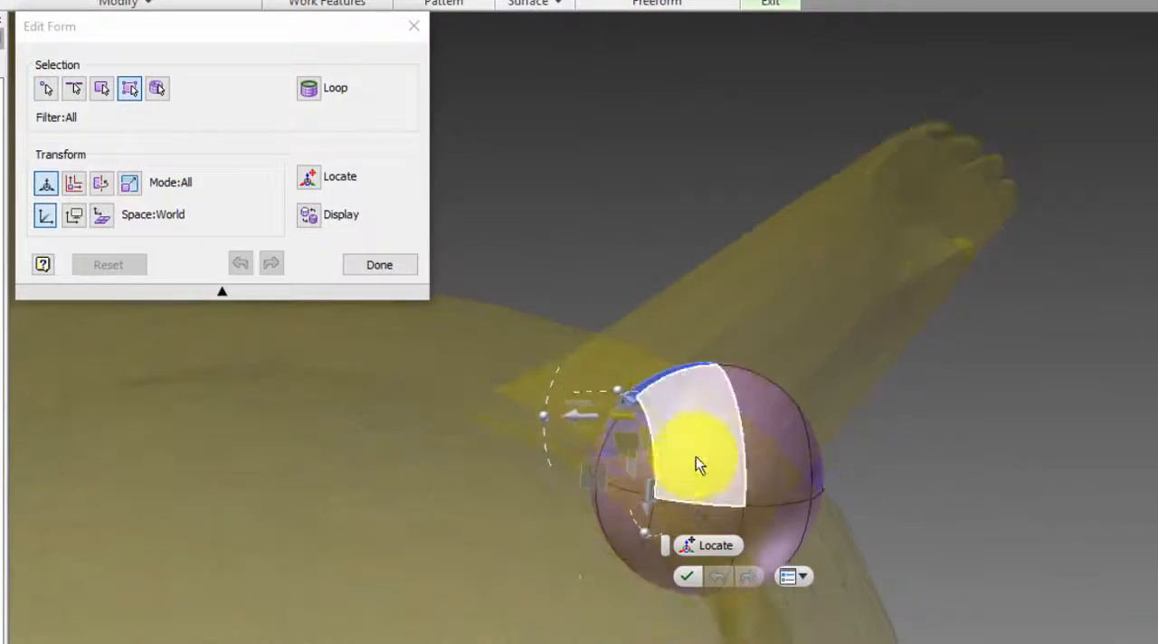
{"action": "left_click_drag", "start_coordinate": [700, 443], "coordinate": [587, 470]}
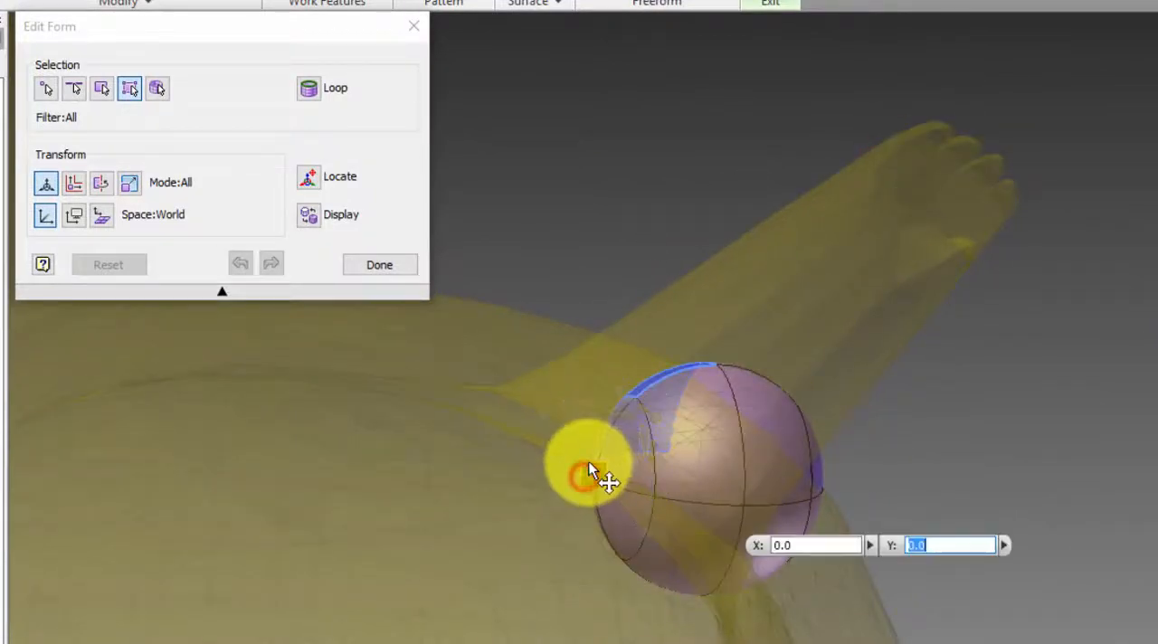
{"action": "left_click_drag", "start_coordinate": [592, 475], "coordinate": [592, 362]}
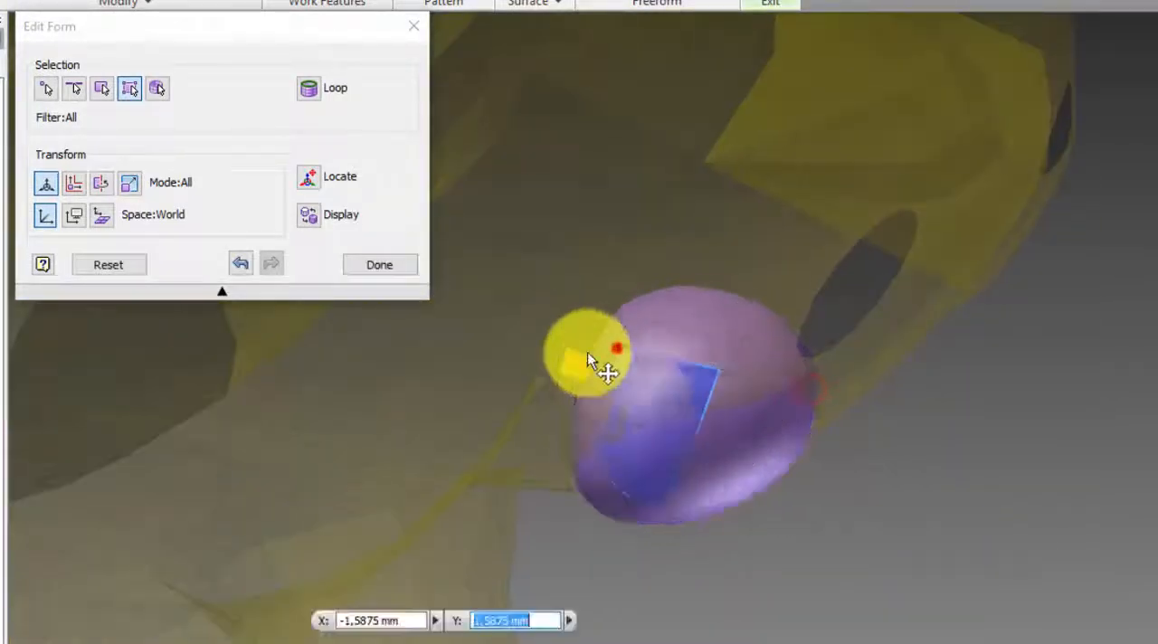
{"action": "left_click", "coordinate": [379, 264]}
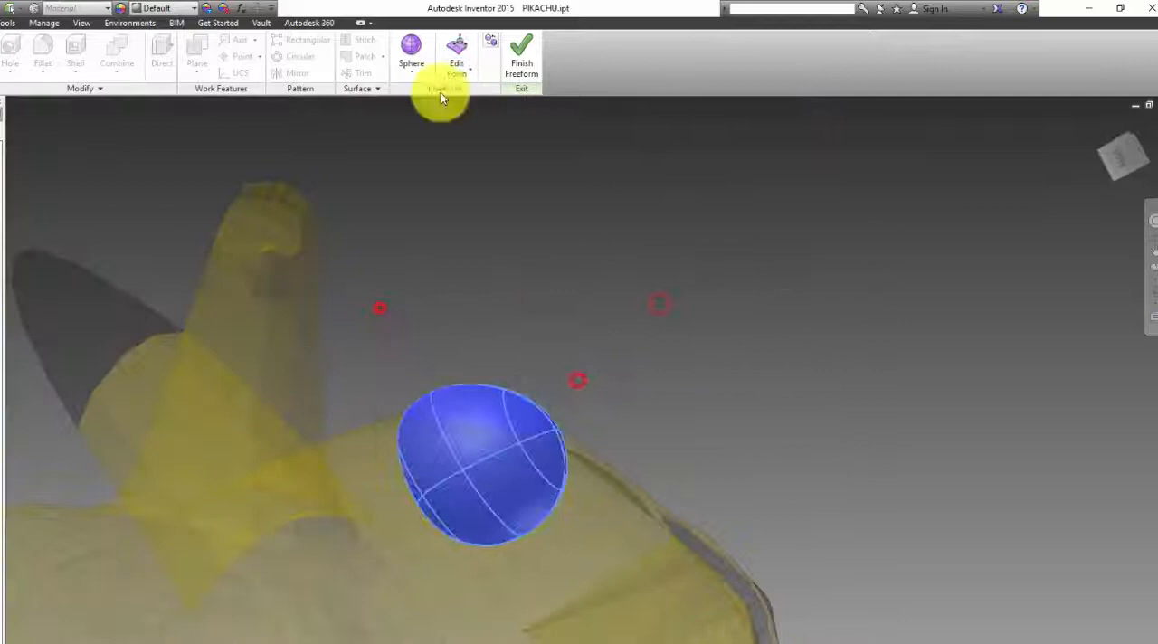
Scale the sphere flat in Edit Form to form a cheek pad.
{"action": "left_click", "coordinate": [456, 54]}
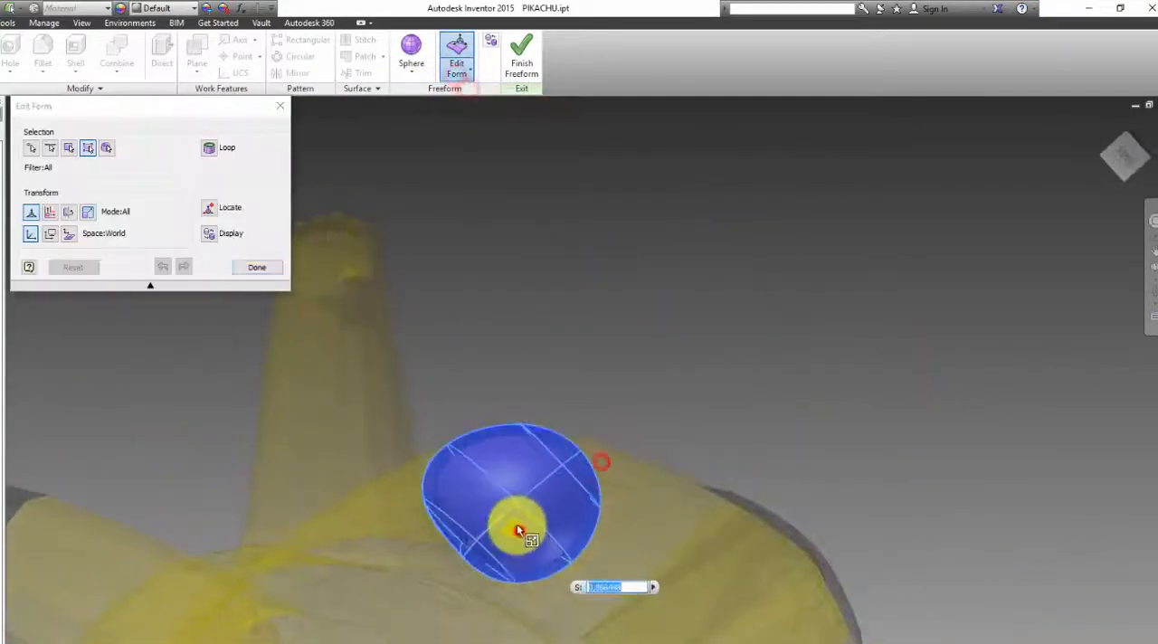
{"action": "left_click", "coordinate": [255, 267]}
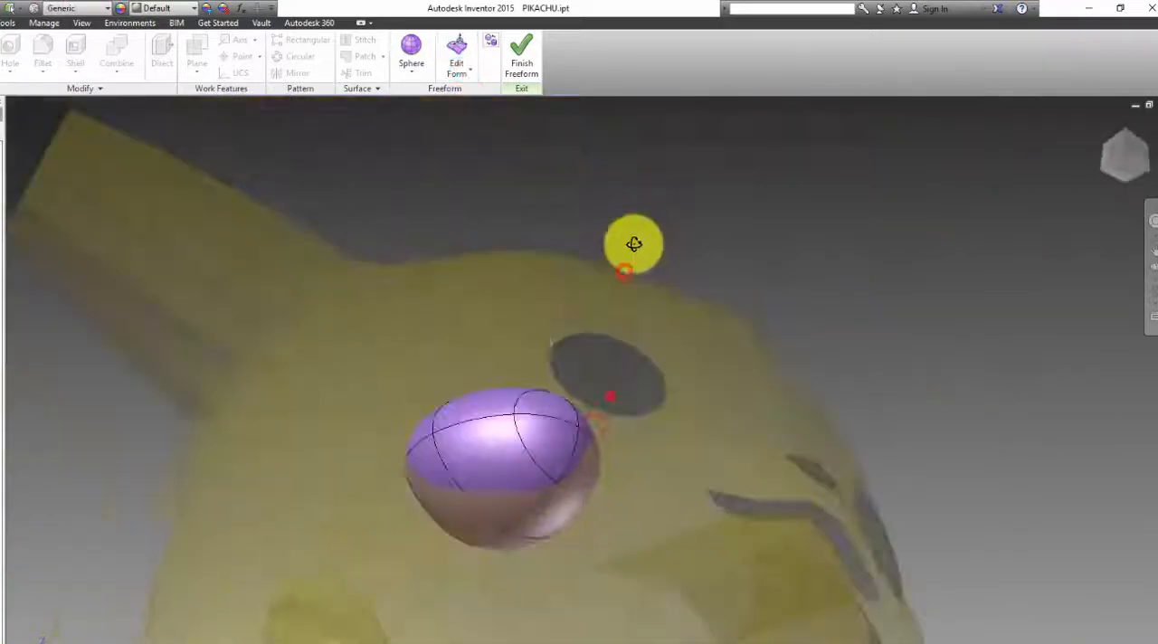
{"action": "left_click", "coordinate": [457, 56]}
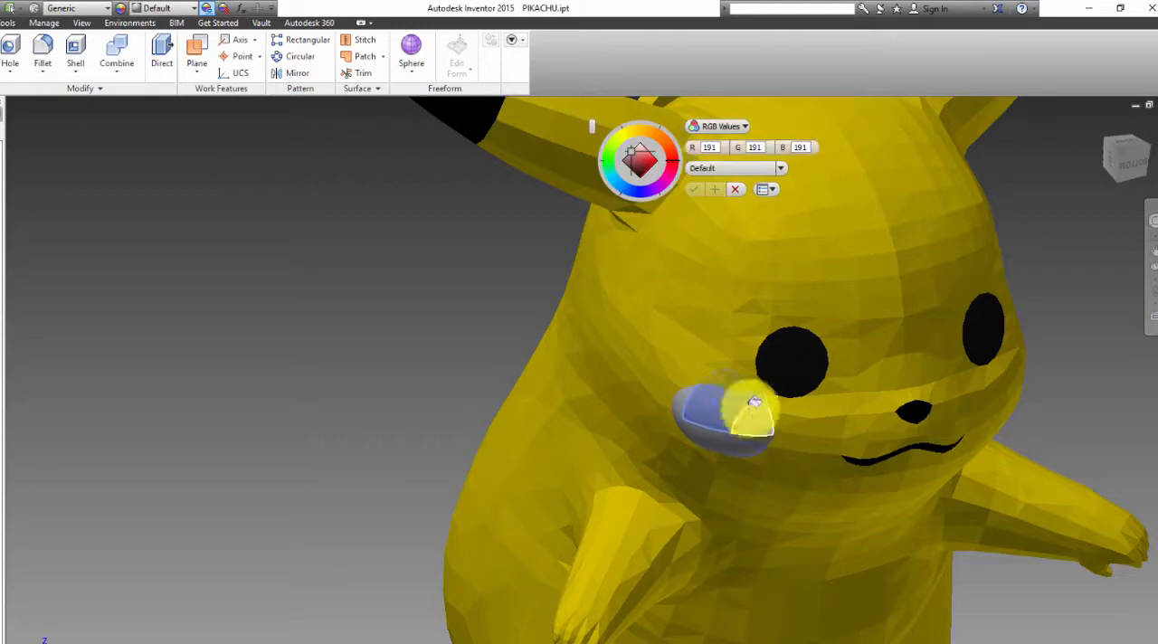
Colour the cheek red and move a second sphere onto the opposite cheek.
{"action": "left_click", "coordinate": [579, 136]}
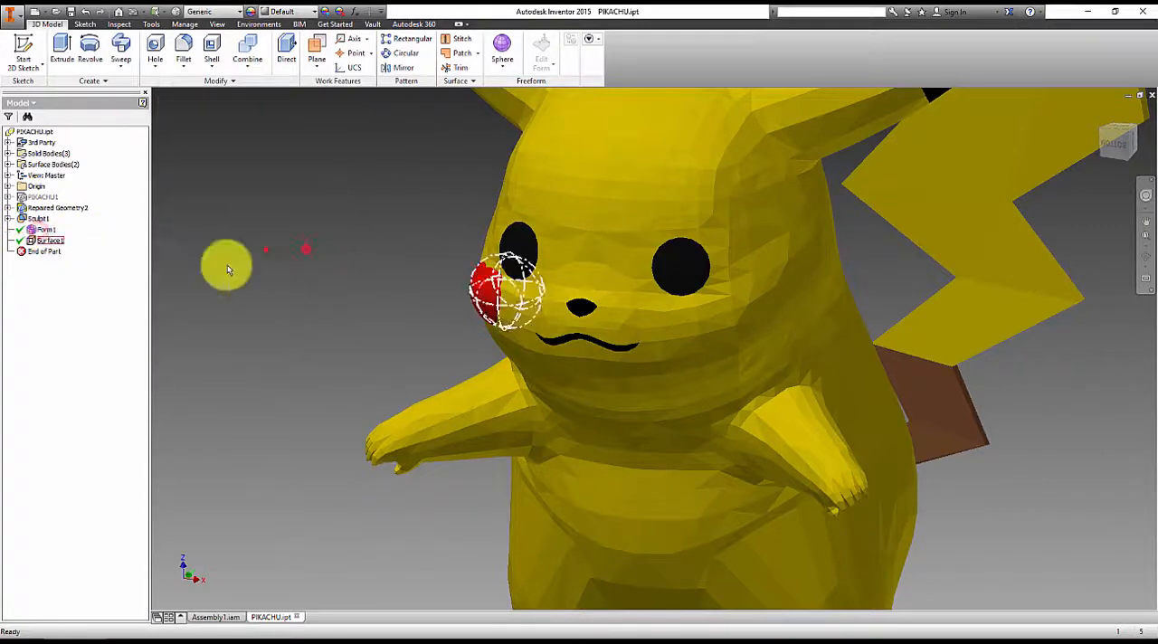
{"action": "right_click", "coordinate": [47, 240]}
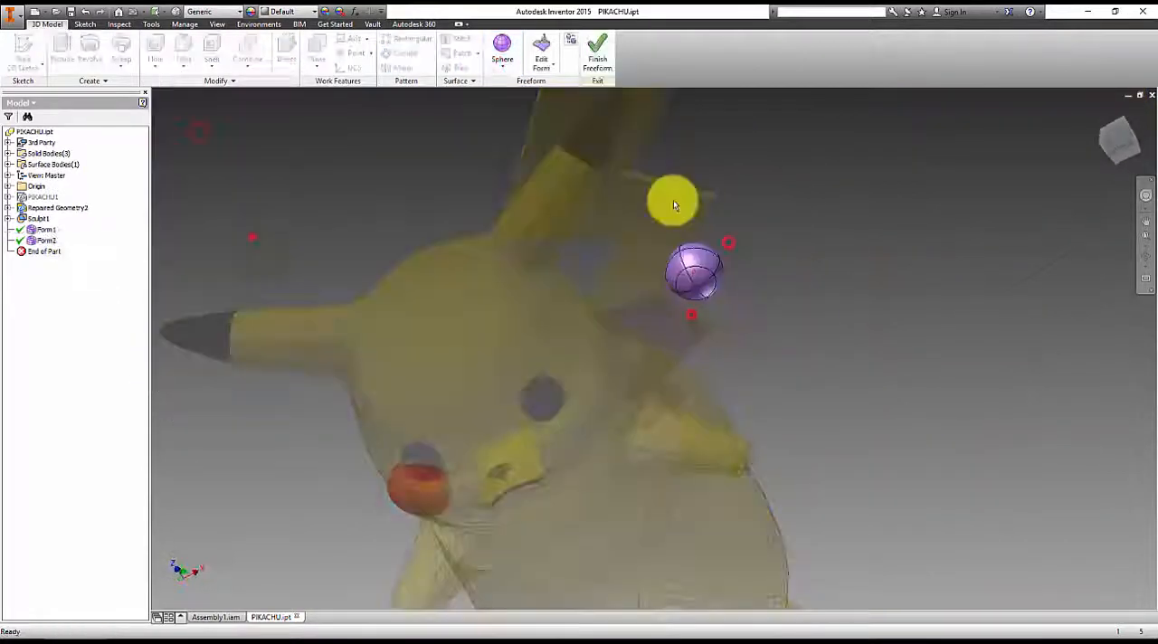
{"action": "left_click", "coordinate": [541, 52]}
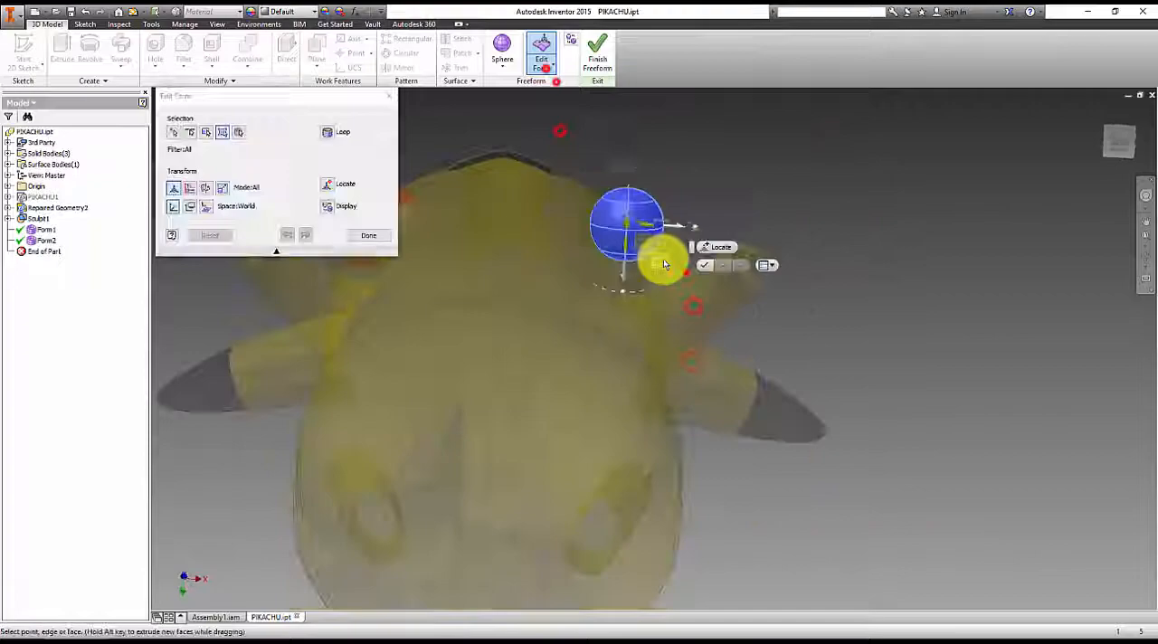
{"action": "left_click", "coordinate": [368, 235]}
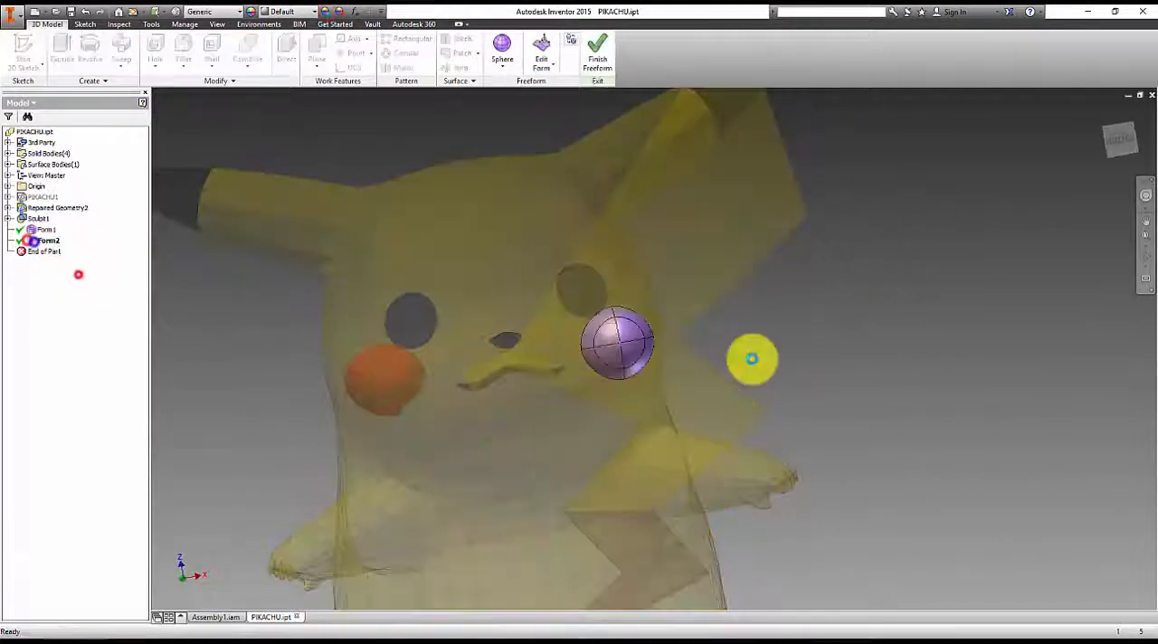
{"action": "left_click", "coordinate": [541, 51]}
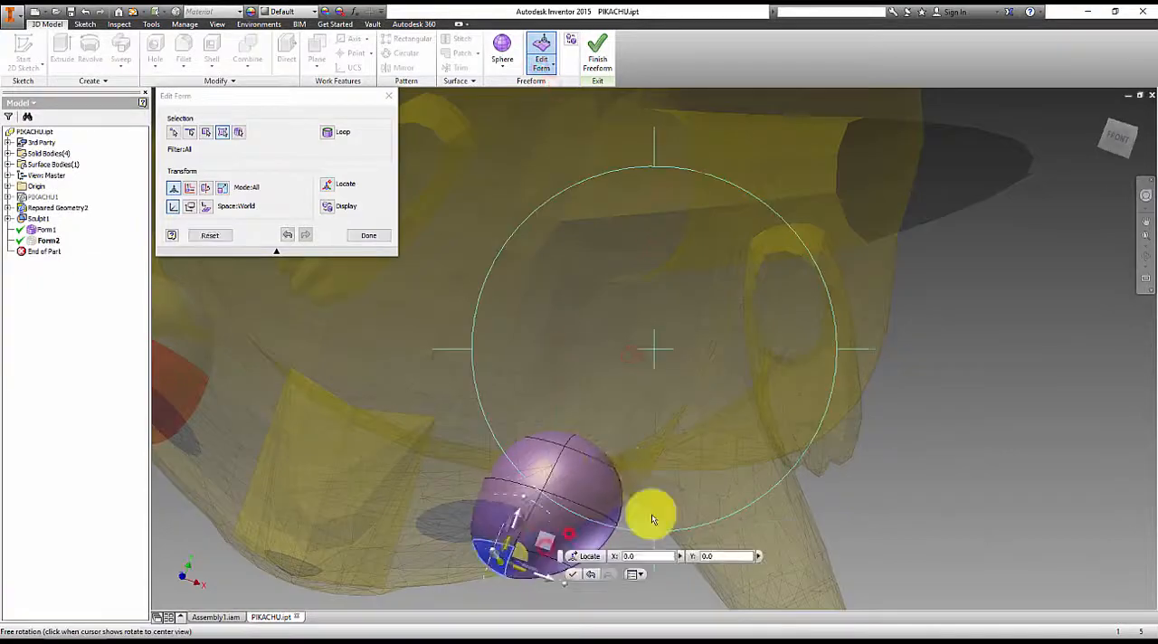
{"action": "left_click", "coordinate": [368, 235]}
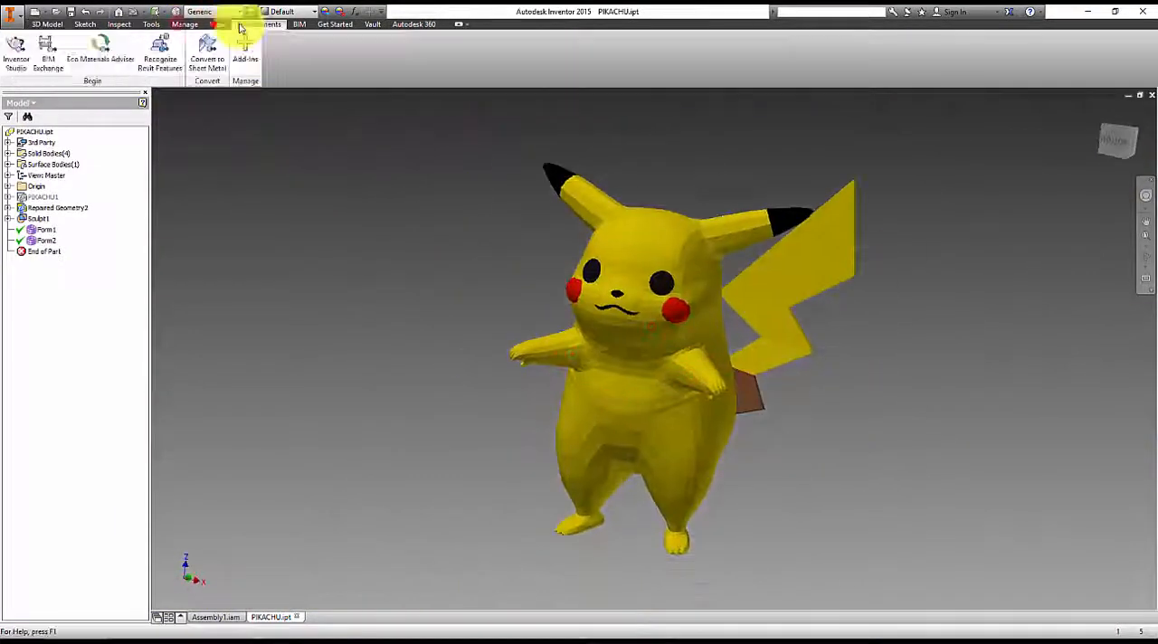
{"action": "left_click", "coordinate": [217, 24]}
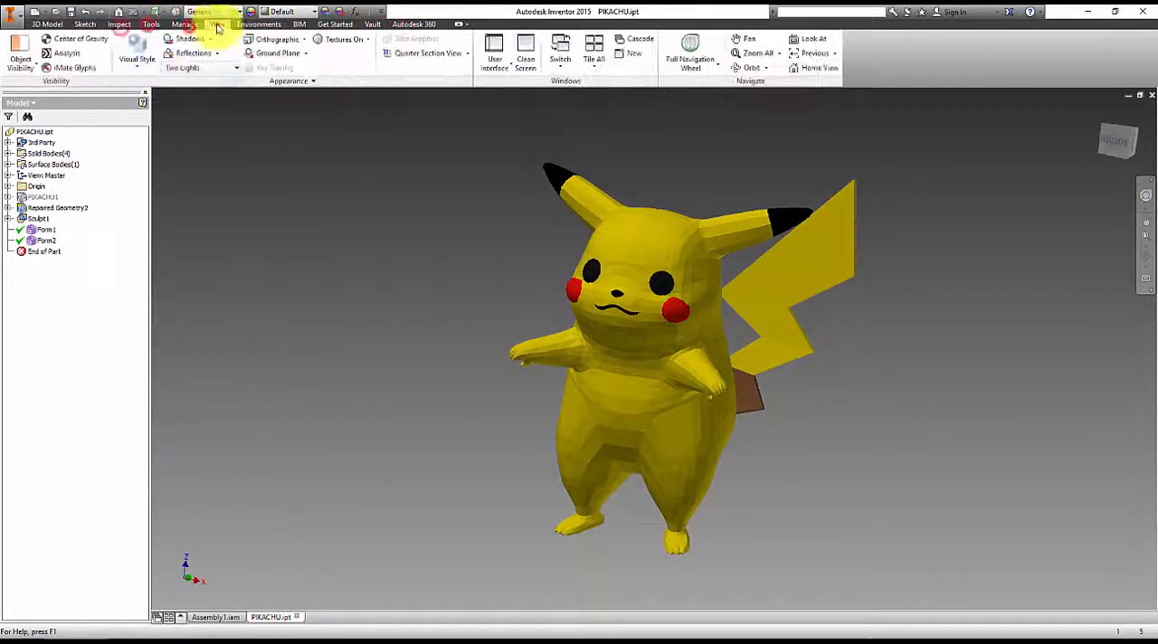
{"action": "left_click", "coordinate": [137, 57]}
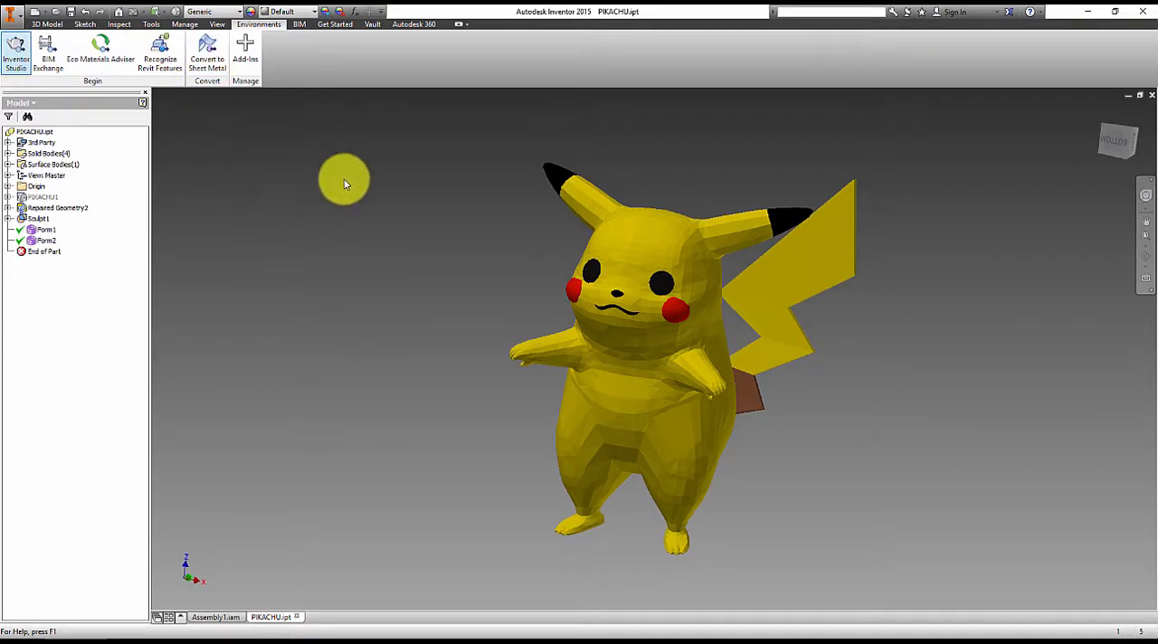
Render the red-cheeked Pikachu in Inventor Studio, then close the part.
{"action": "left_click", "coordinate": [16, 52]}
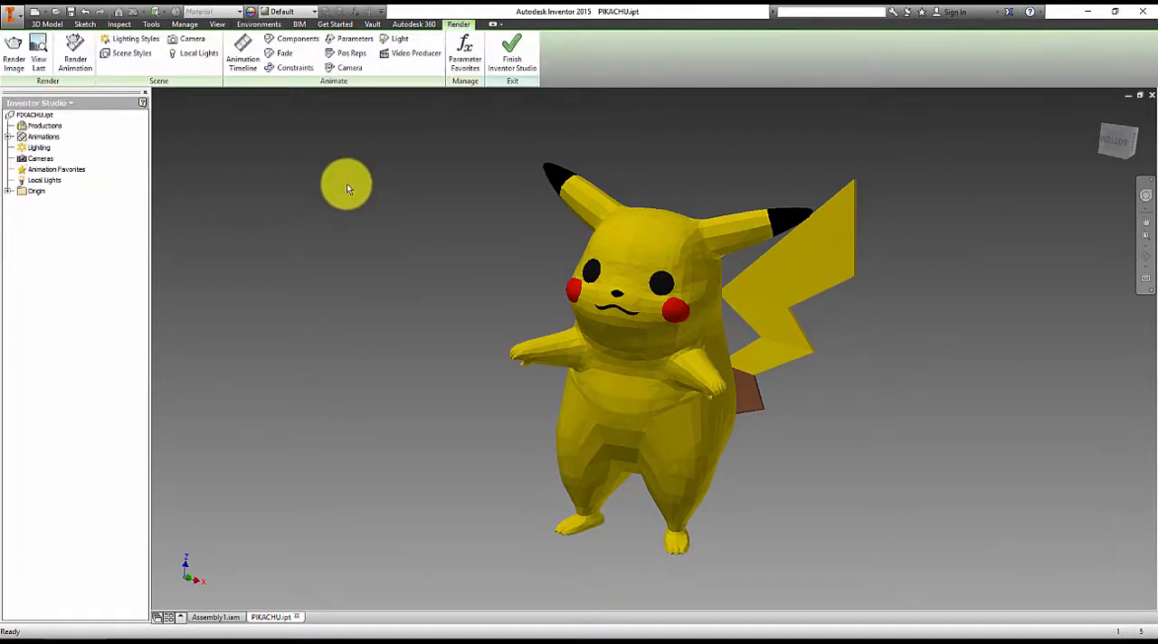
{"action": "left_click", "coordinate": [13, 50]}
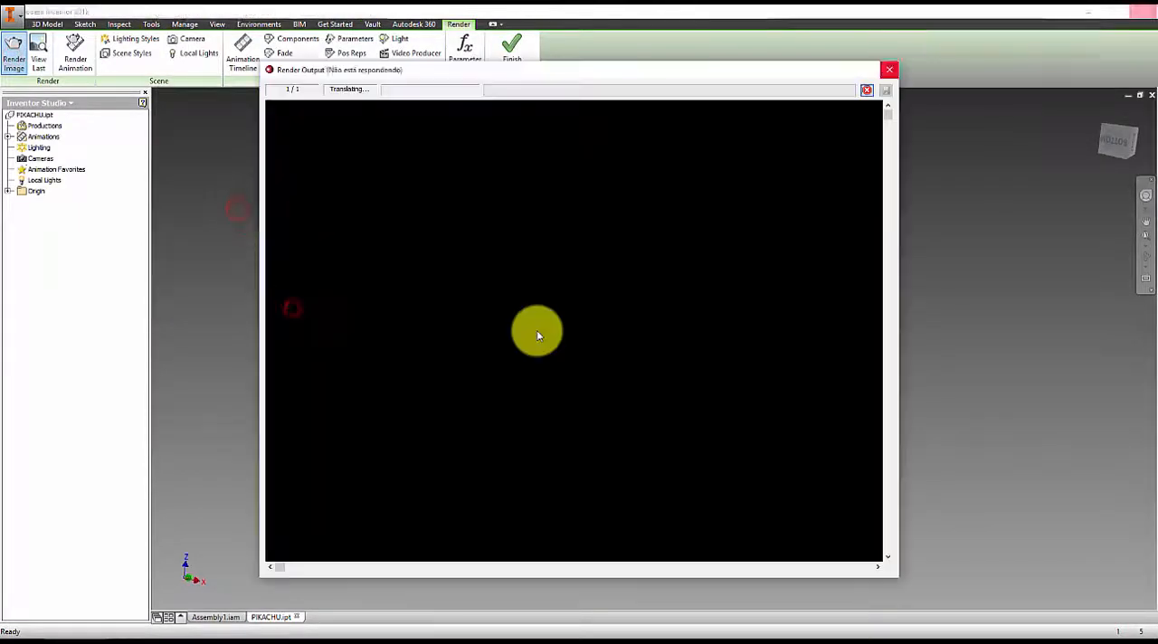
{"action": "left_click", "coordinate": [886, 89]}
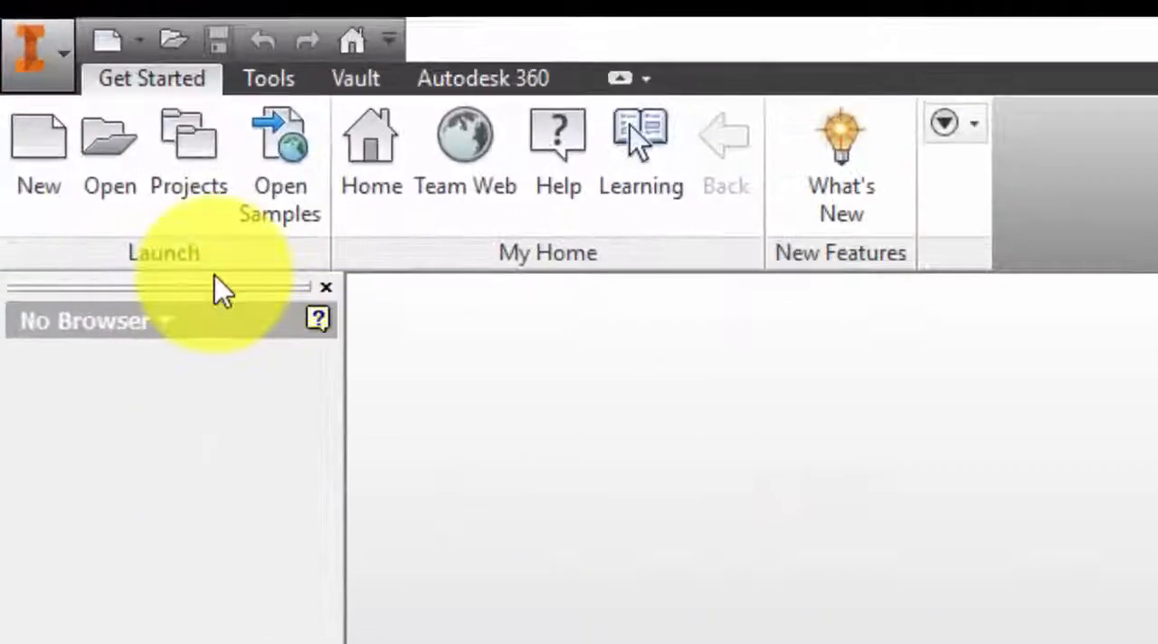
Open Pikachu.stl from the PIKACHU 6 folder using the STL file type and import options.
{"action": "left_click", "coordinate": [109, 140]}
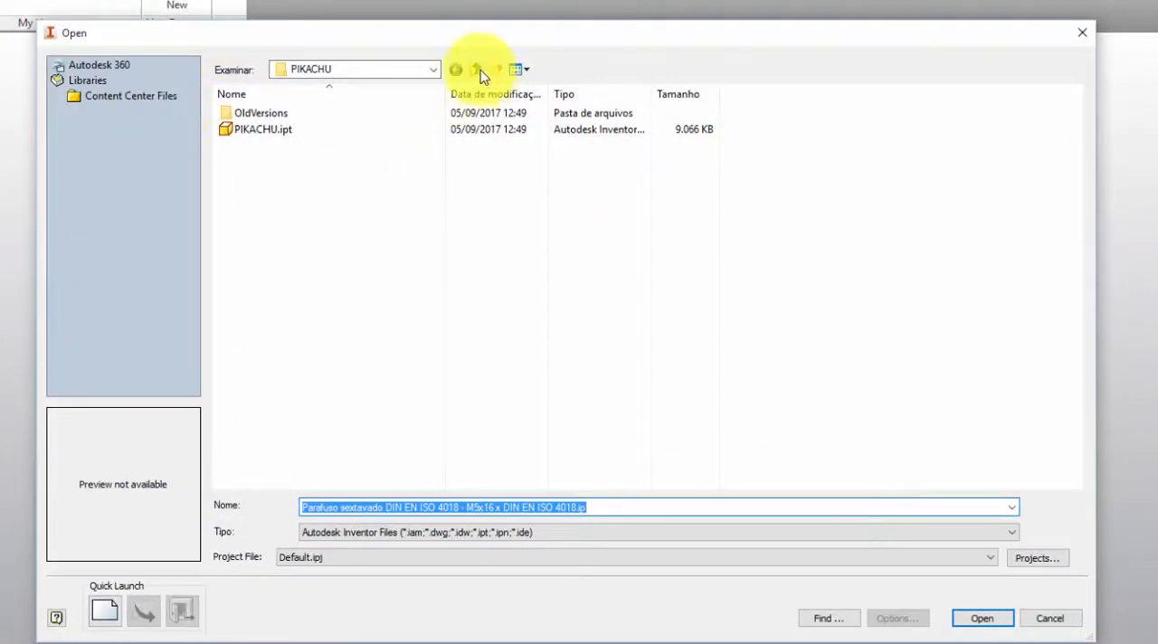
{"action": "left_click", "coordinate": [473, 69]}
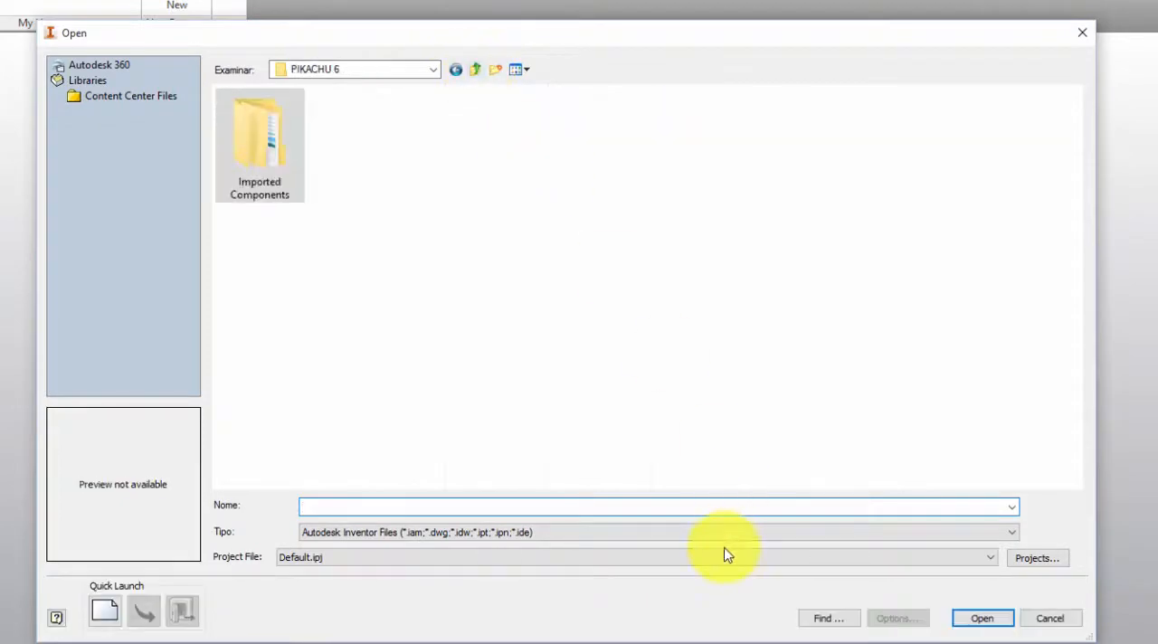
{"action": "left_click", "coordinate": [1010, 532]}
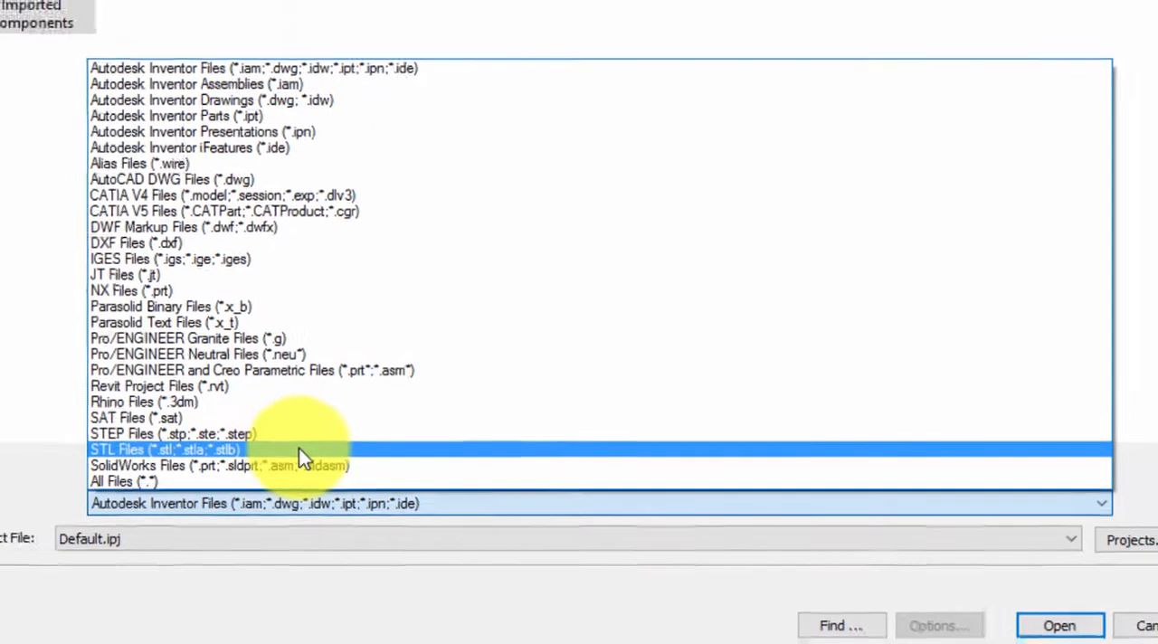
{"action": "left_click", "coordinate": [166, 449]}
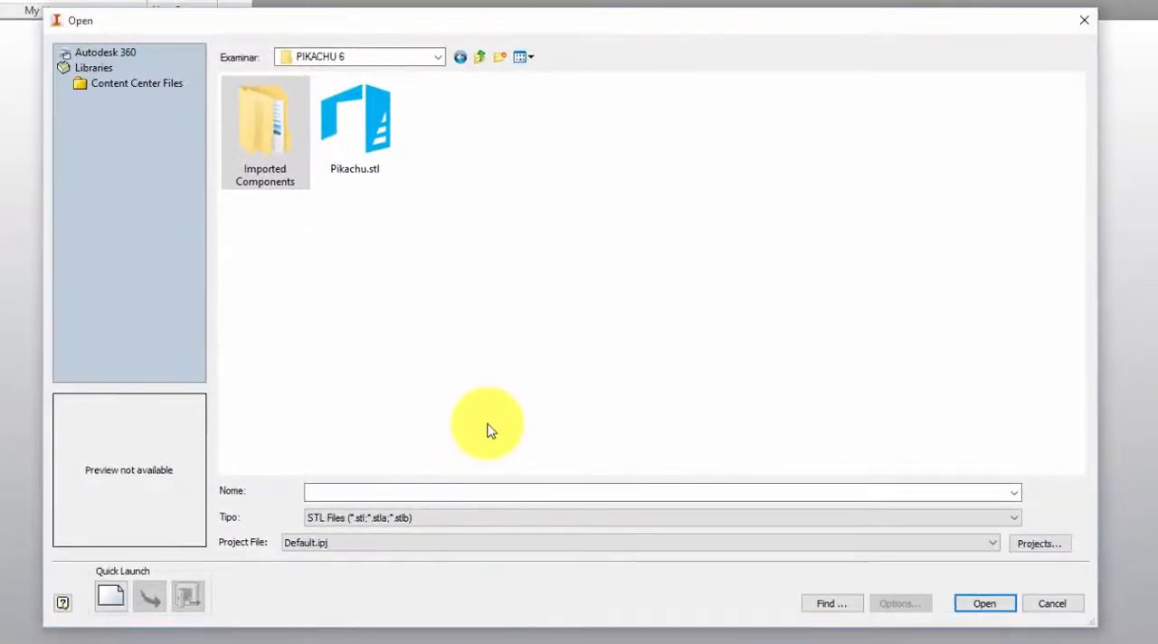
{"action": "left_click", "coordinate": [354, 125]}
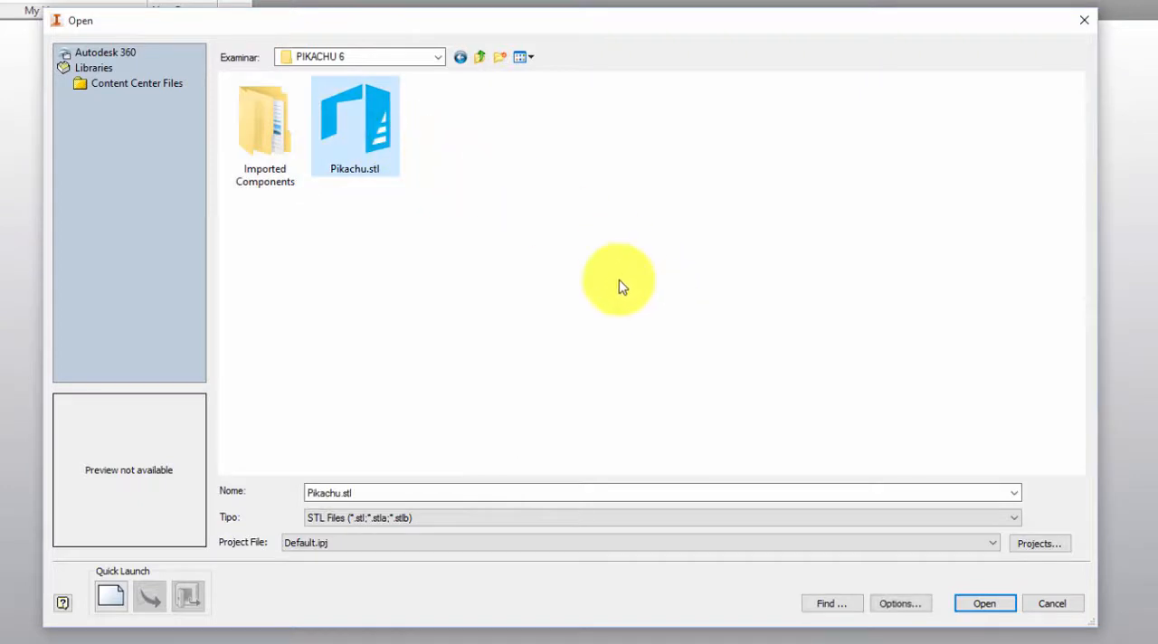
{"action": "left_click", "coordinate": [899, 603]}
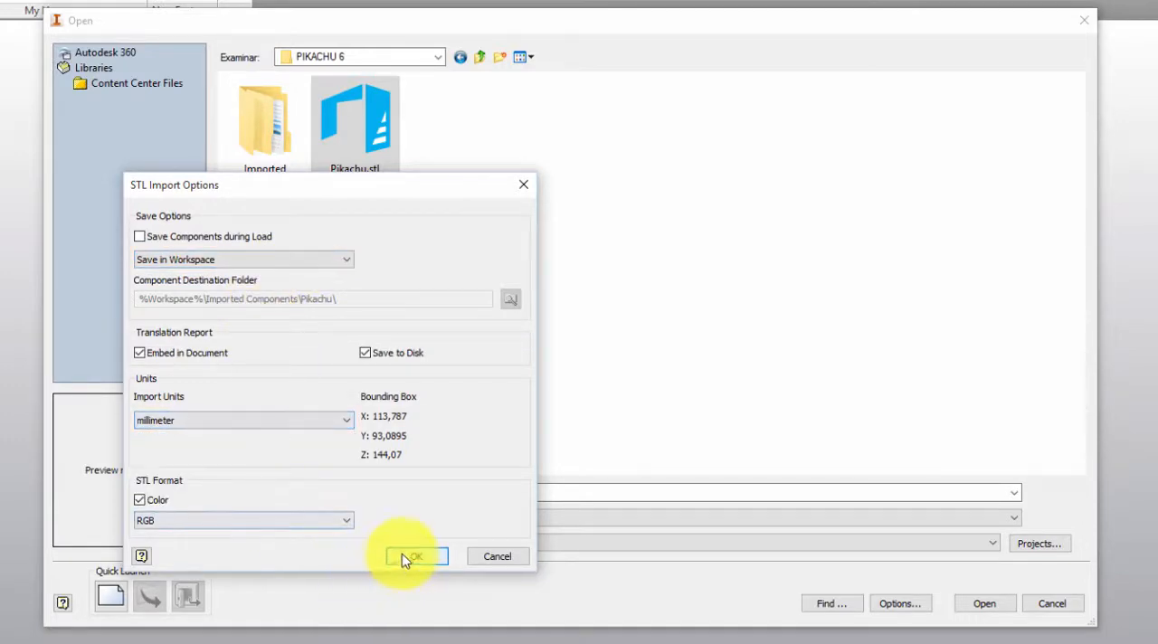
{"action": "left_click", "coordinate": [414, 556]}
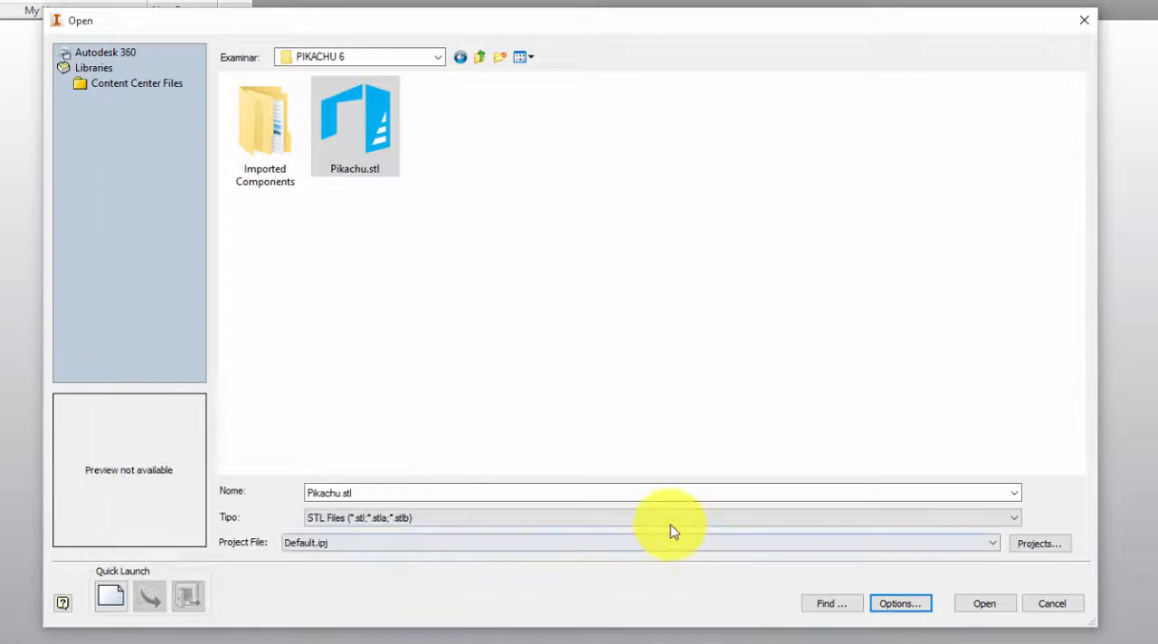
{"action": "left_click", "coordinate": [983, 603]}
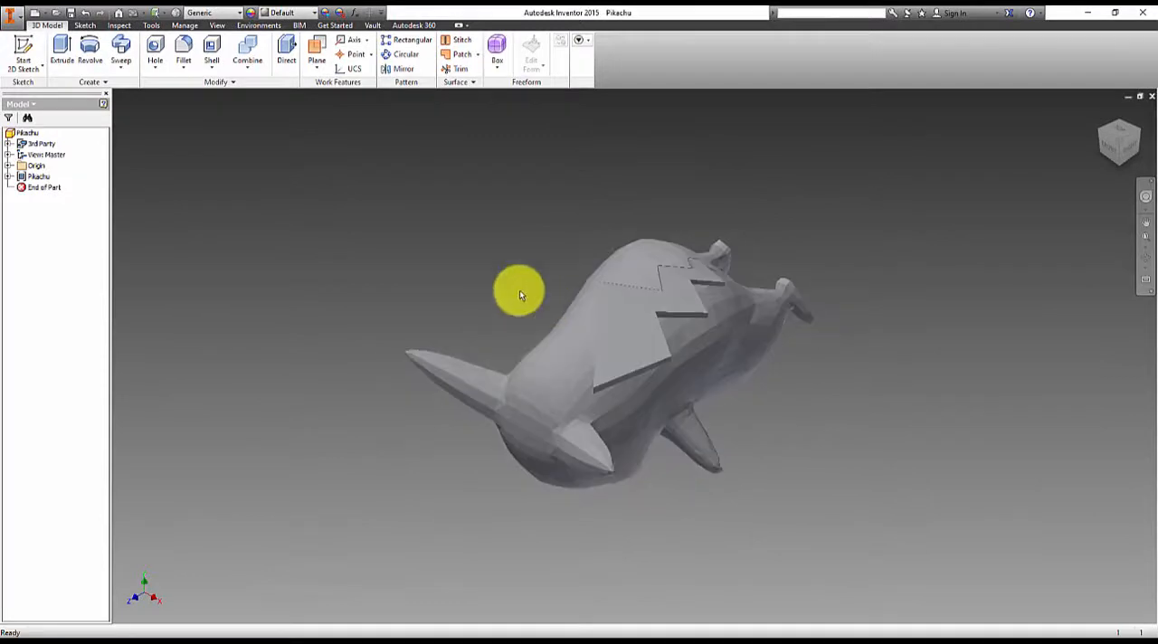
Orbit the Pikachu model upright and around toward its front.
{"action": "left_click_drag", "start_coordinate": [520, 291], "coordinate": [678, 178]}
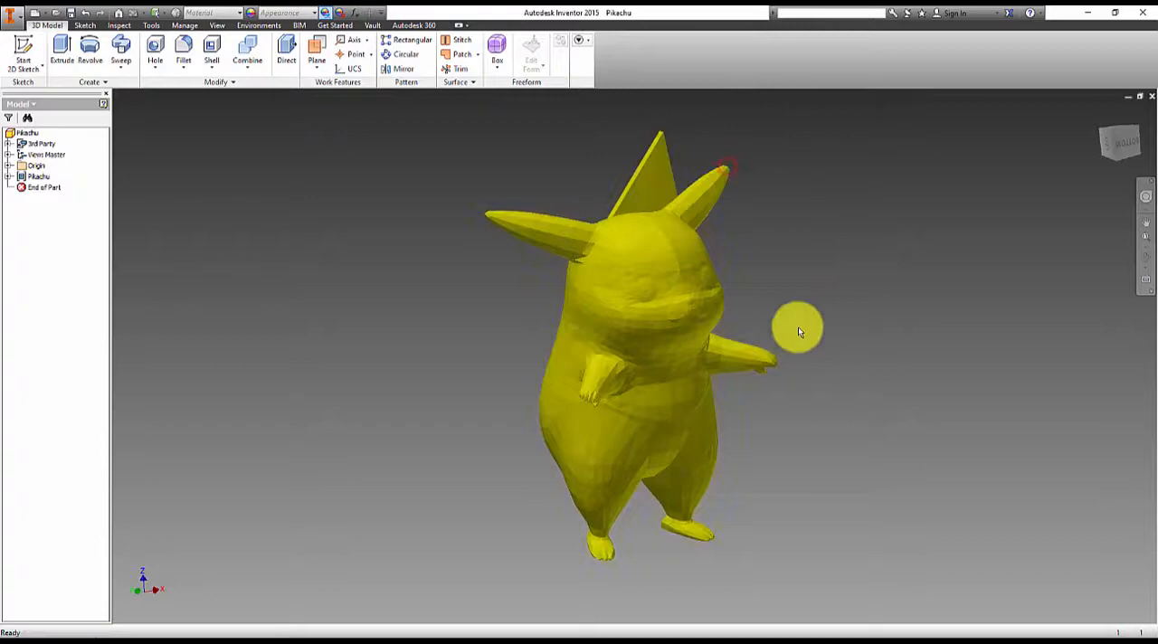
{"action": "left_click_drag", "start_coordinate": [796, 330], "coordinate": [601, 312]}
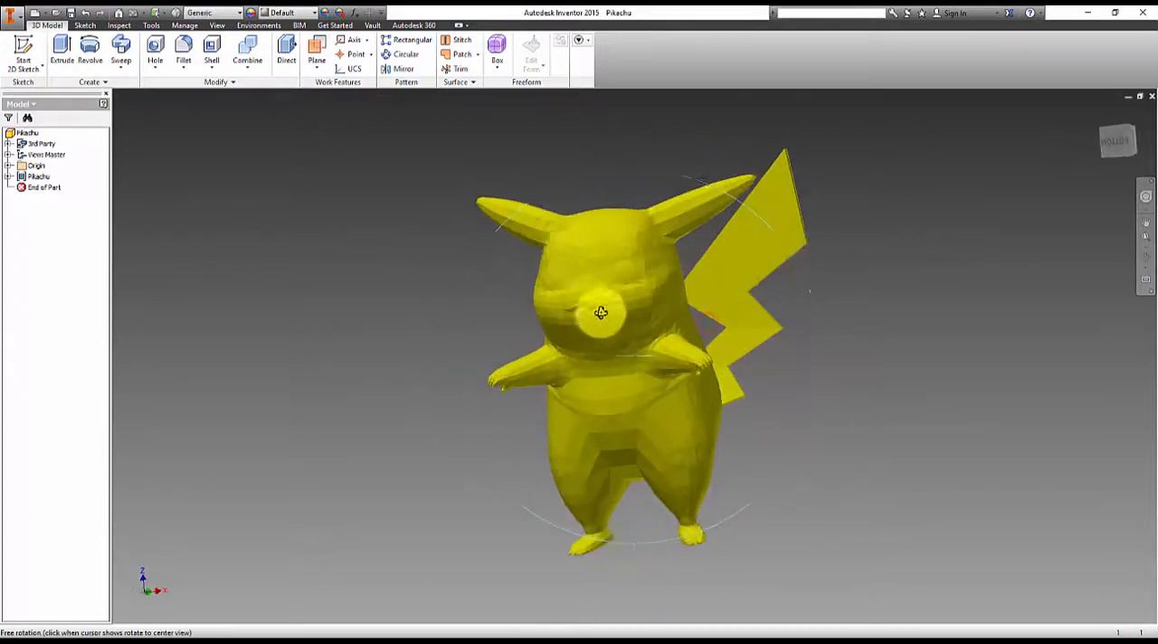
{"action": "left_click_drag", "start_coordinate": [599, 312], "coordinate": [621, 391]}
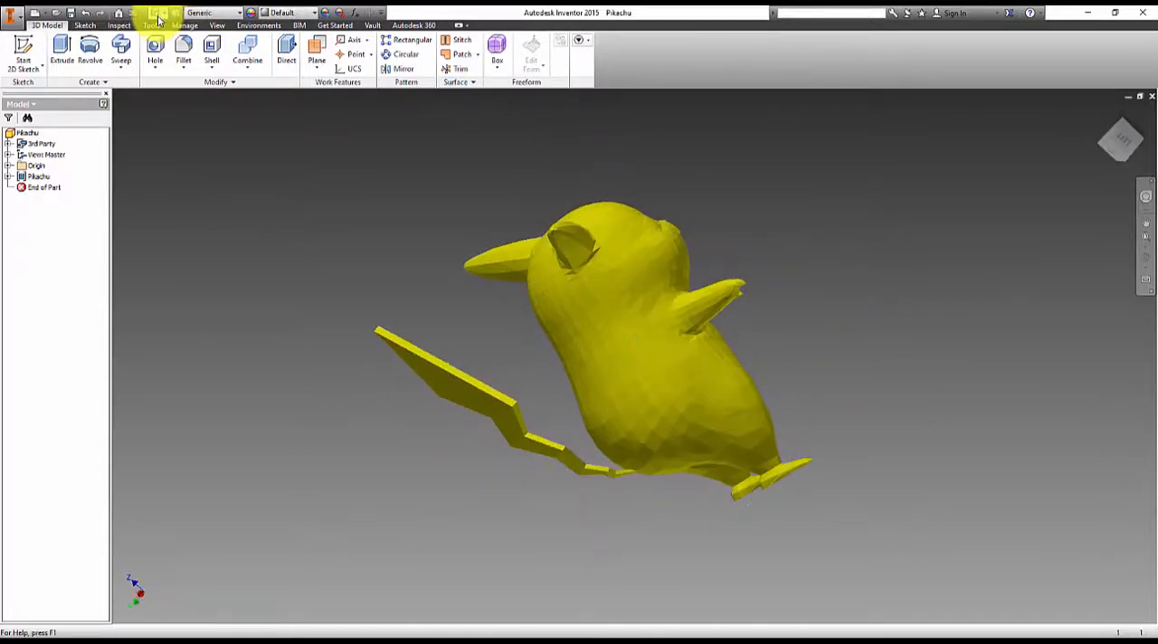
Set the selection filter to Select Faces and Edges, then rotate Pikachu forward.
{"action": "left_click", "coordinate": [160, 13]}
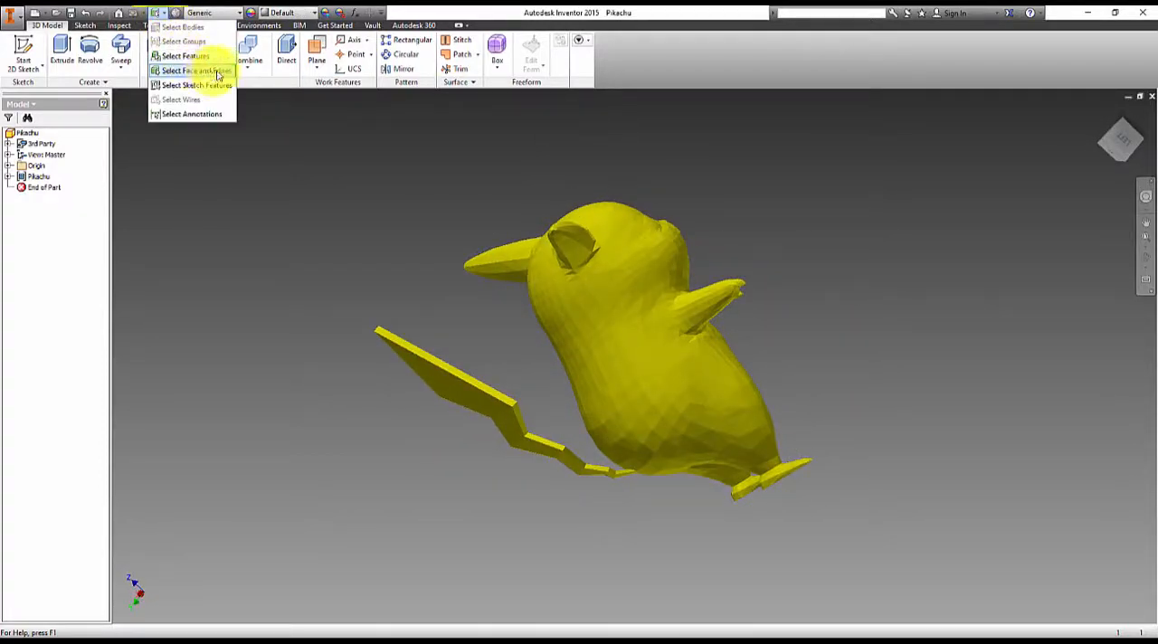
{"action": "mouse_move", "coordinate": [215, 72]}
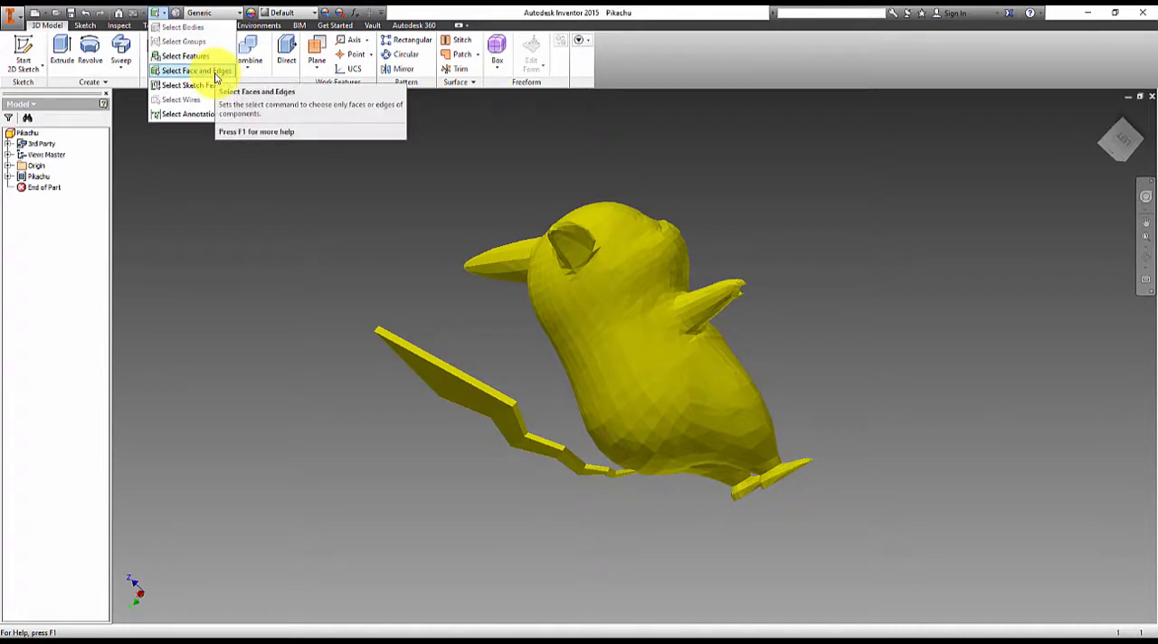
{"action": "left_click", "coordinate": [195, 71]}
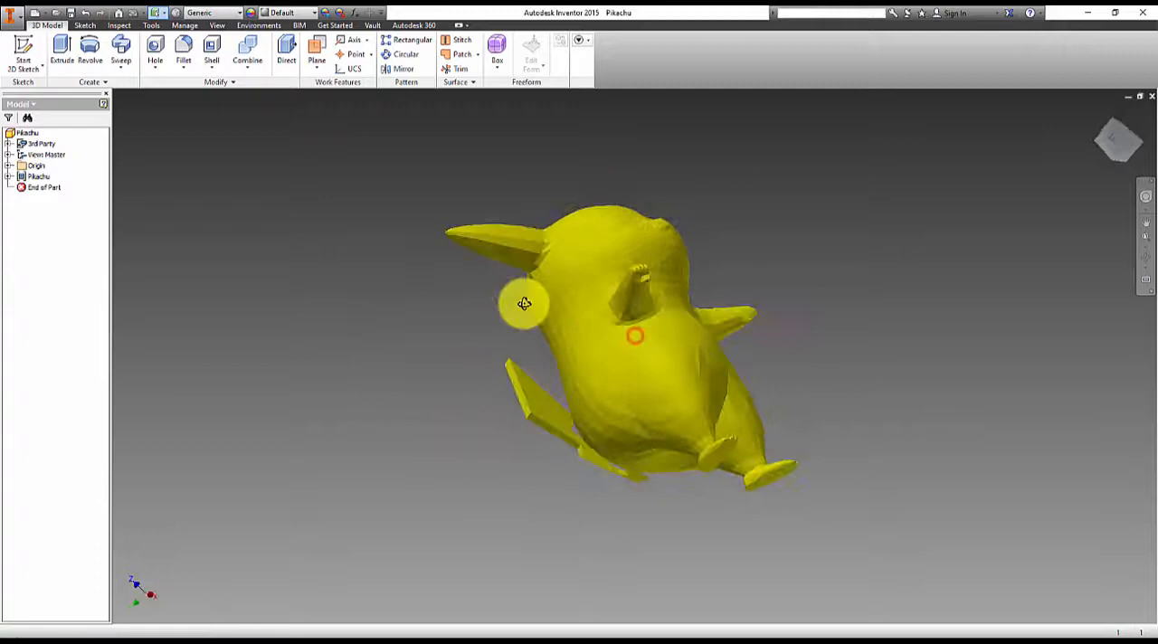
{"action": "left_click_drag", "start_coordinate": [525, 303], "coordinate": [360, 468]}
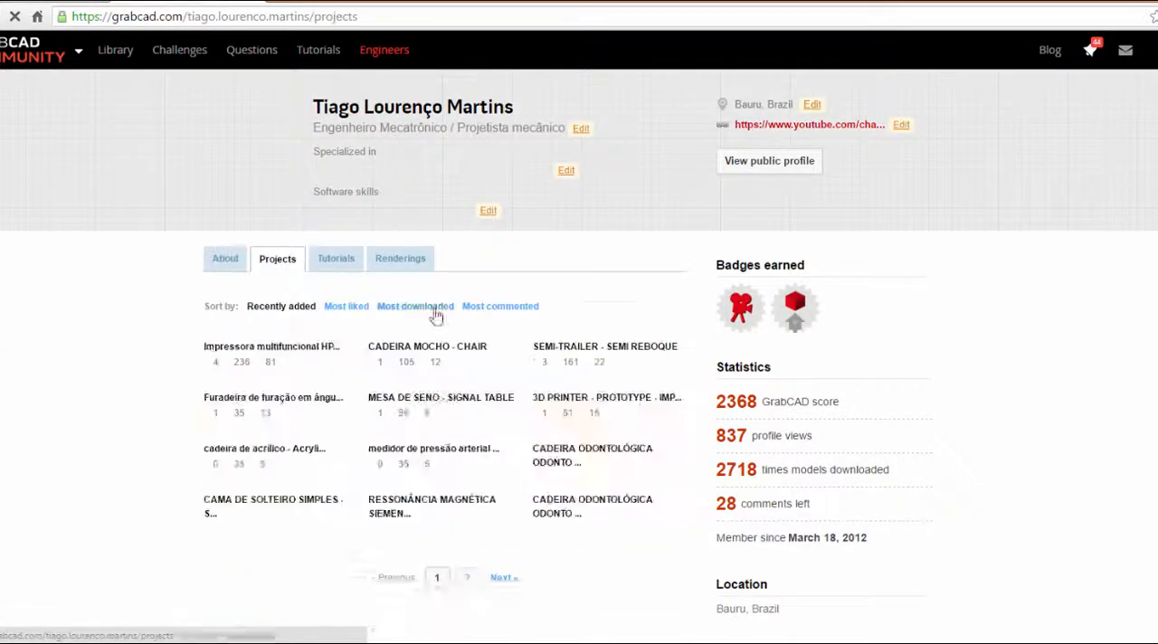
Scroll the GrabCAD project listings and move on to the second profile's human figure models.
{"action": "scroll", "scroll_direction": "down", "scroll_amount": 3}
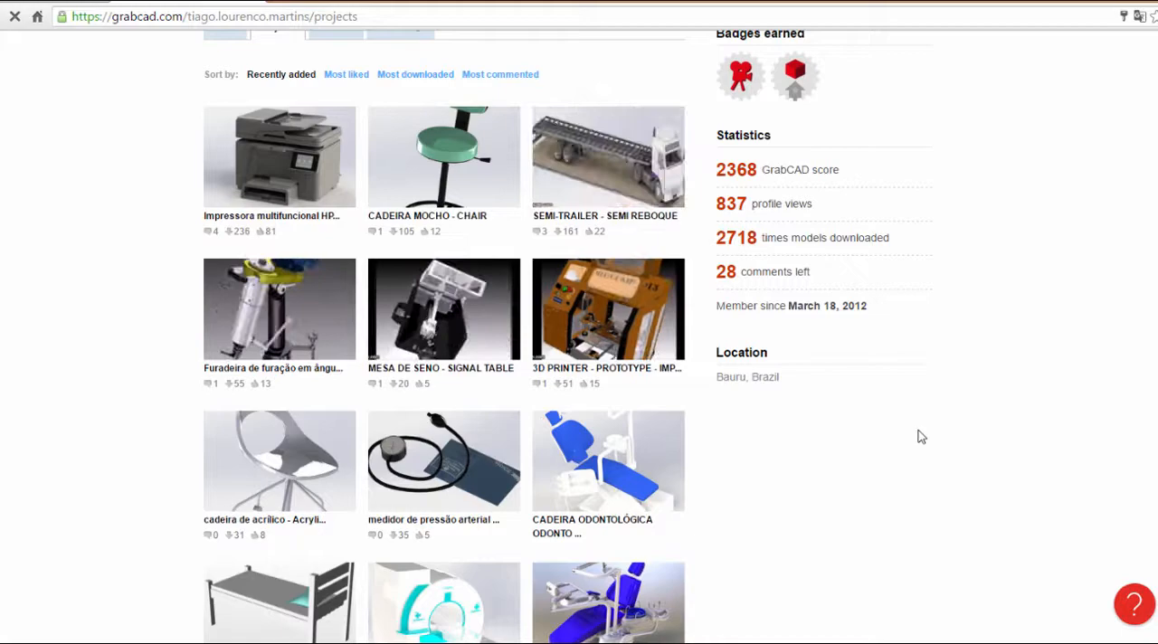
{"action": "scroll", "scroll_direction": "down", "scroll_amount": 3}
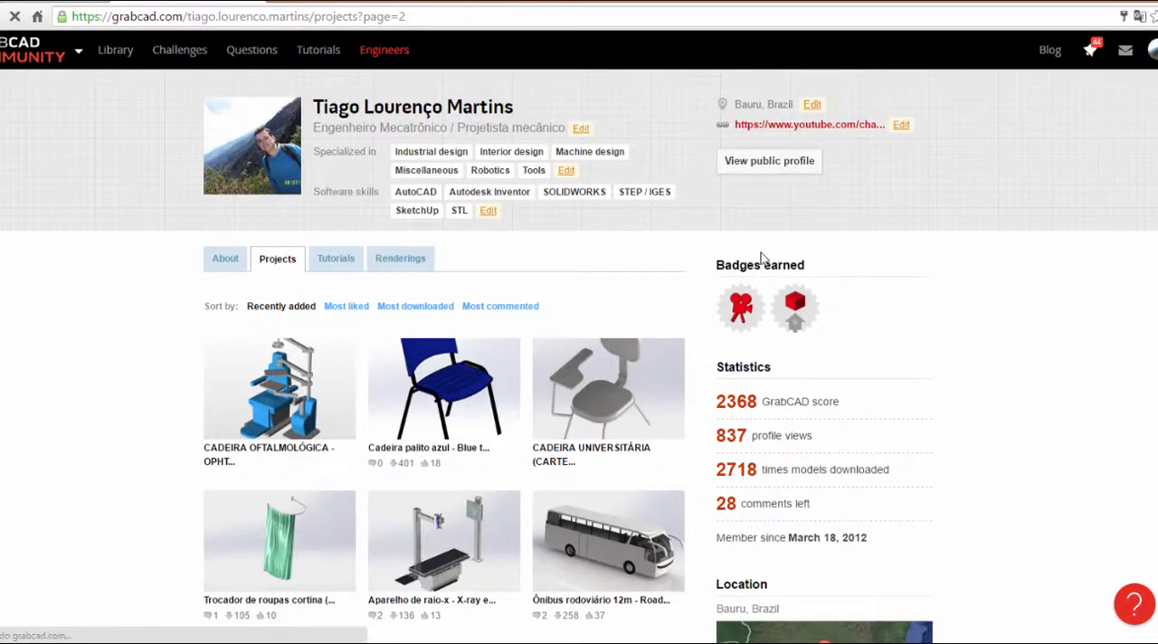
{"action": "mouse_move", "coordinate": [850, 242]}
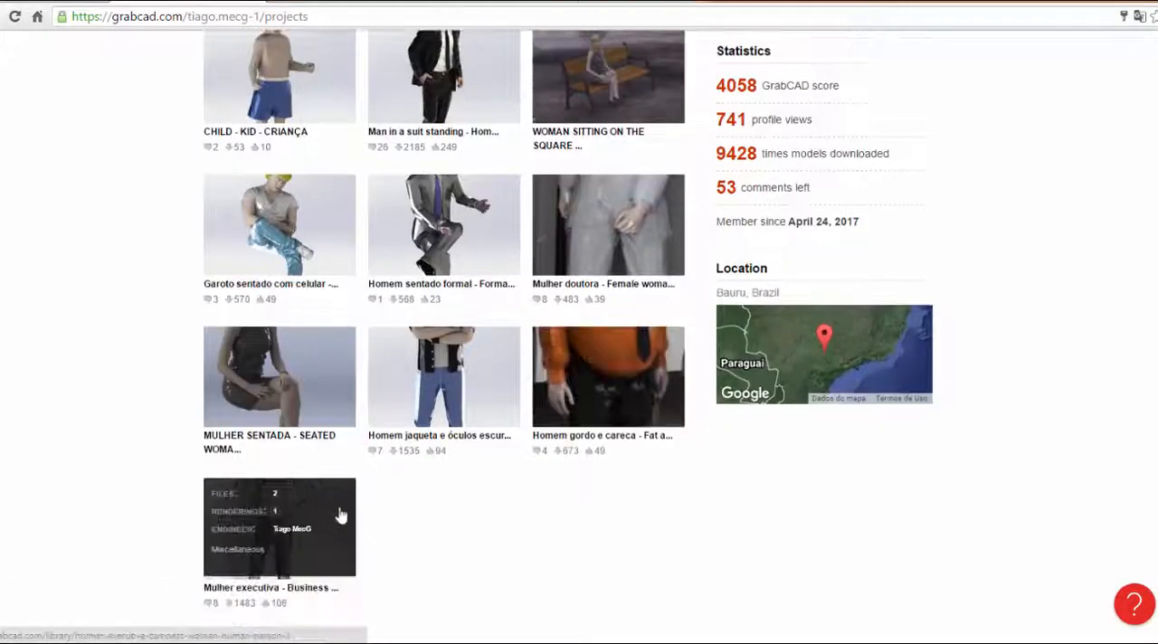
{"action": "left_click", "coordinate": [443, 76]}
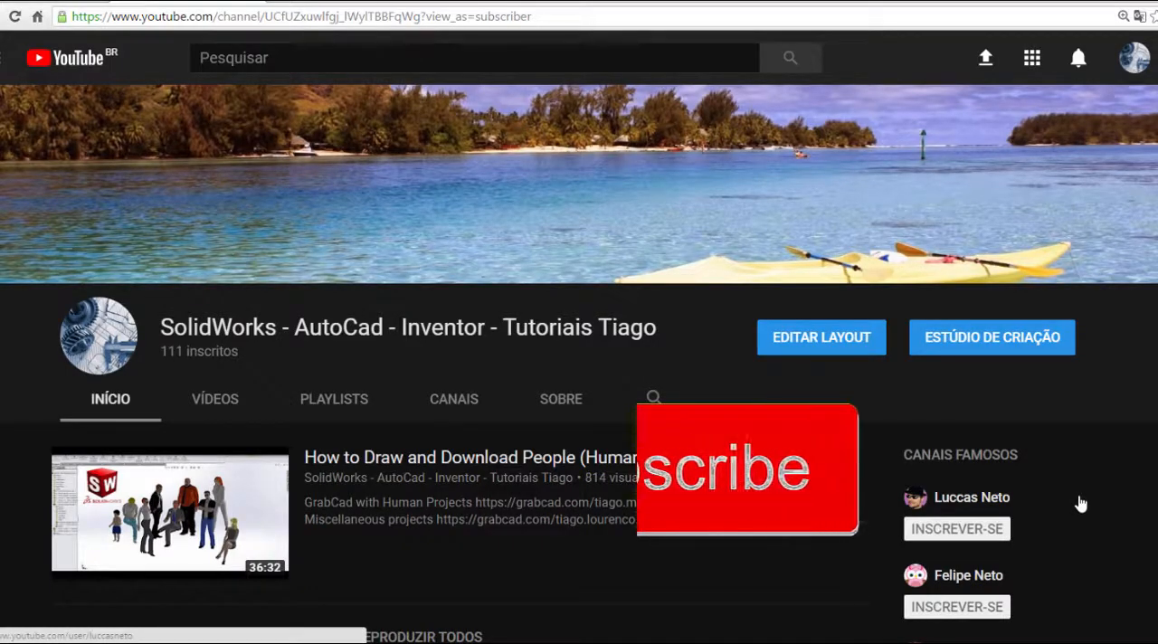
Scroll the channel home page and show earlier videos in the SolidWorks PART 1 playlist.
{"action": "scroll", "scroll_direction": "down", "scroll_amount": 3}
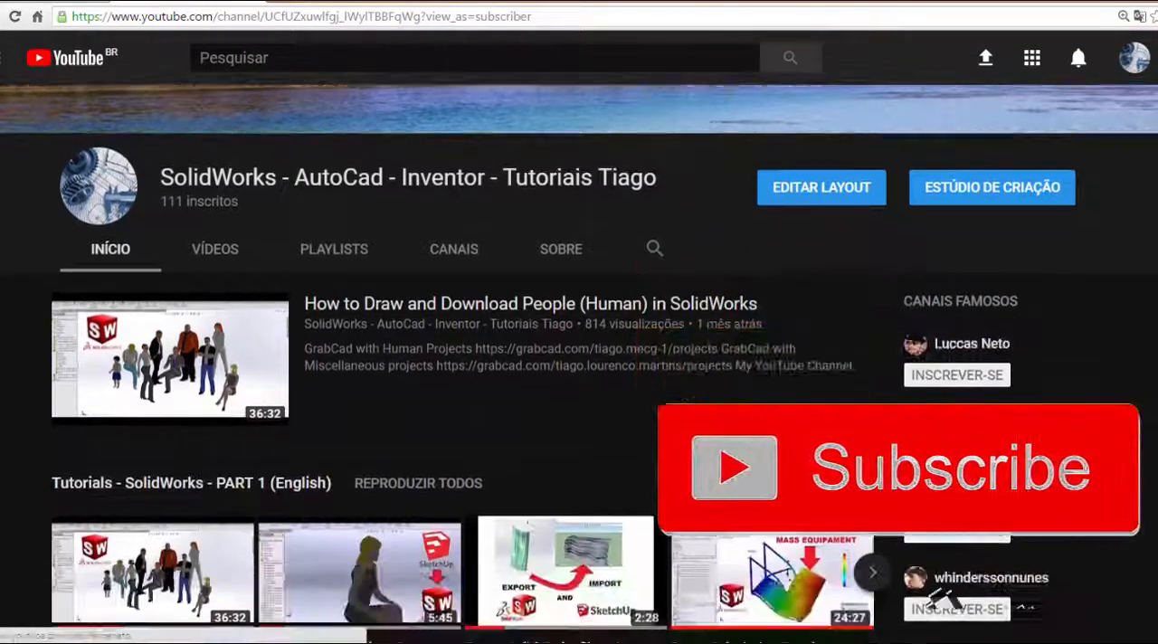
{"action": "scroll", "scroll_direction": "down", "scroll_amount": 3}
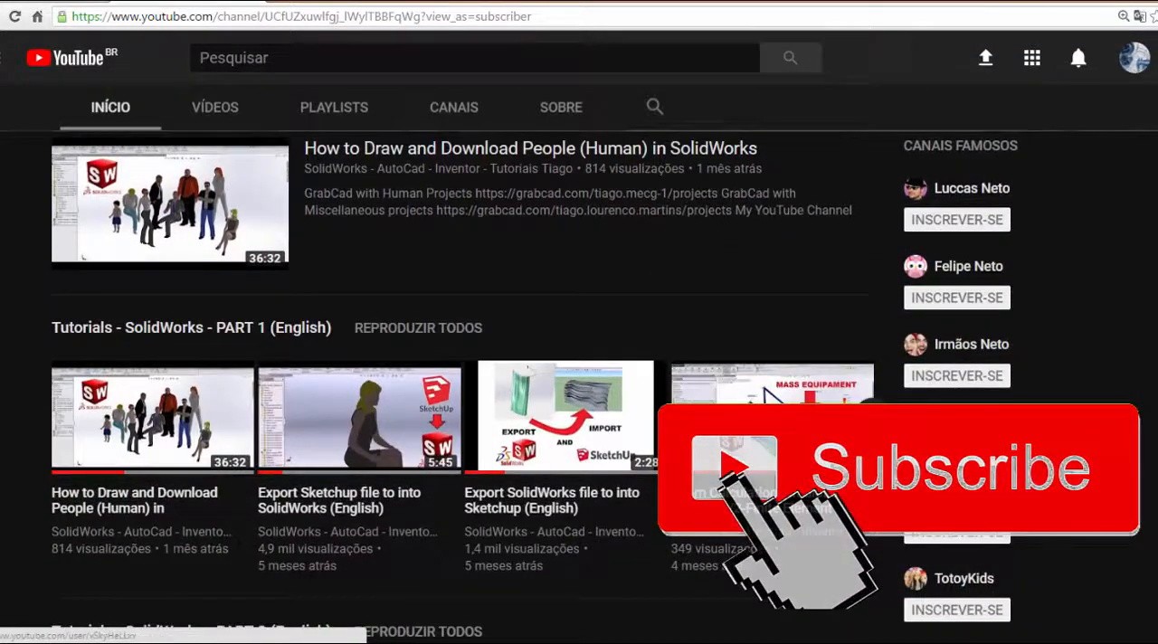
{"action": "scroll", "scroll_direction": "down", "scroll_amount": 3}
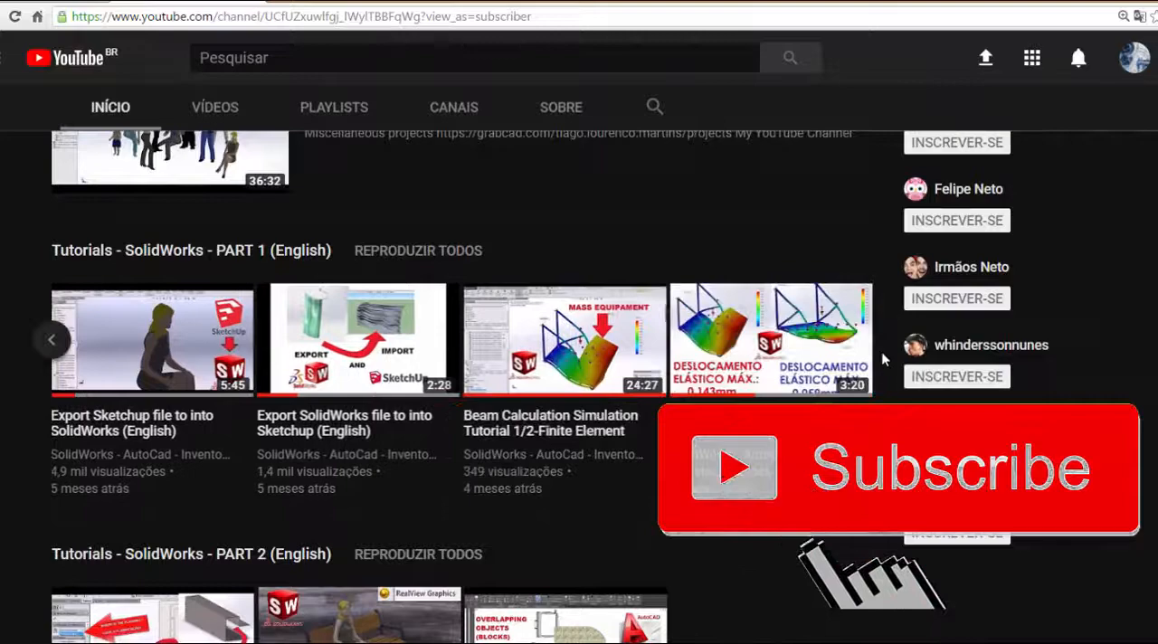
{"action": "left_click", "coordinate": [51, 339]}
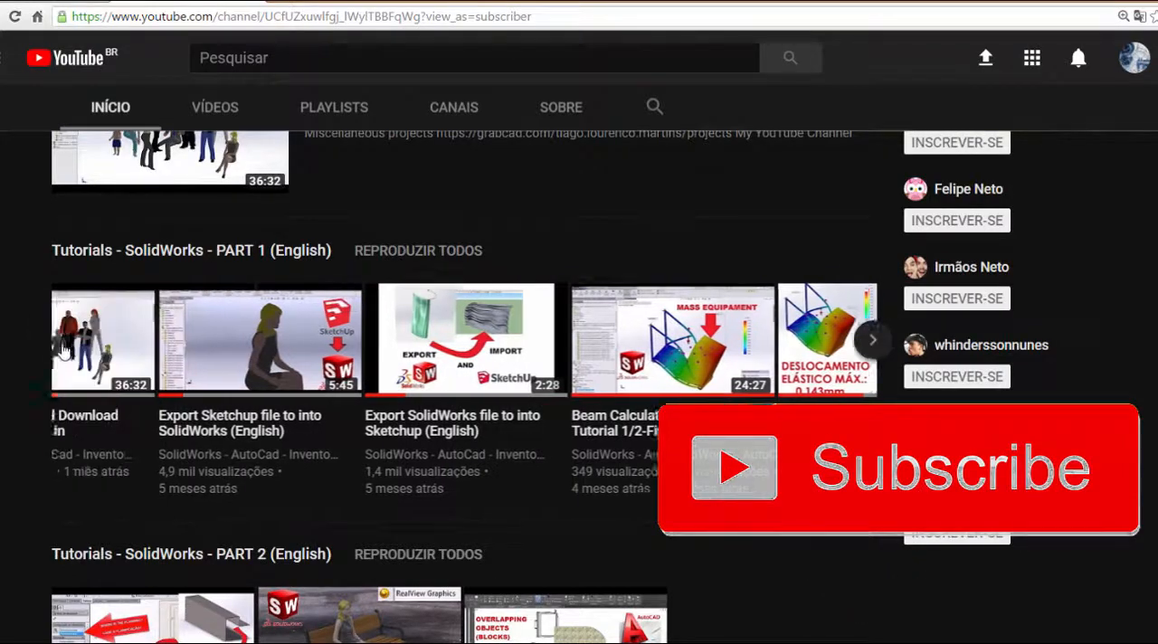
Scroll past the AutoCAD shelves and portfolio playlists to the Envios mais famosos row.
{"action": "scroll", "scroll_direction": "down", "scroll_amount": 3}
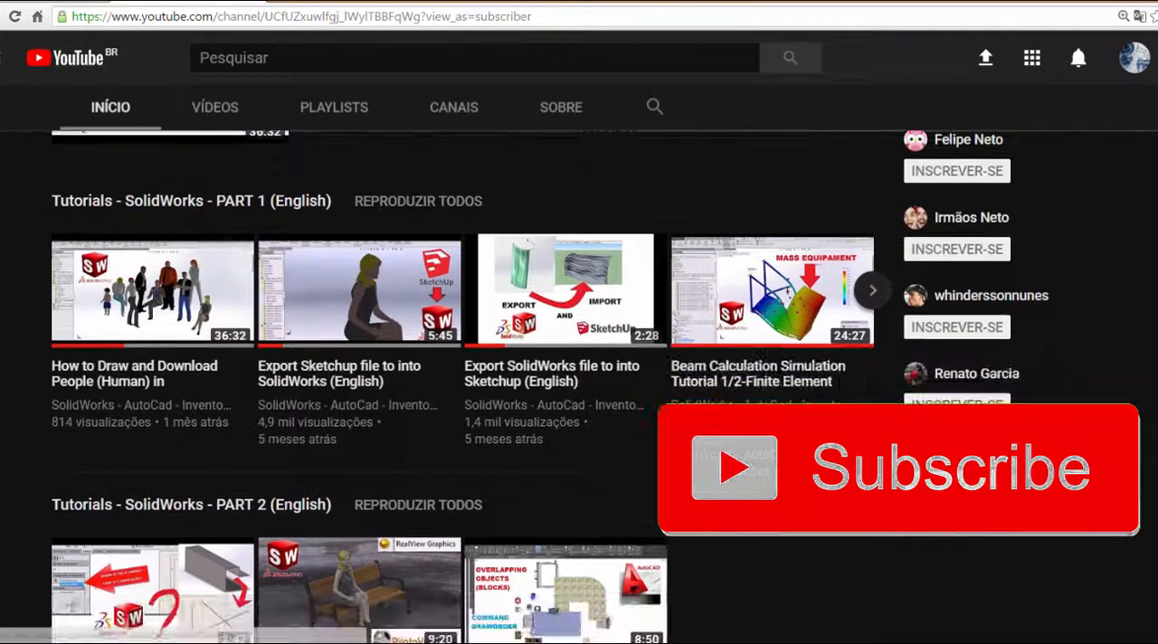
{"action": "scroll", "scroll_direction": "down", "scroll_amount": 3}
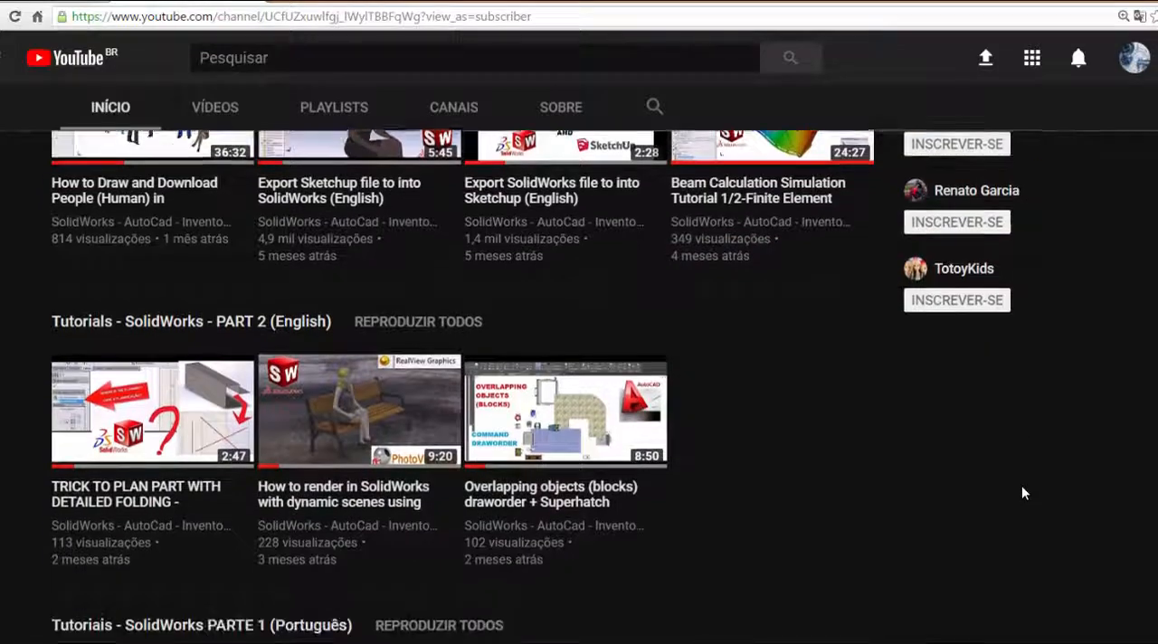
{"action": "scroll", "scroll_direction": "down", "scroll_amount": 3}
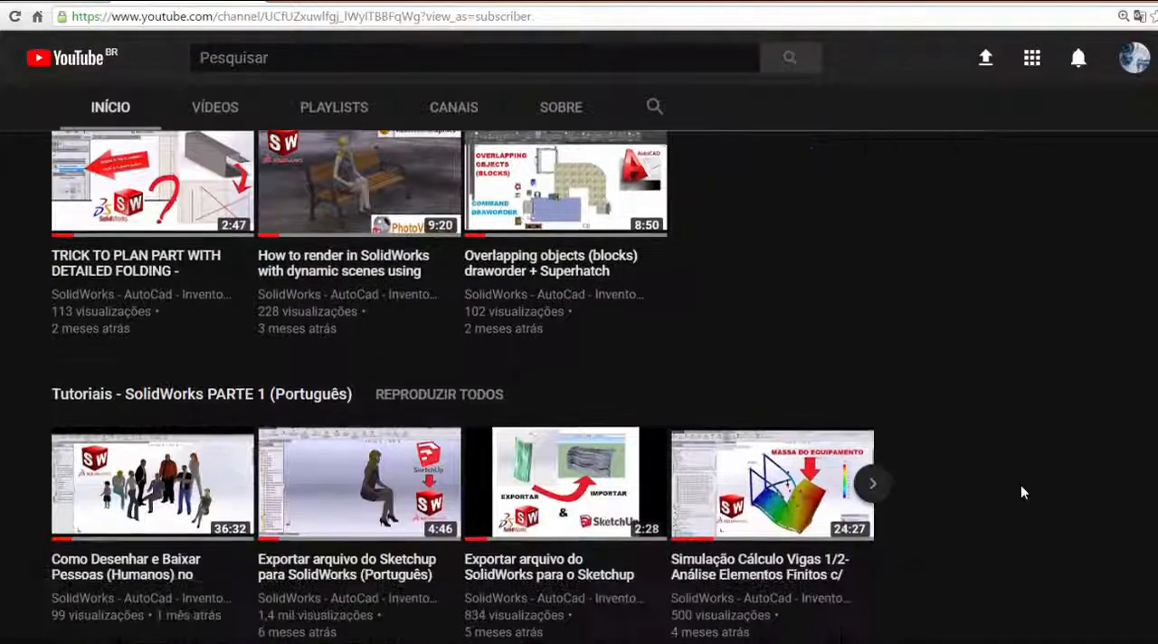
{"action": "scroll", "scroll_direction": "down", "scroll_amount": 3}
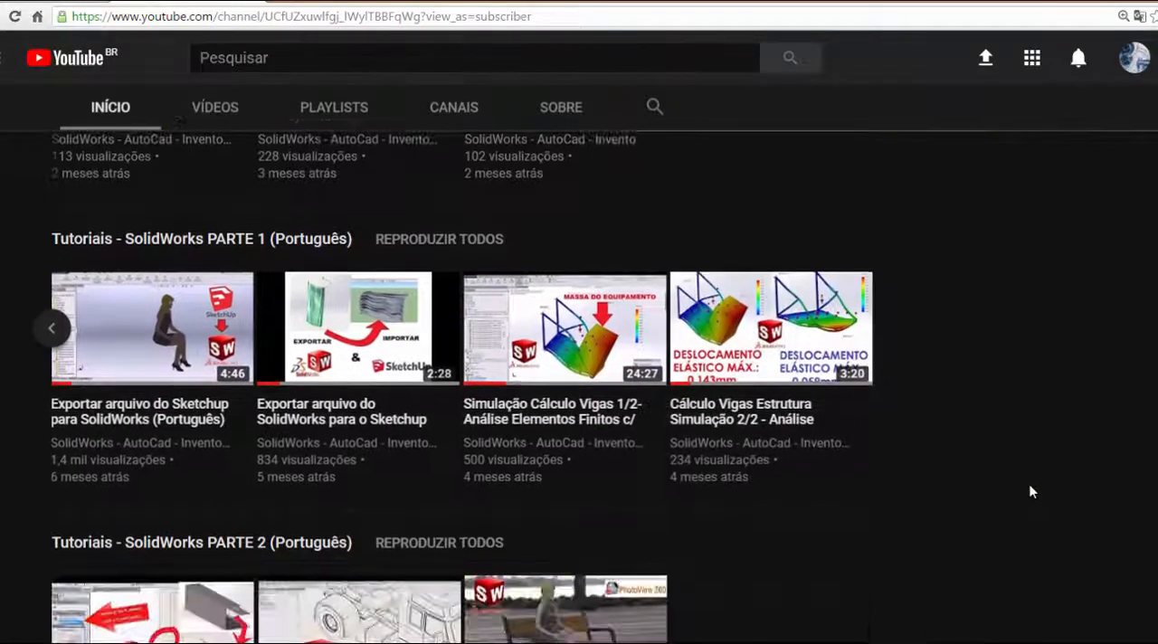
{"action": "scroll", "scroll_direction": "down", "scroll_amount": 3}
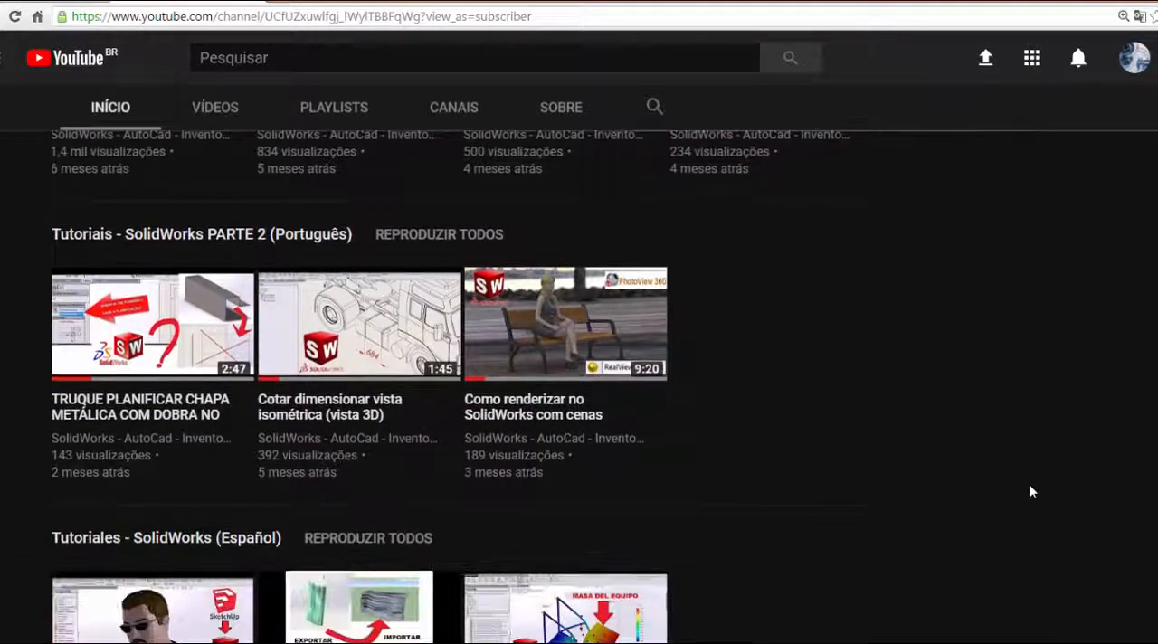
{"action": "scroll", "scroll_direction": "down", "scroll_amount": 3}
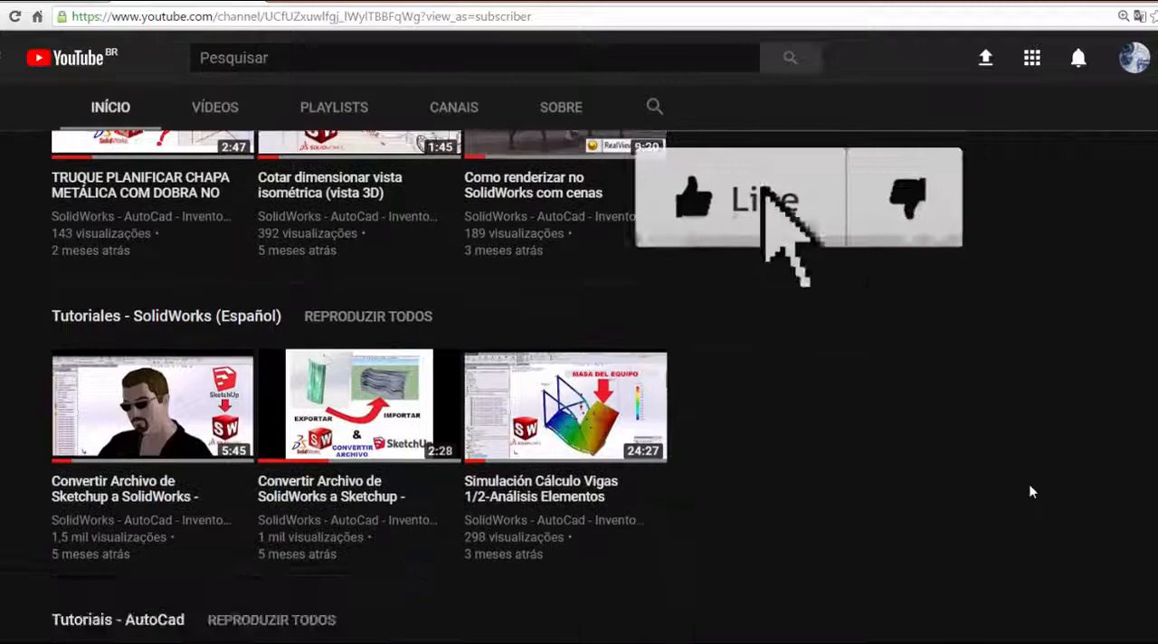
{"action": "scroll", "scroll_direction": "down", "scroll_amount": 3}
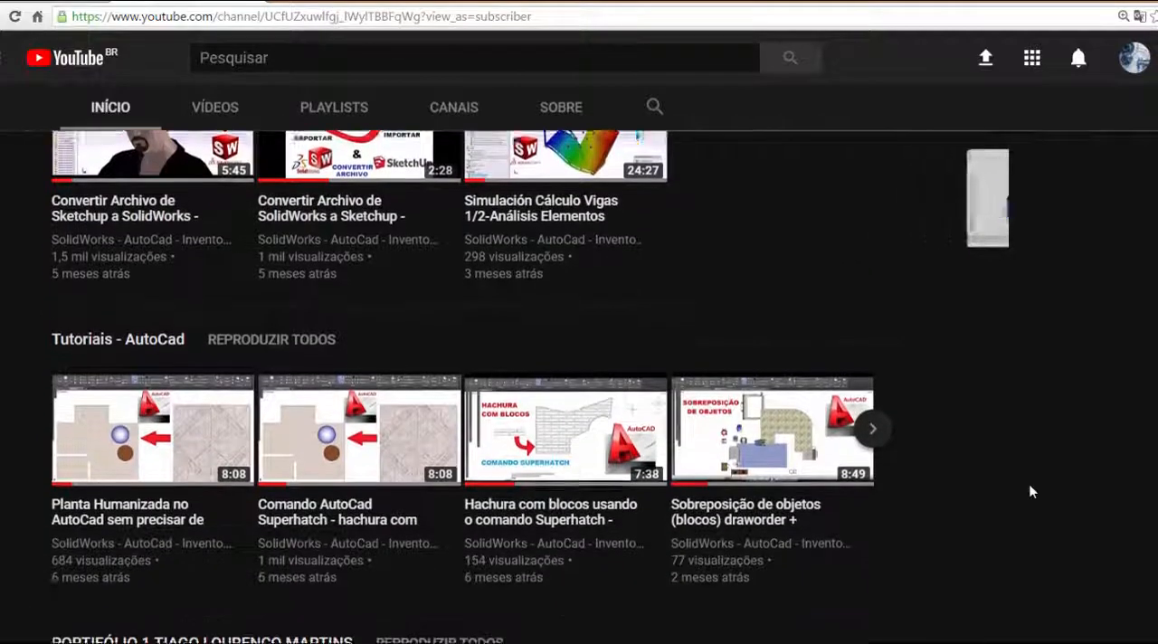
{"action": "scroll", "scroll_direction": "down", "scroll_amount": 3}
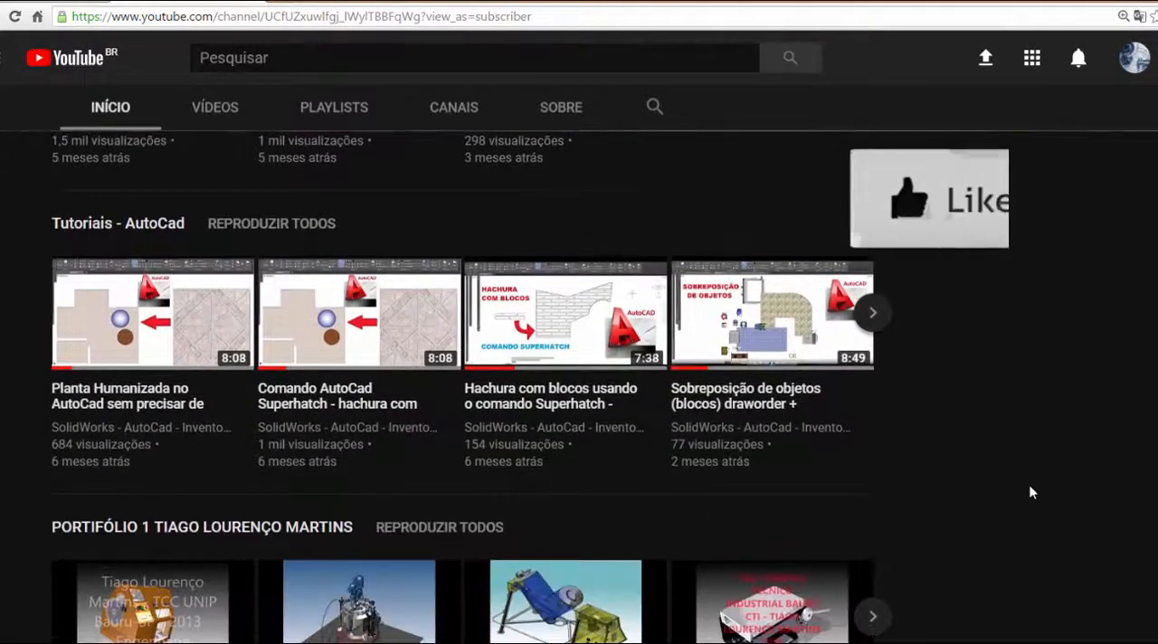
{"action": "scroll", "scroll_direction": "down", "scroll_amount": 3}
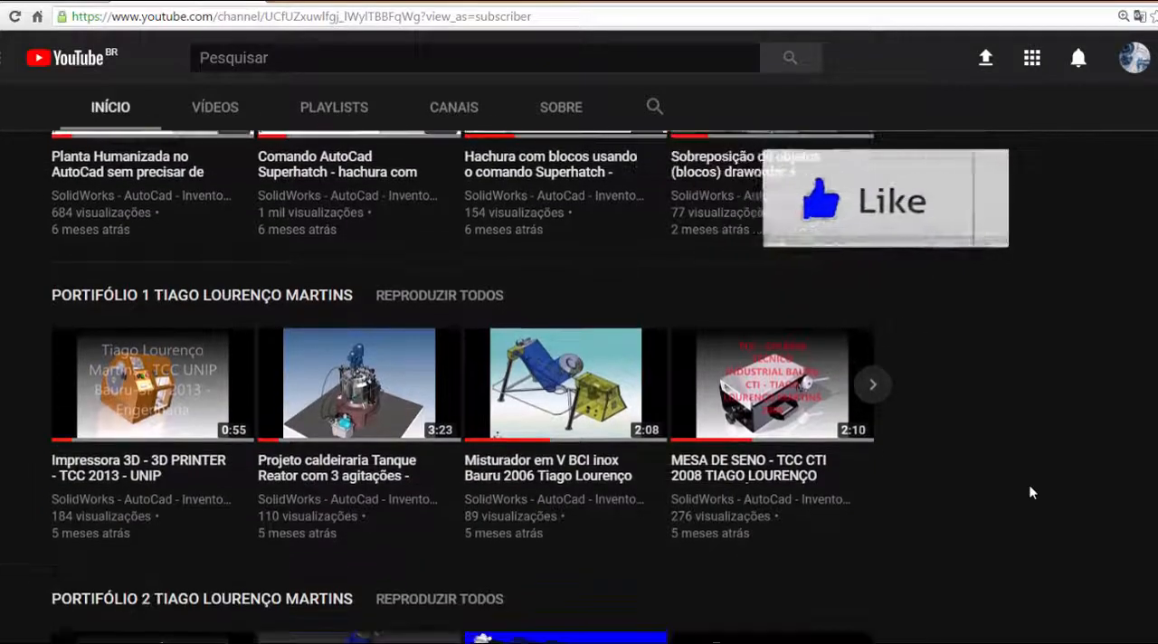
{"action": "scroll", "scroll_direction": "down", "scroll_amount": 3}
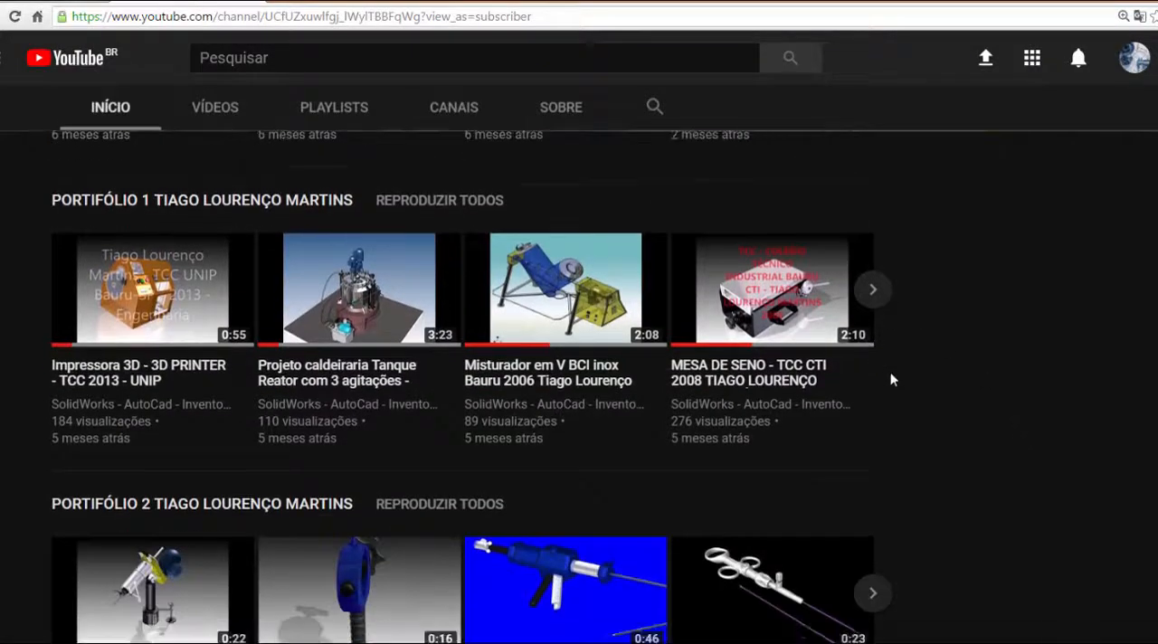
{"action": "scroll", "scroll_direction": "down", "scroll_amount": 3}
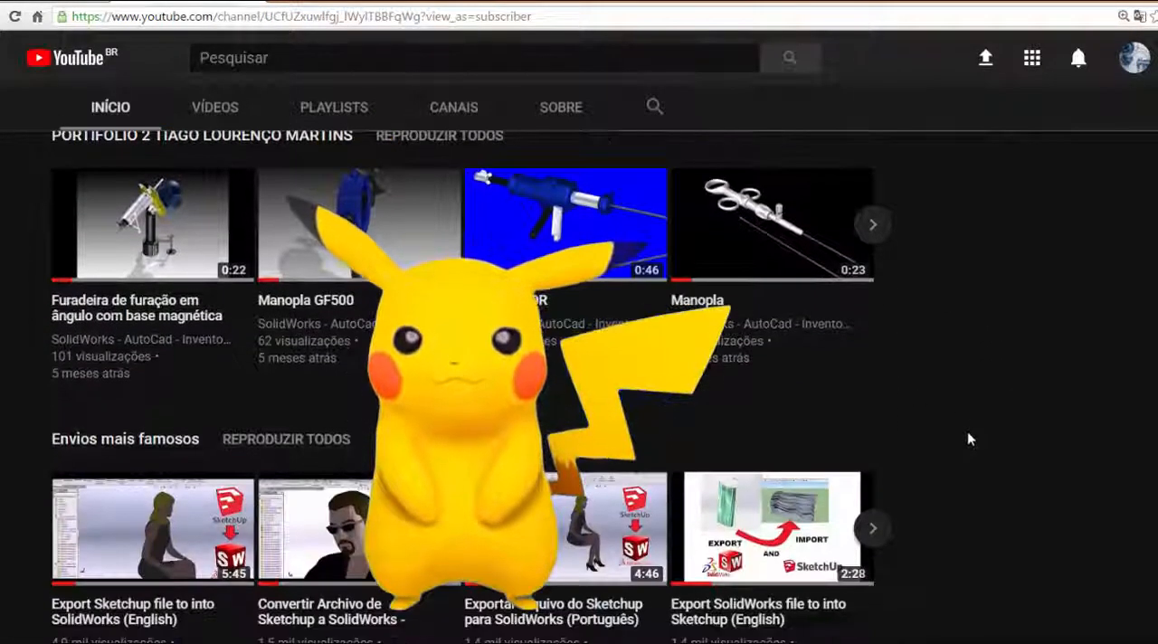